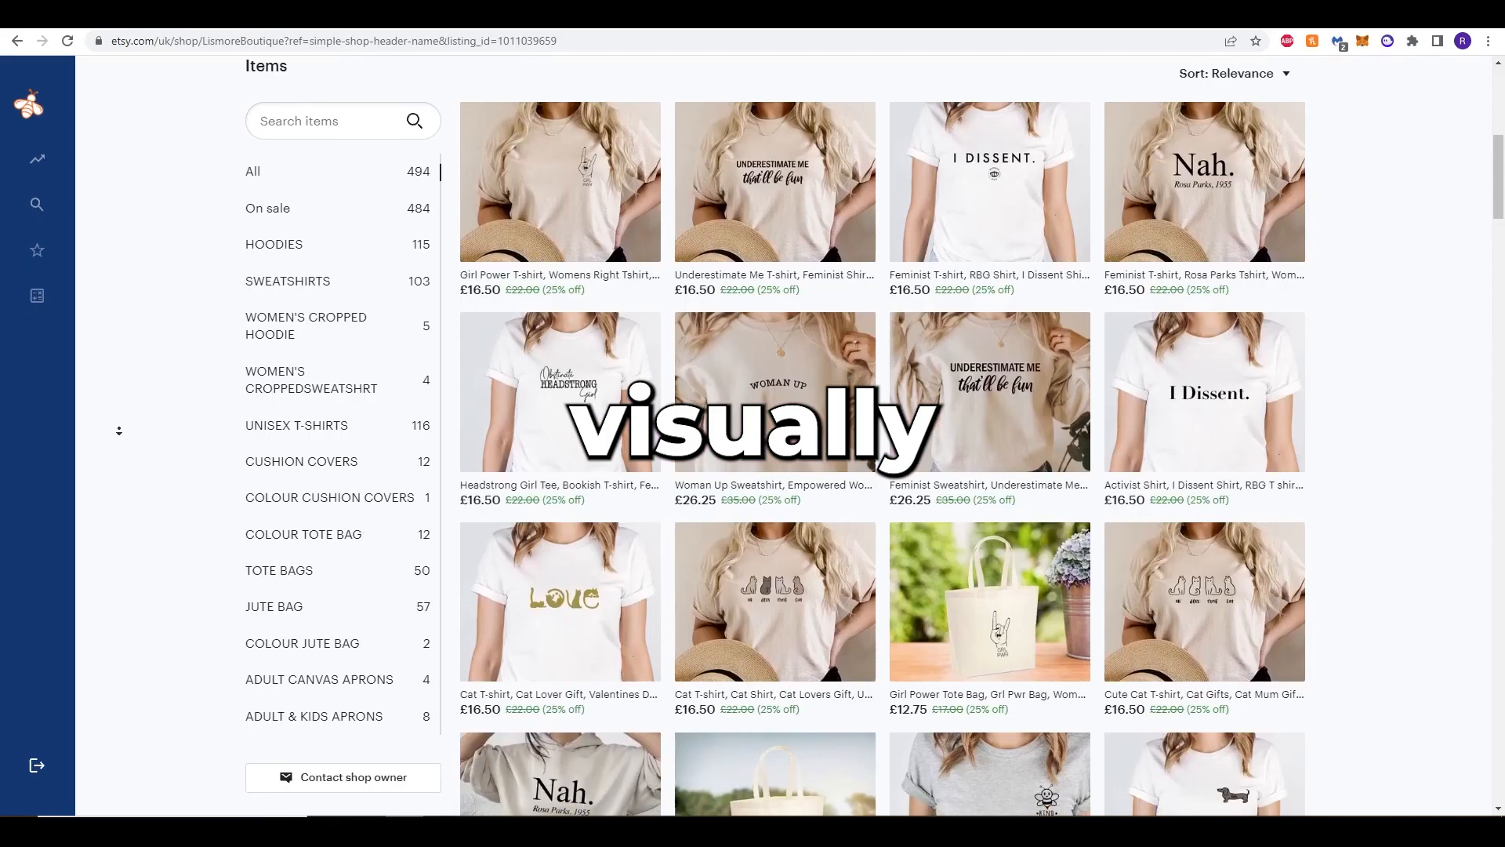
Browse the All Items grids of several Etsy t-shirt, print and jewellery shops.
scroll(down, 3)
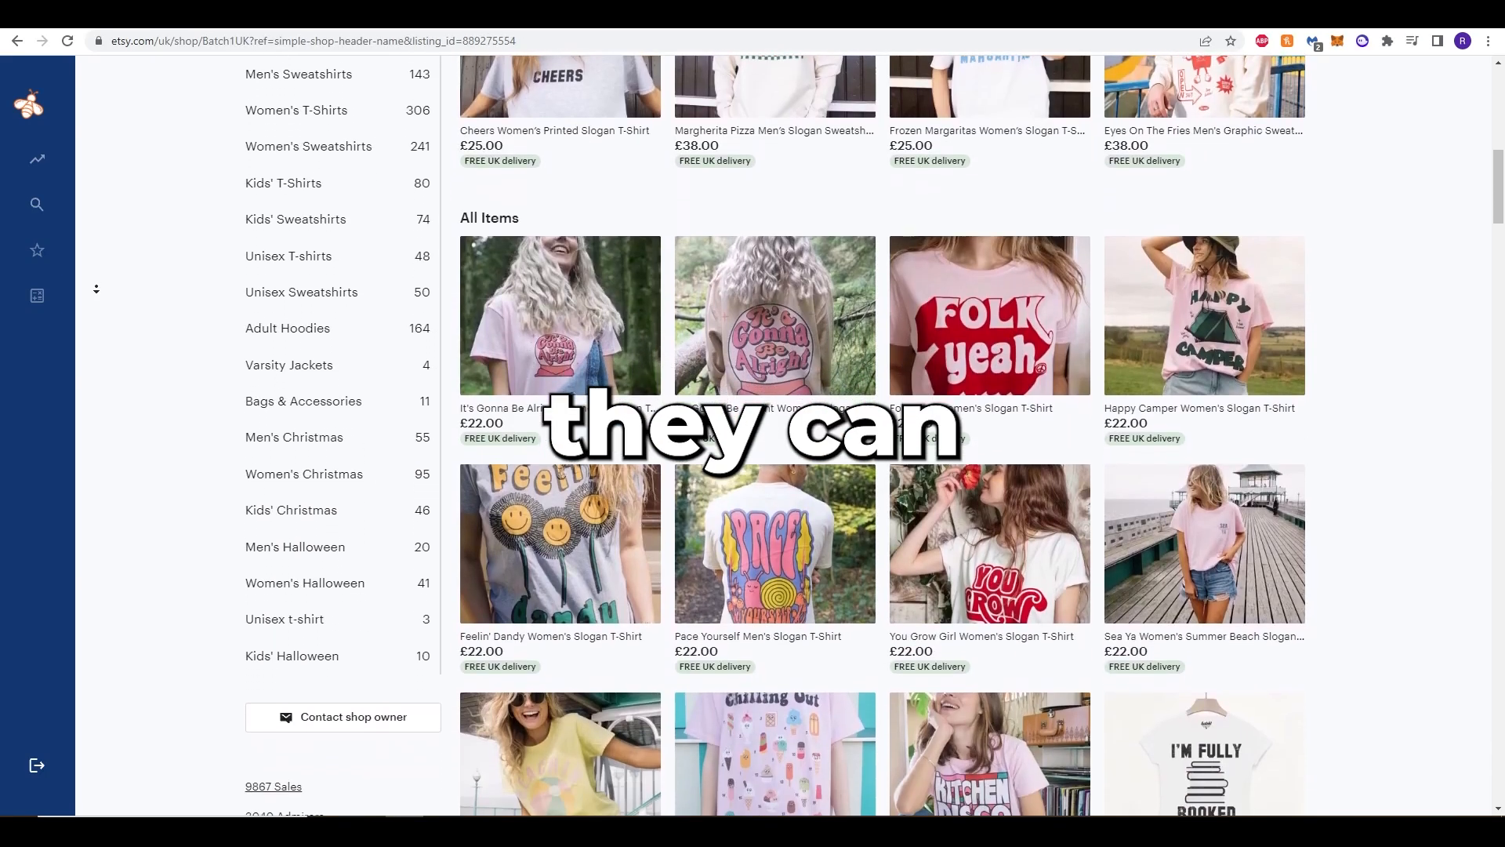
scroll(down, 3)
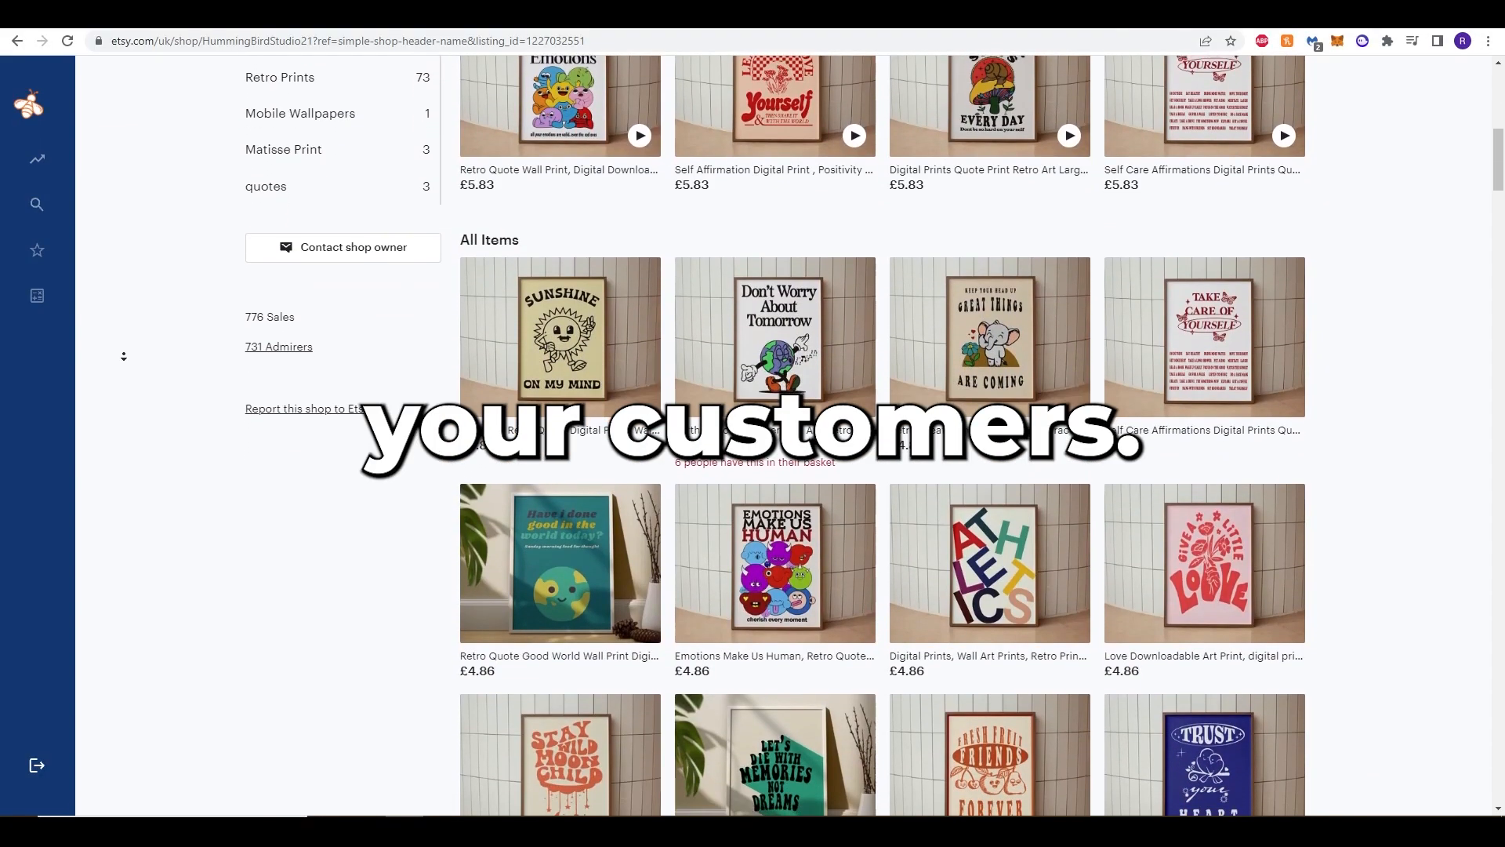
scroll(down, 3)
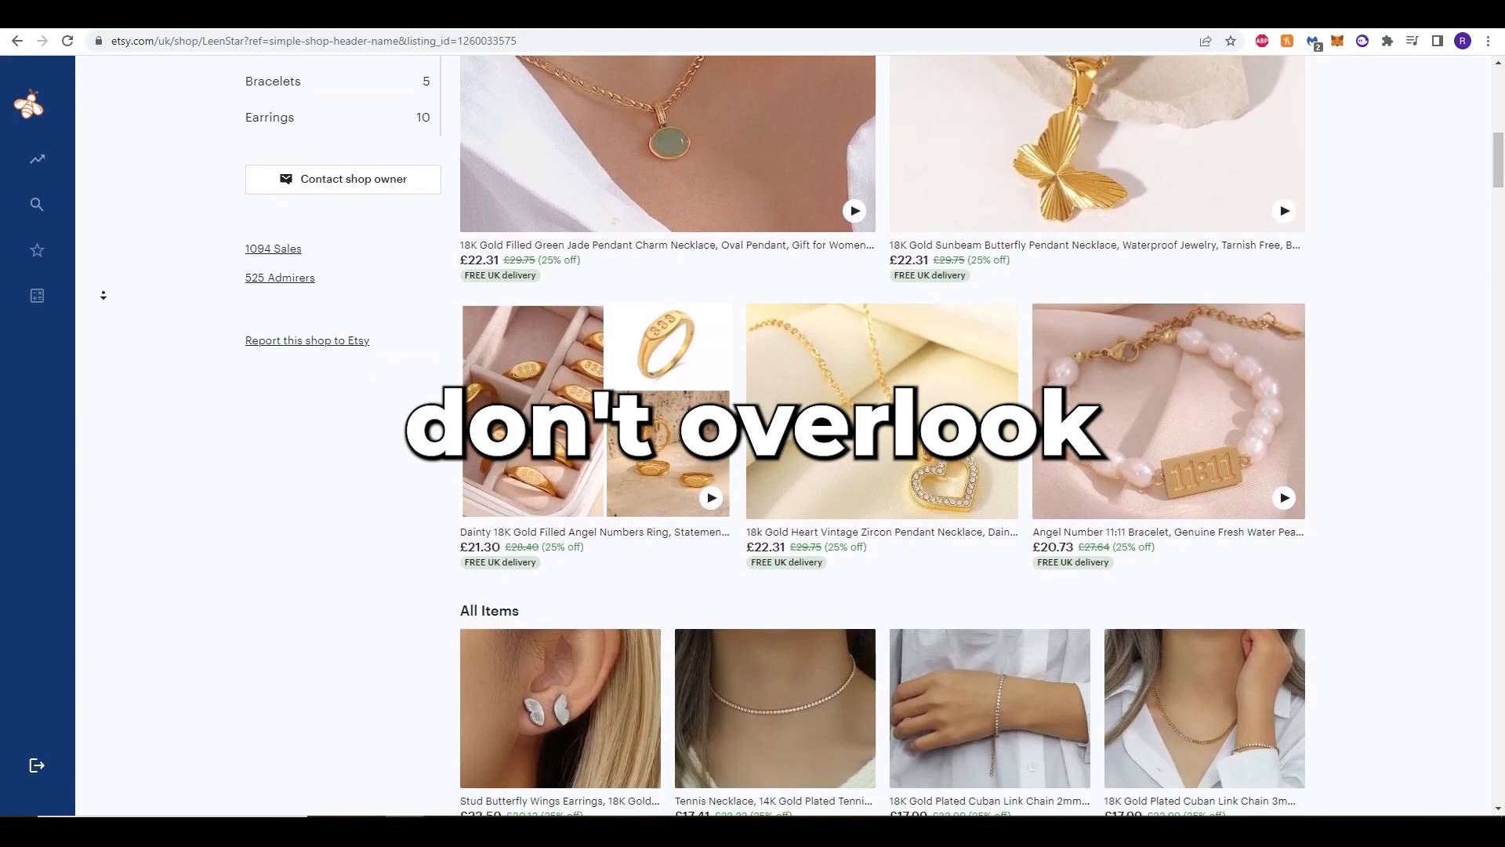
scroll(down, 3)
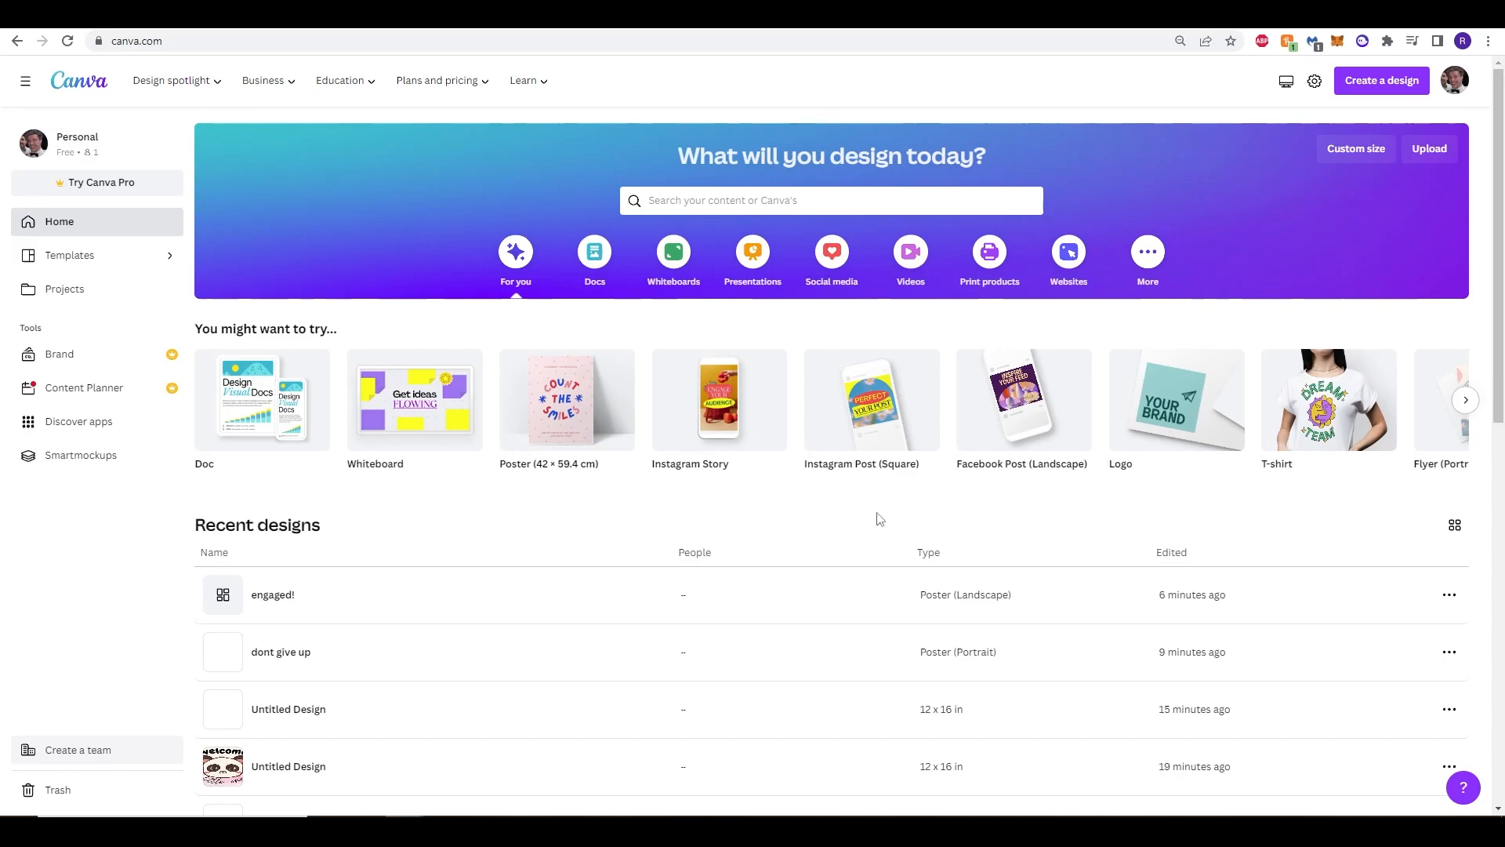
Create a new blank T-Shirt design at 14 × 16 in from the Create a design search.
scroll(down, 3)
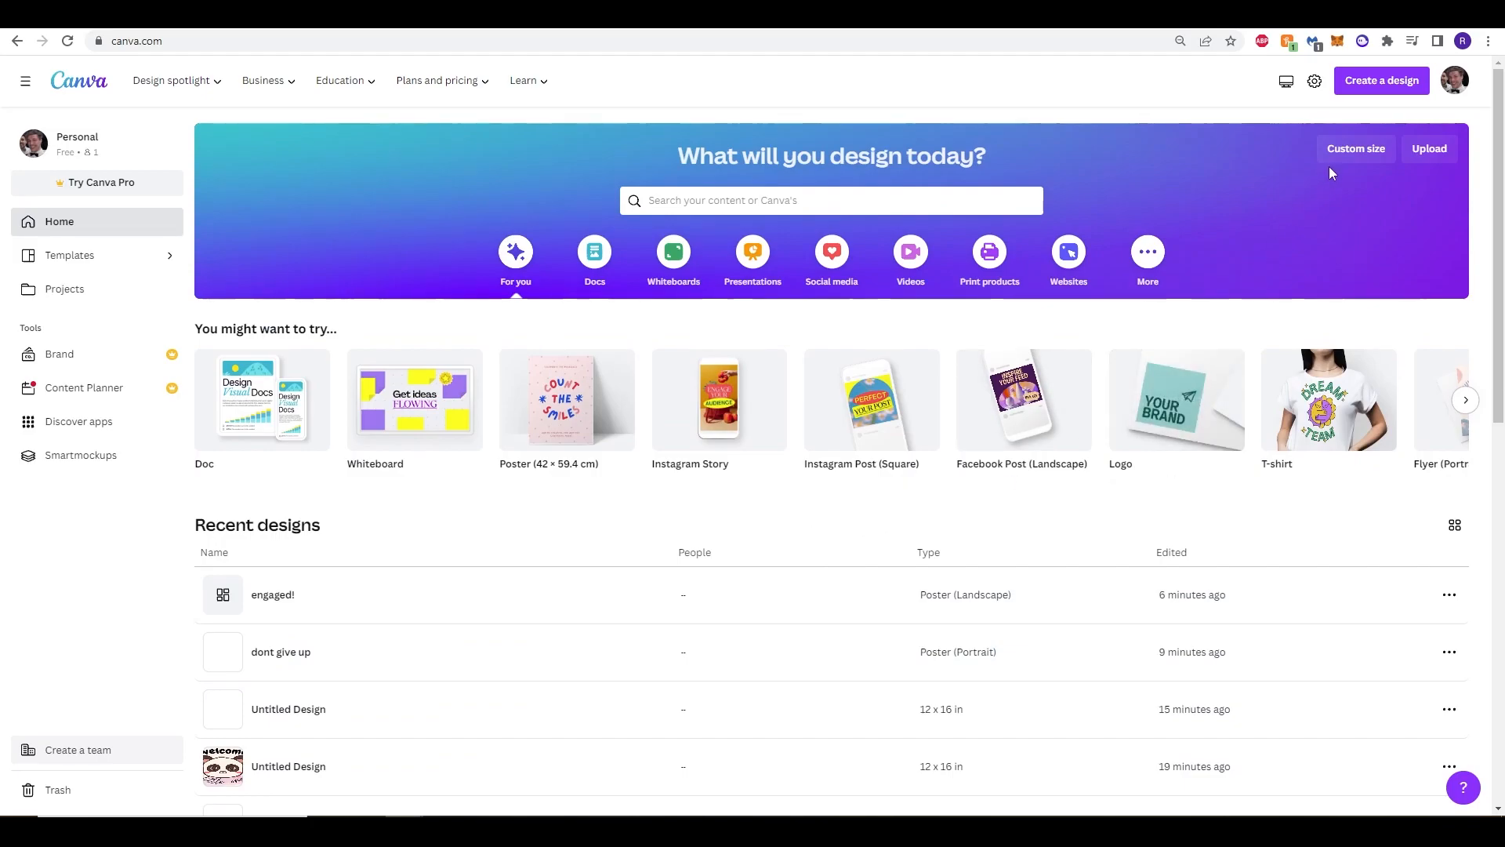
click(1380, 80)
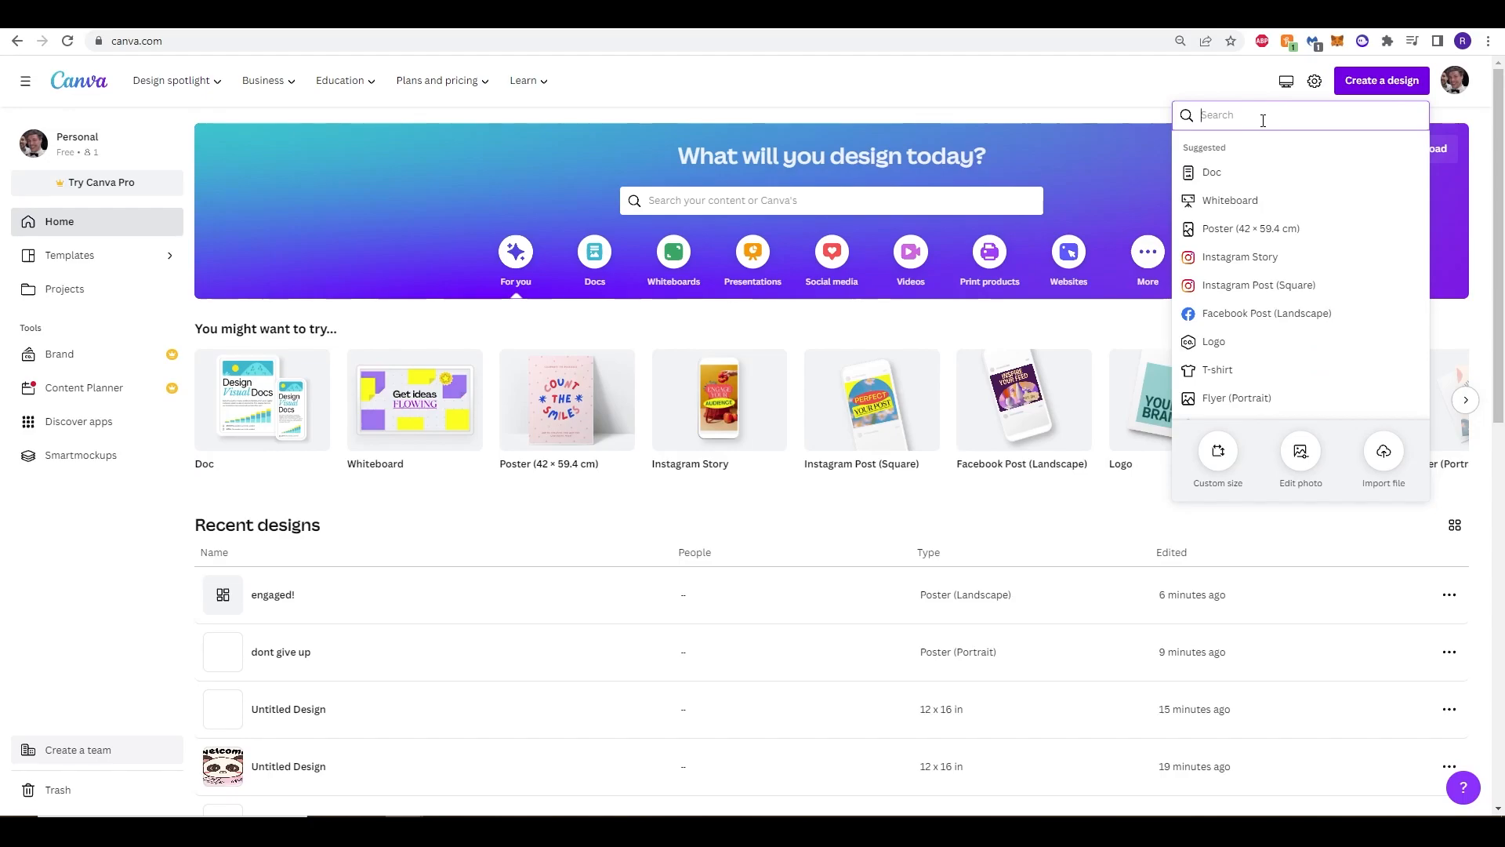
mouse_move(1239, 168)
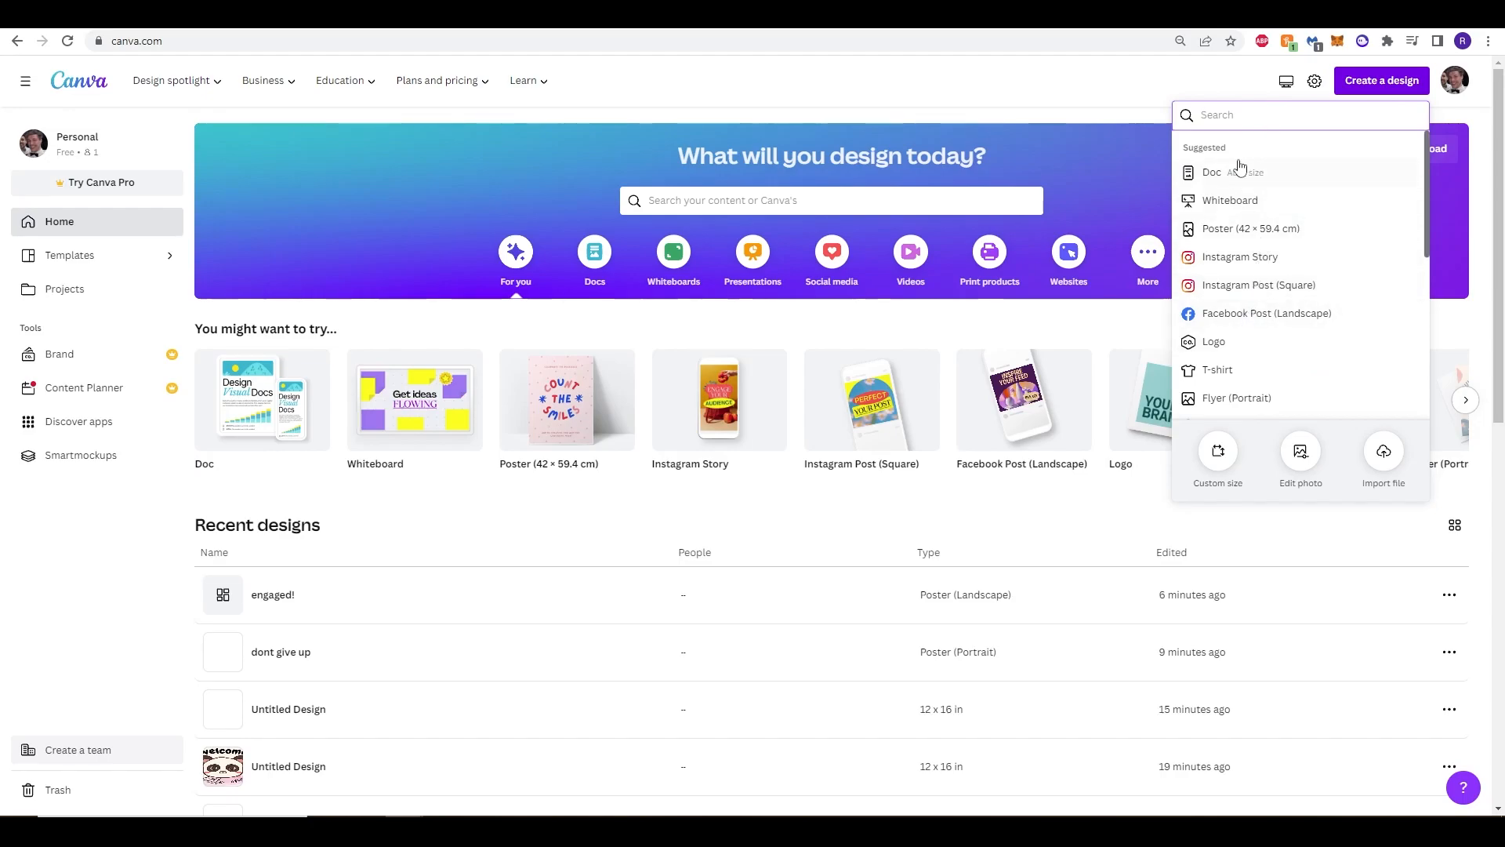
text(t shirt)
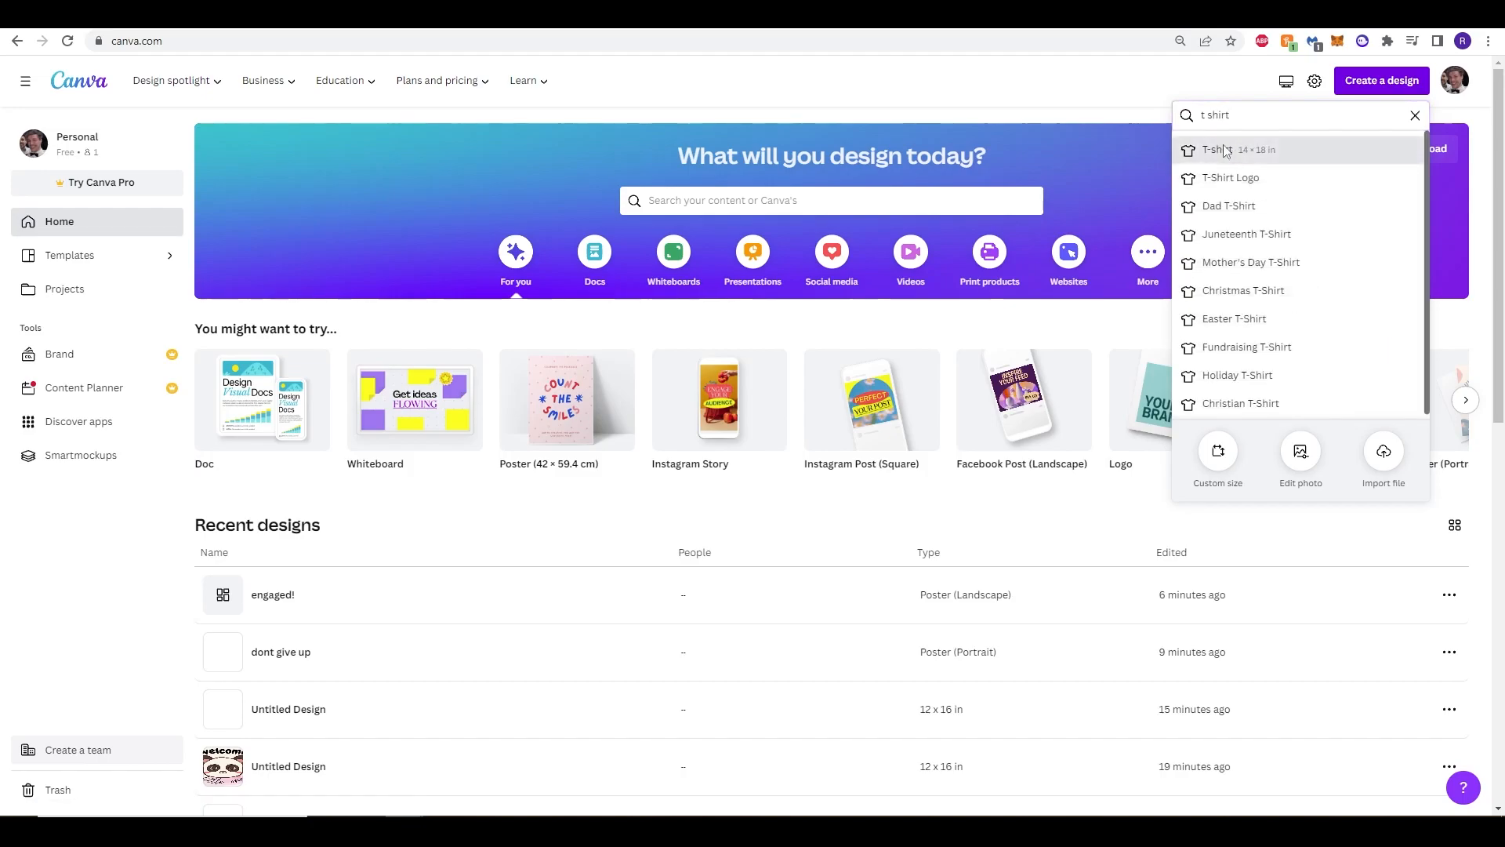
click(1229, 151)
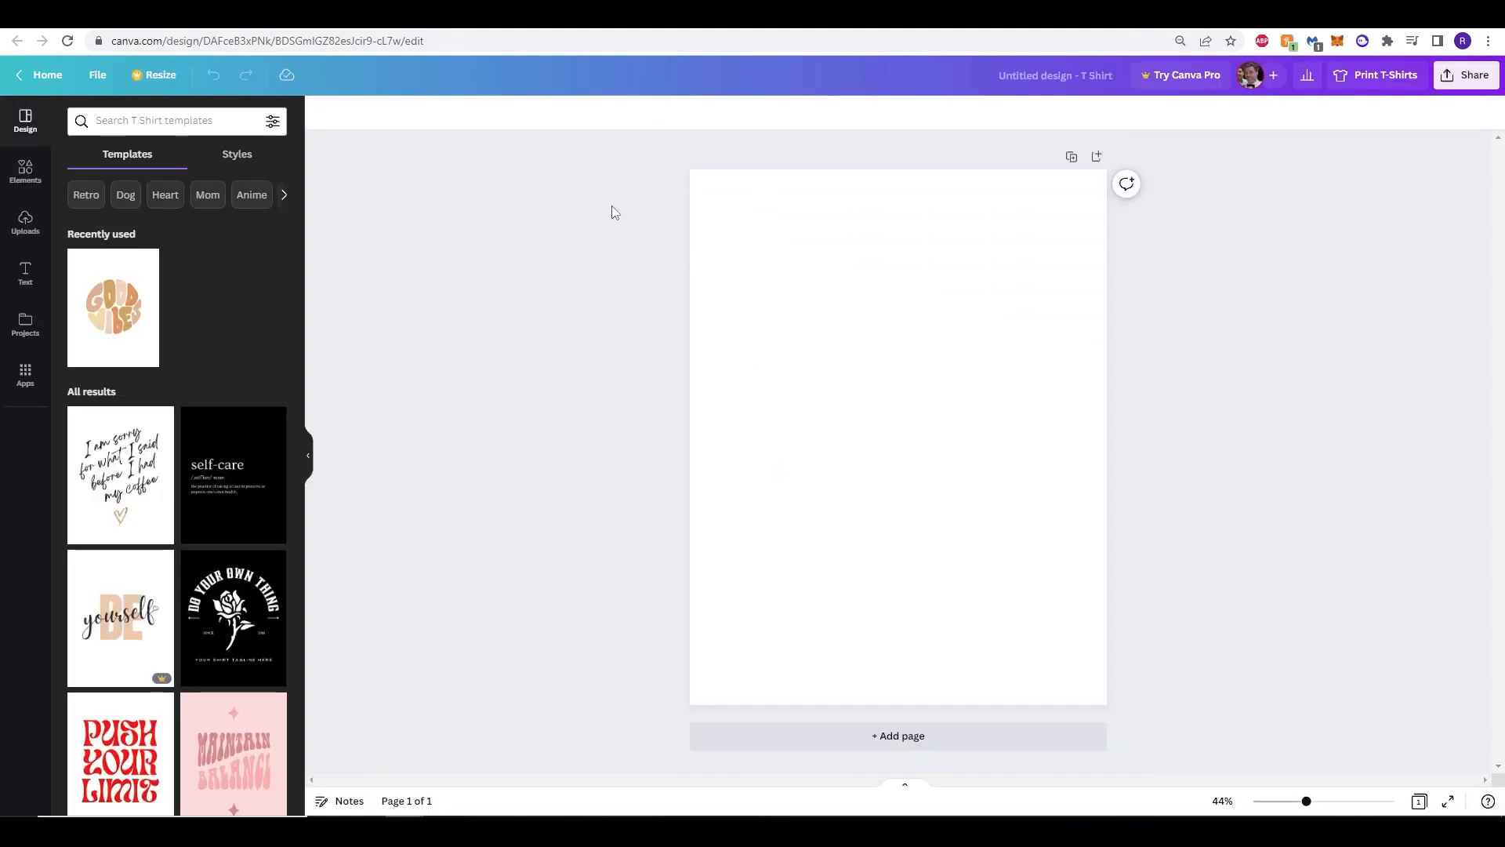
mouse_move(322, 433)
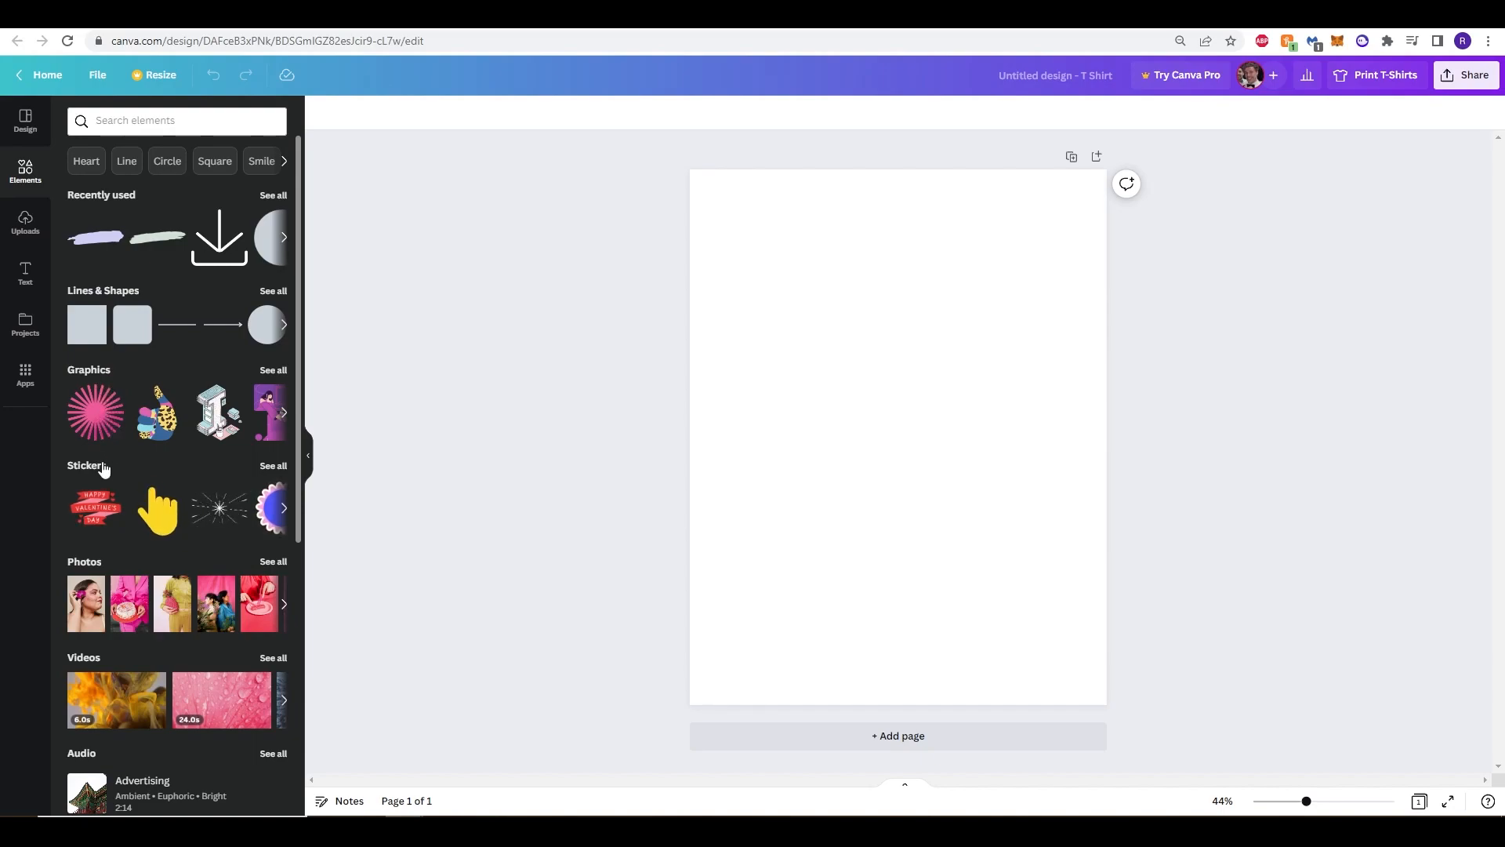
mouse_move(107, 165)
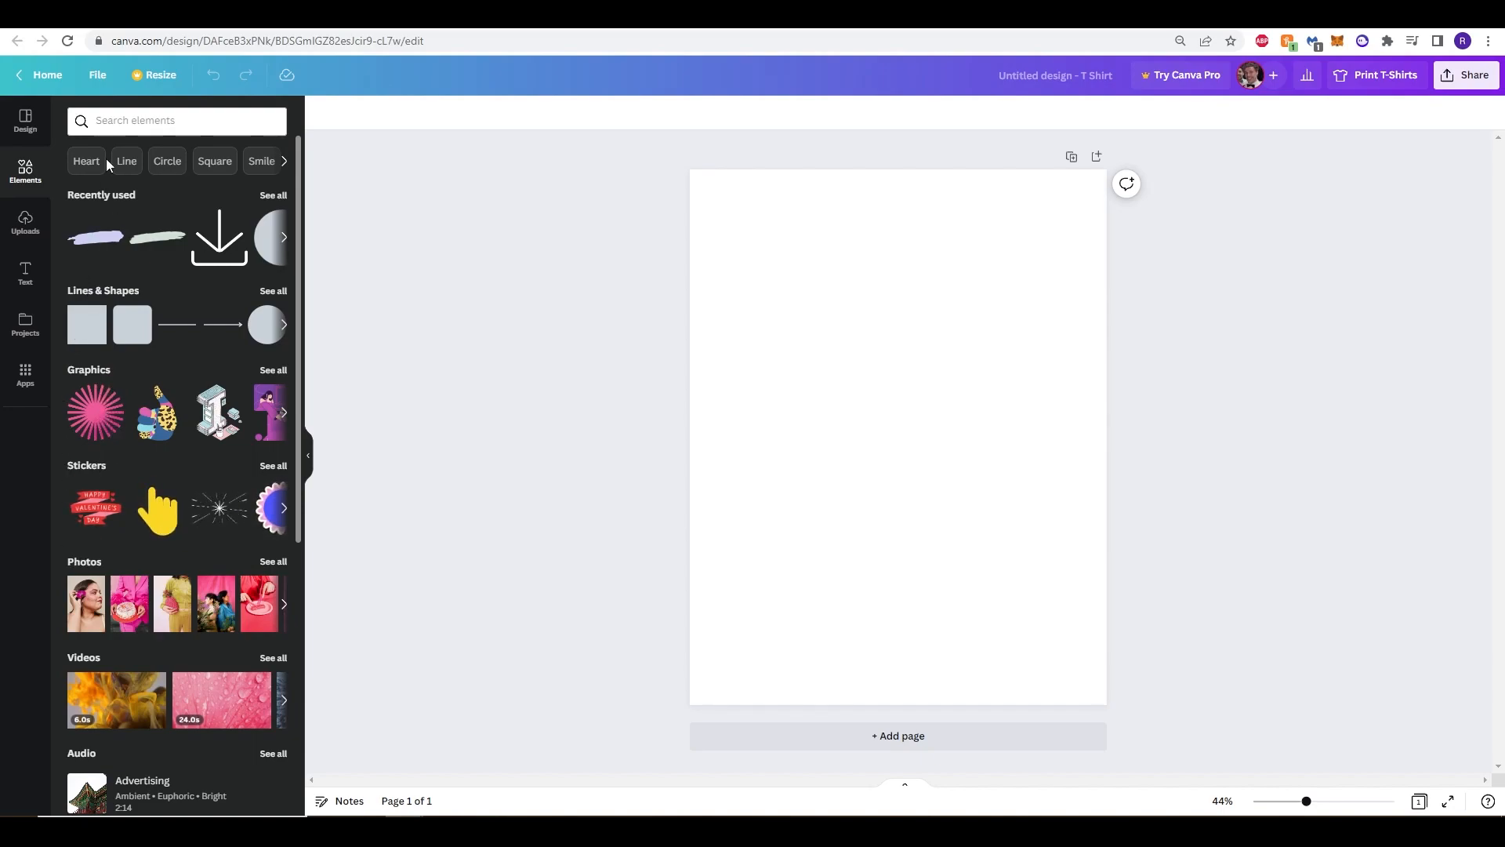
Show the Text panel with headings and font combinations for the blank page.
click(24, 276)
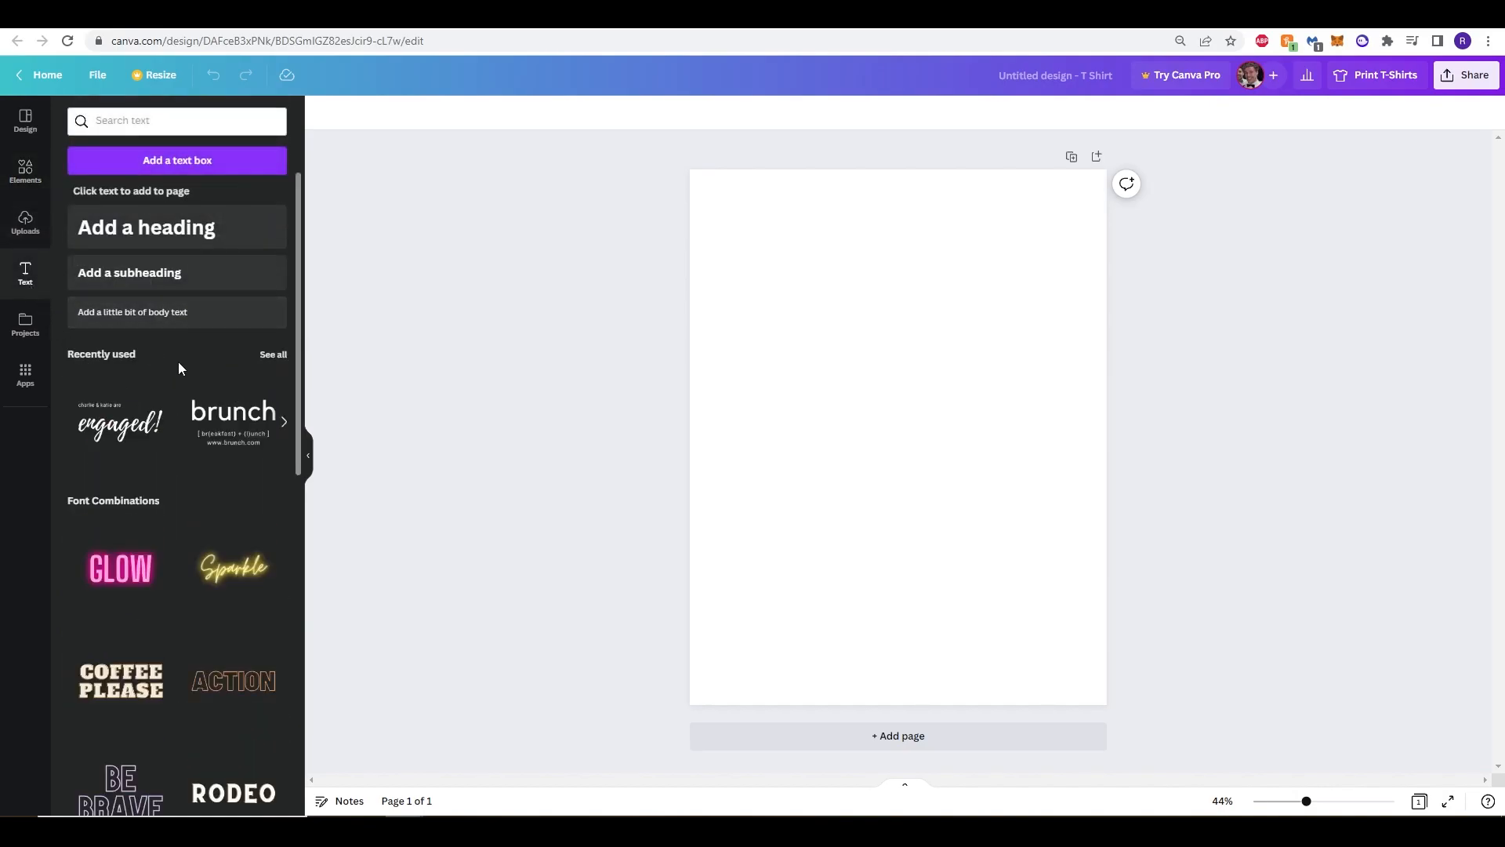
scroll(down, 3)
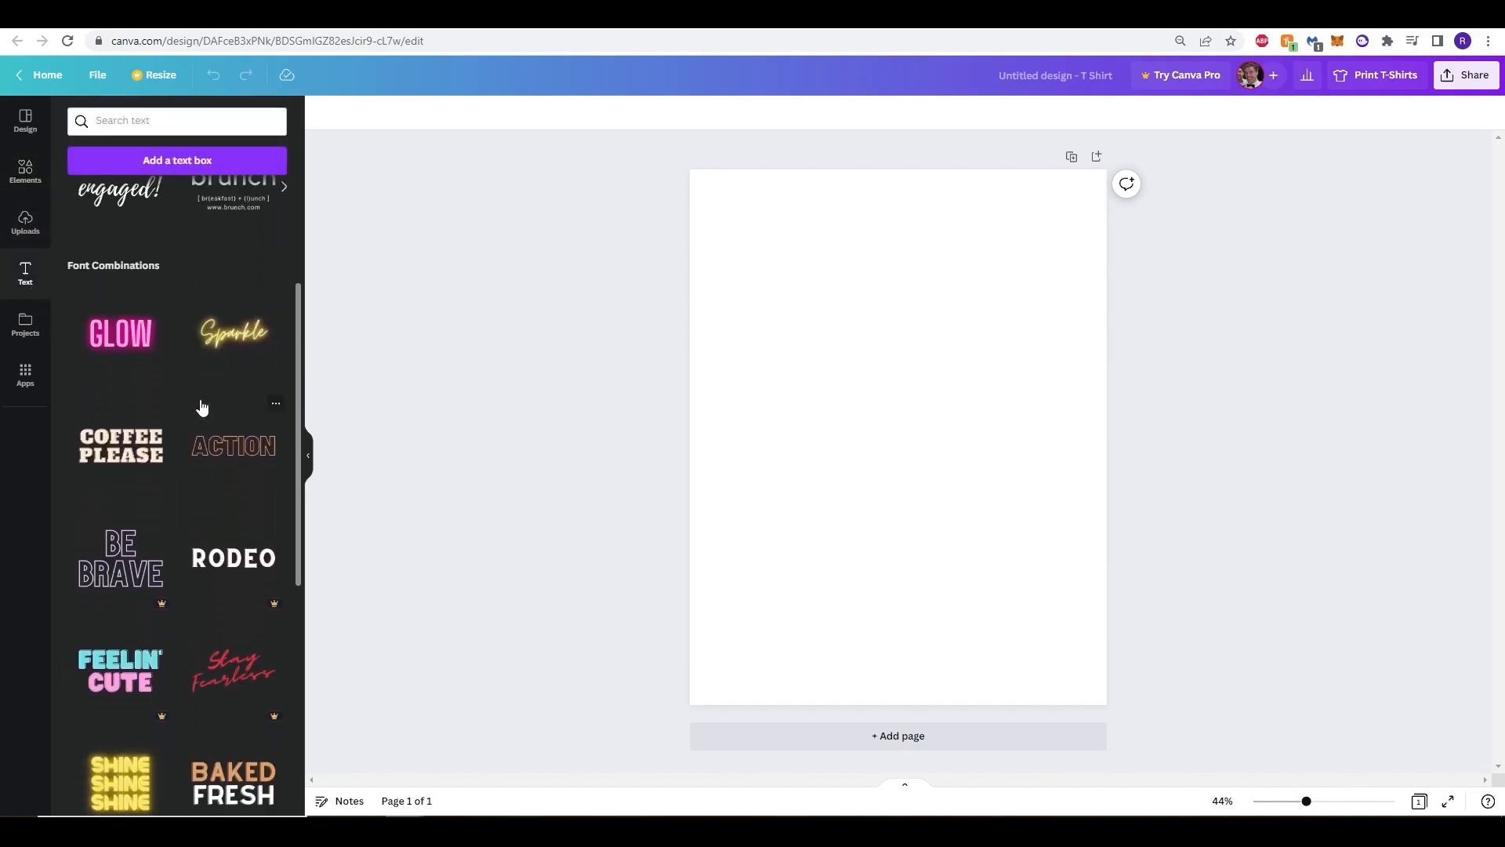
scroll(down, 3)
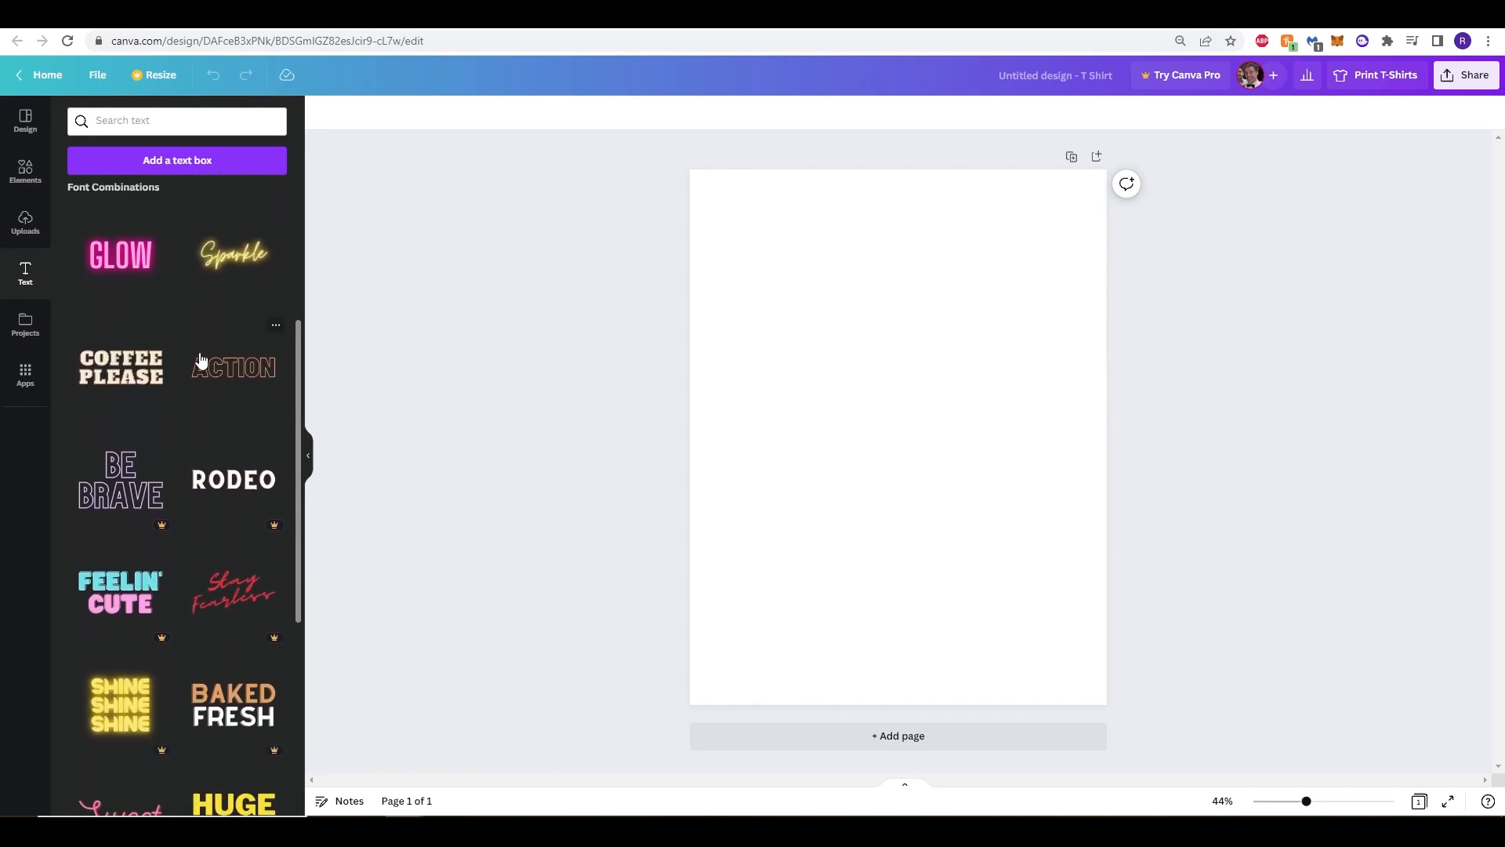
scroll(down, 3)
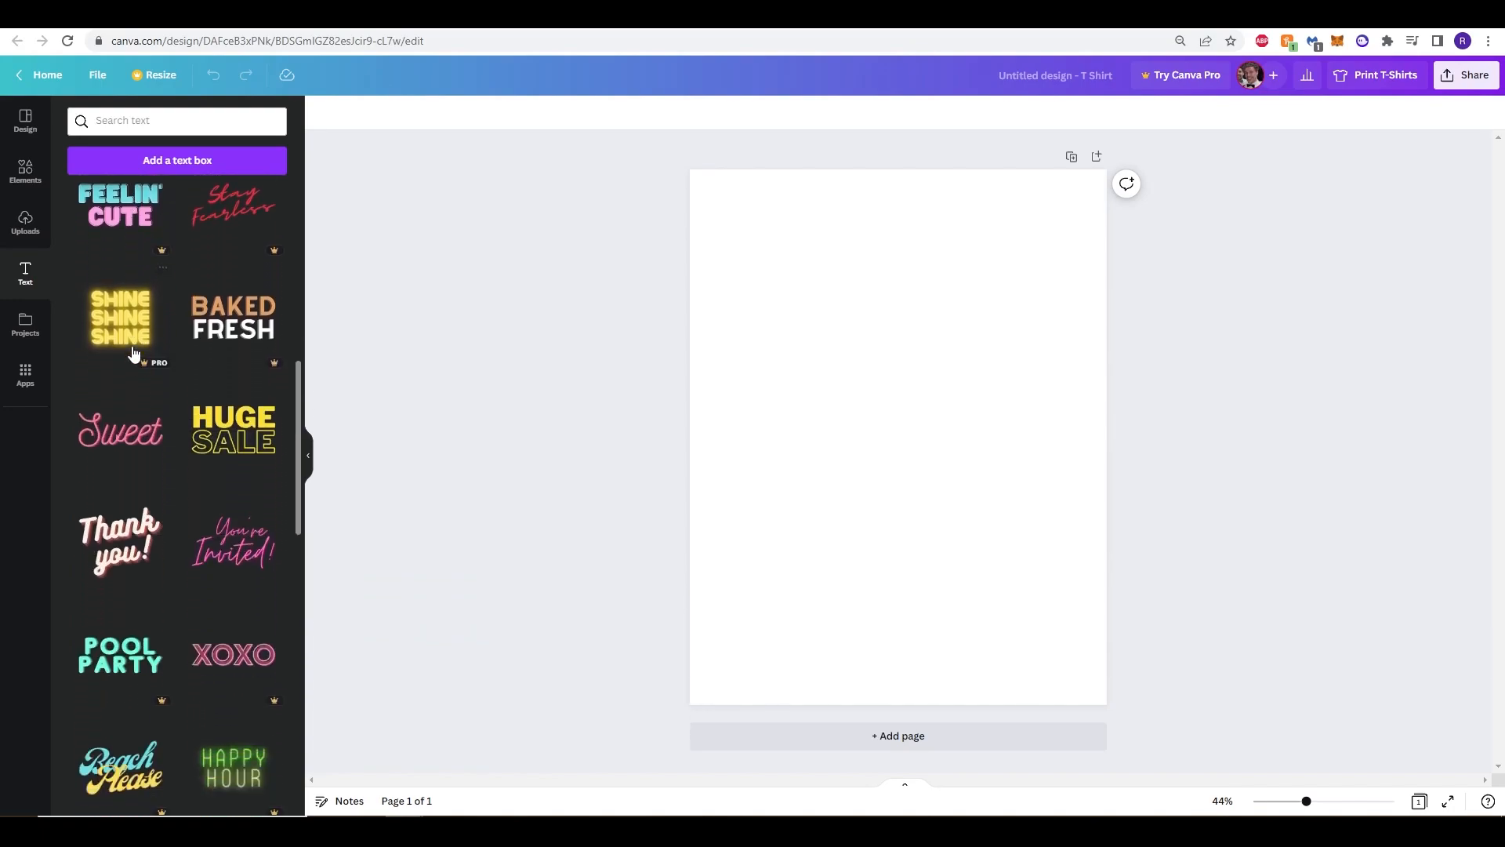
scroll(down, 3)
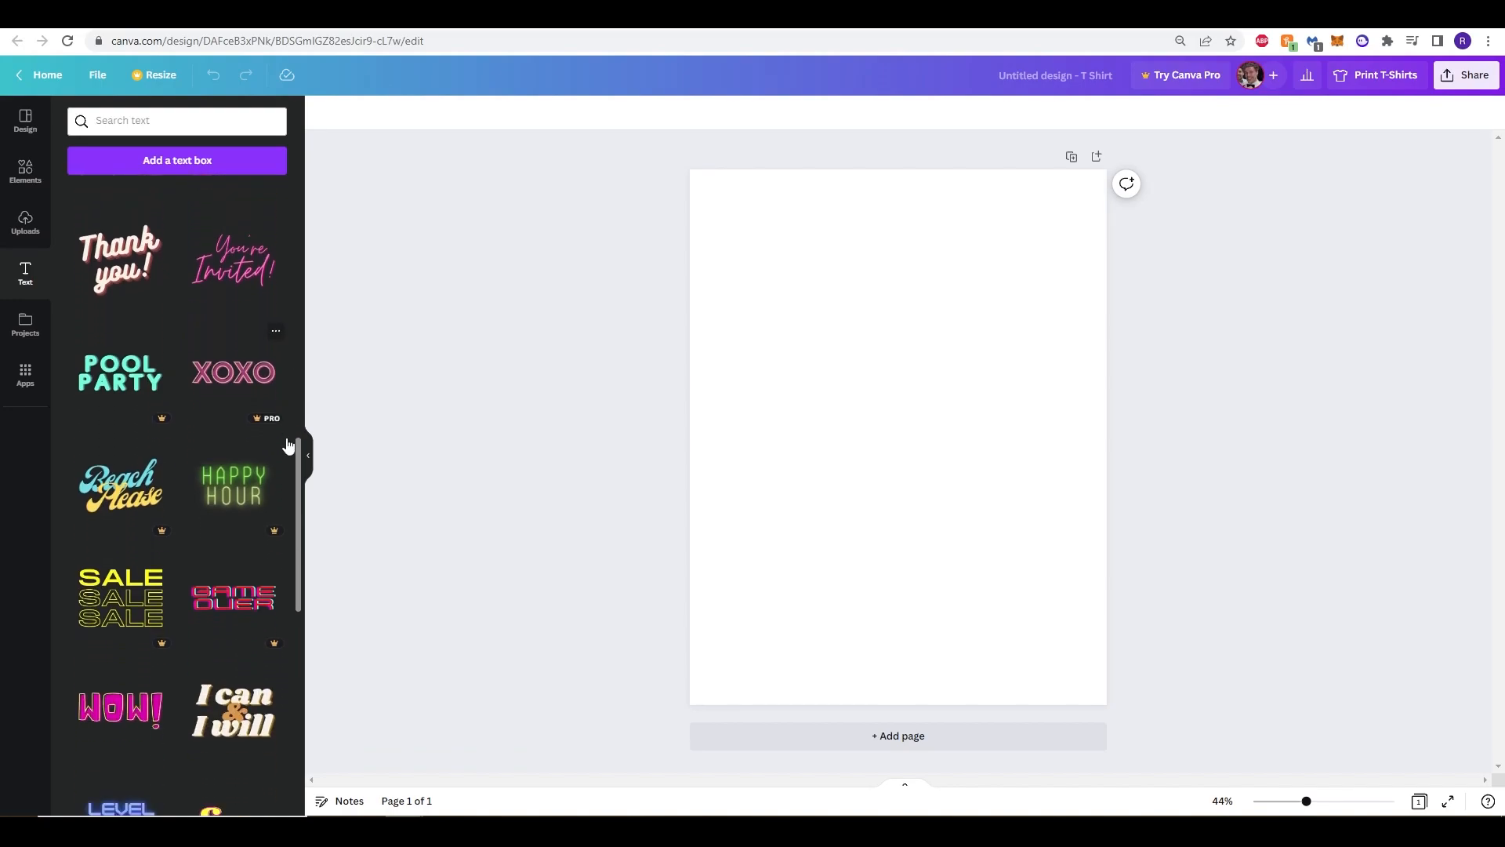
scroll(down, 3)
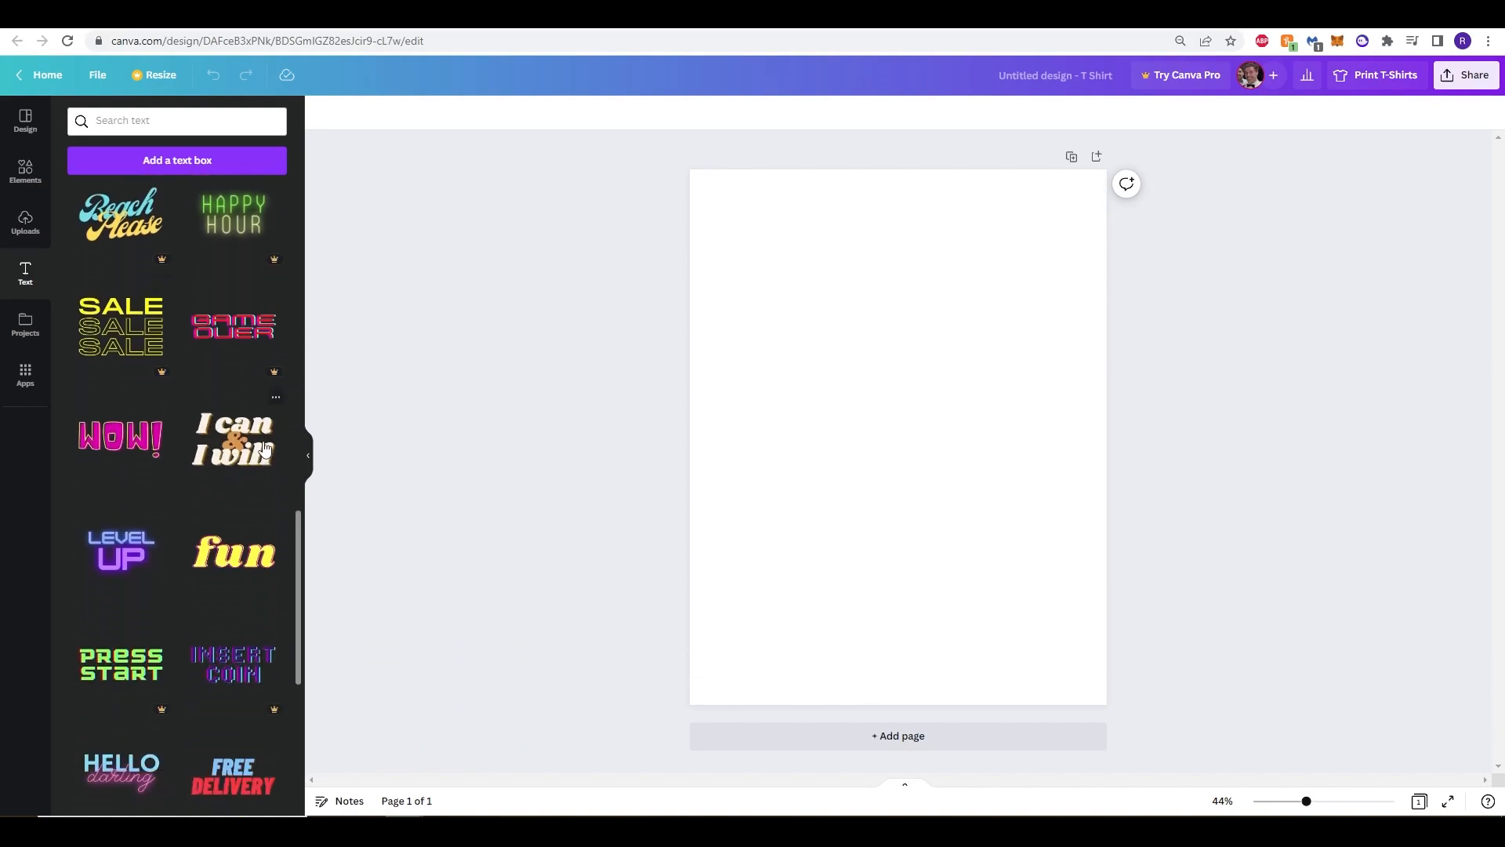
scroll(down, 3)
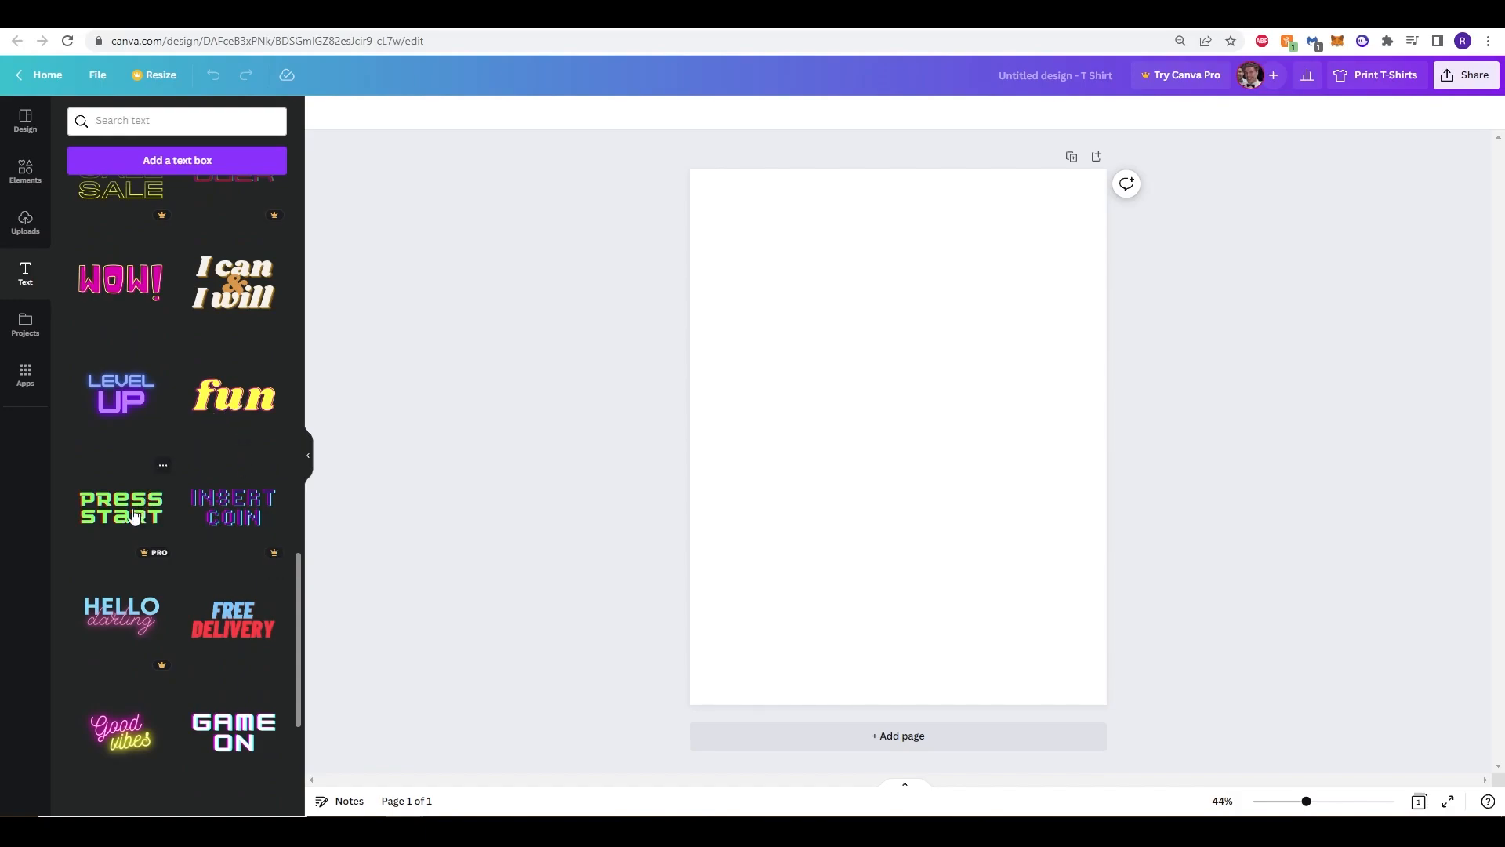
scroll(down, 3)
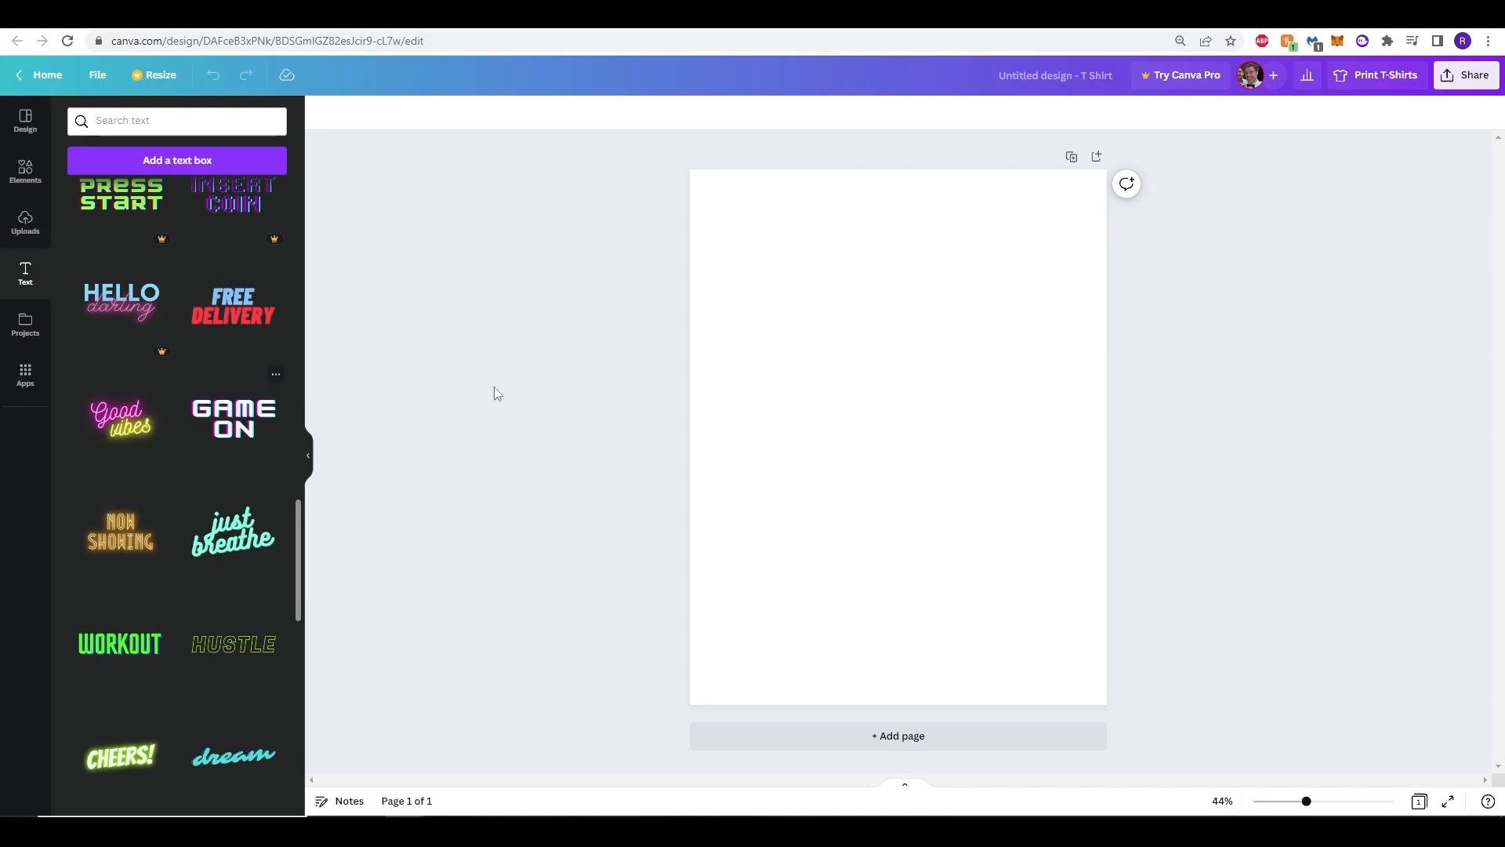
click(232, 420)
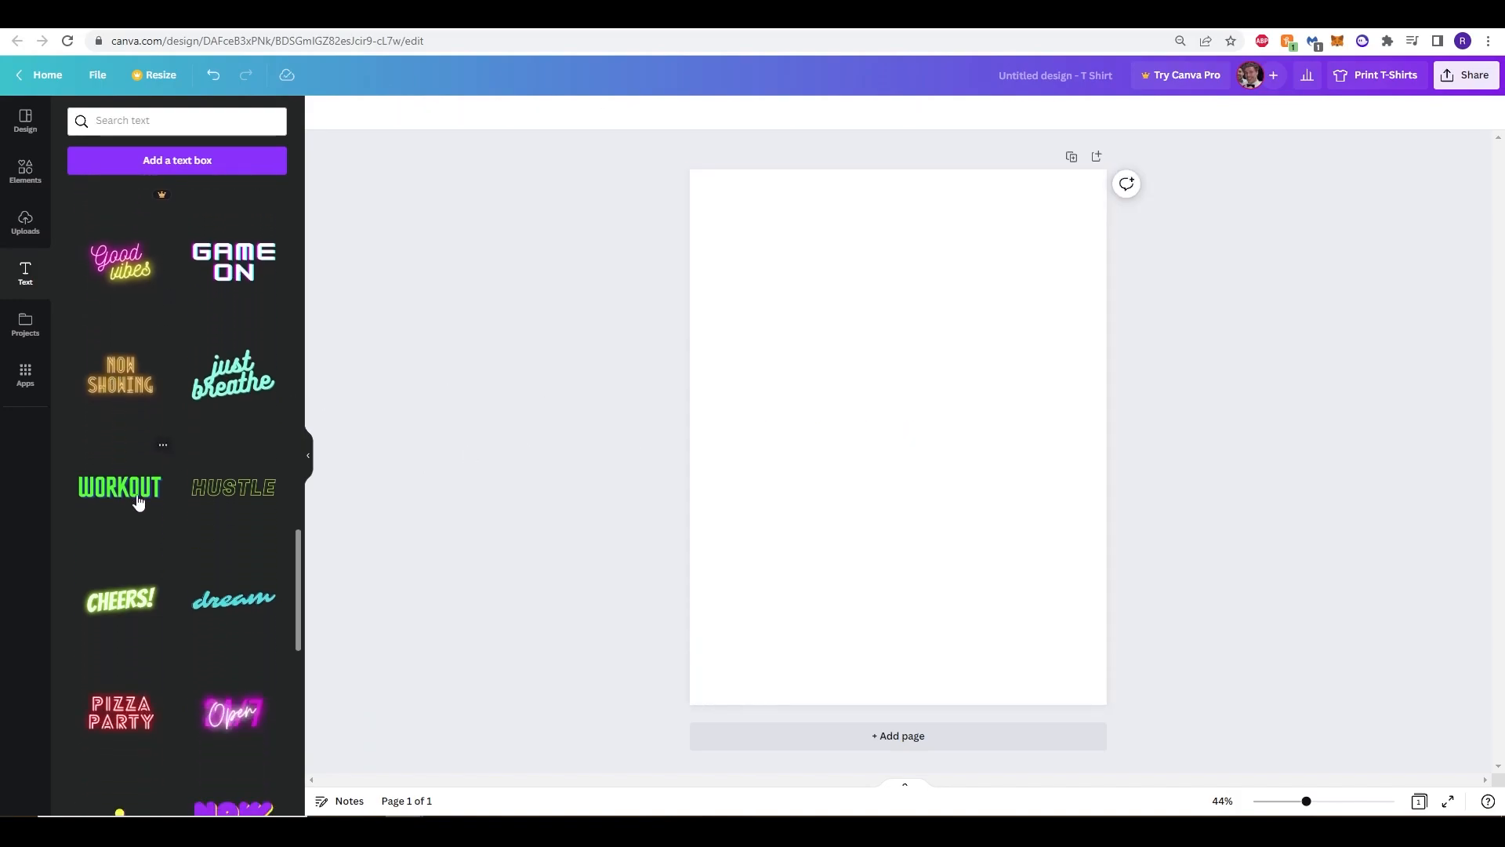
scroll(down, 3)
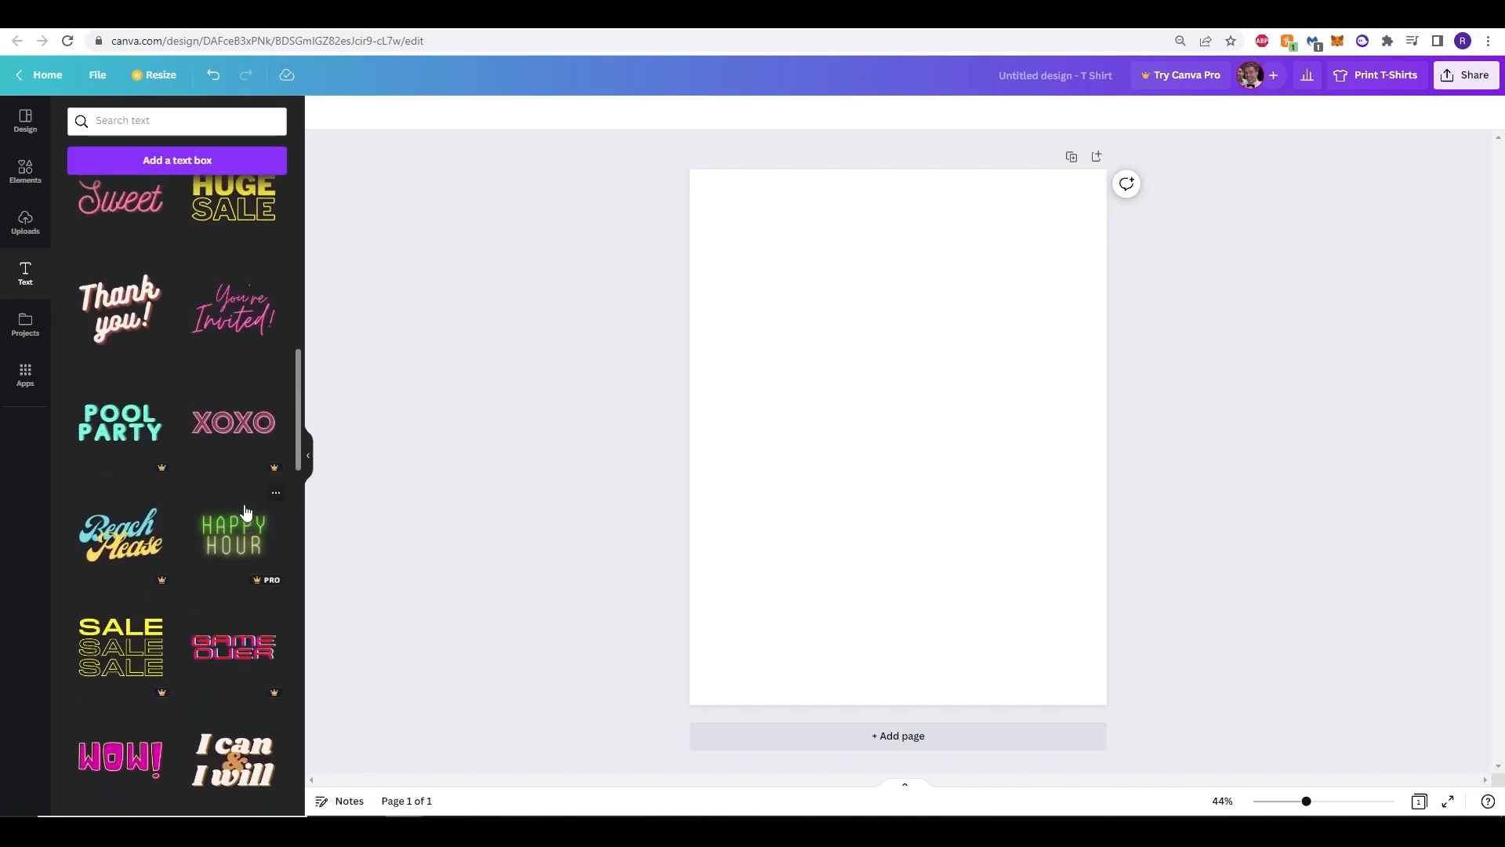
scroll(down, 3)
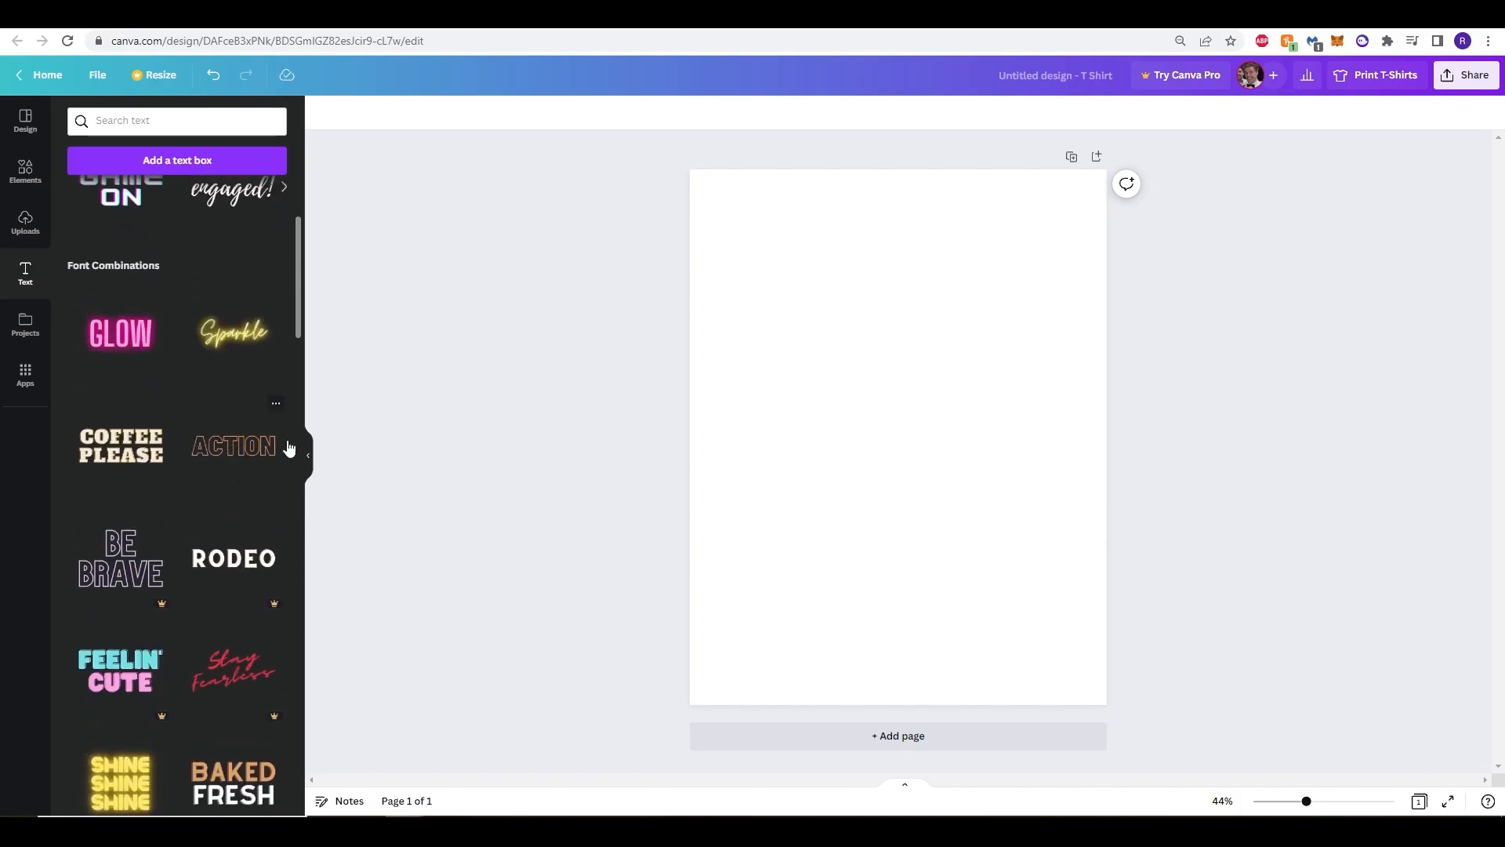
Add the outlined ACTION font combination and replace its text with '#1 DAD'.
click(233, 447)
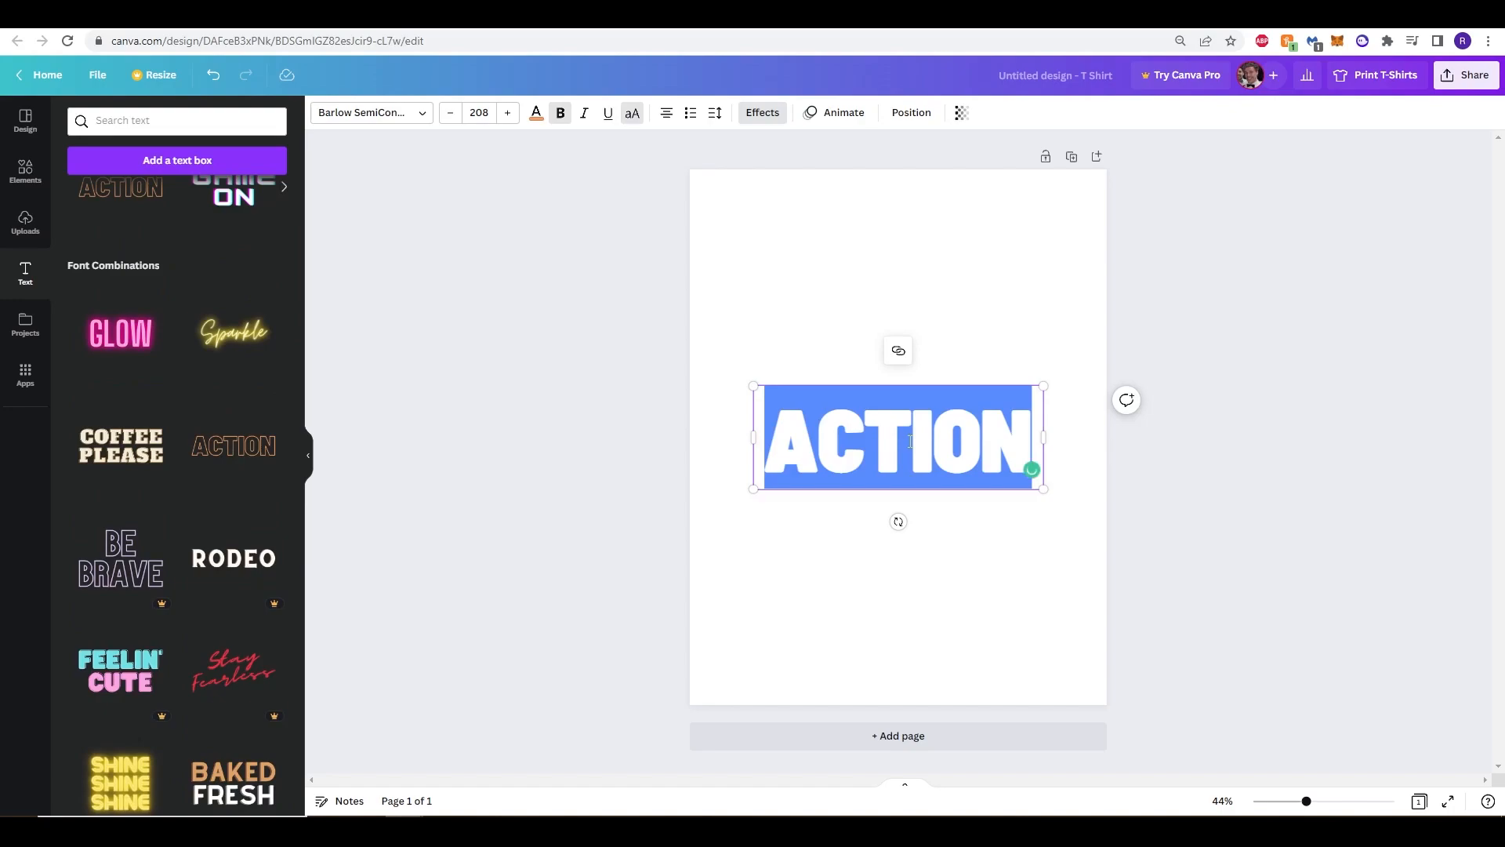
text(#1 DAD)
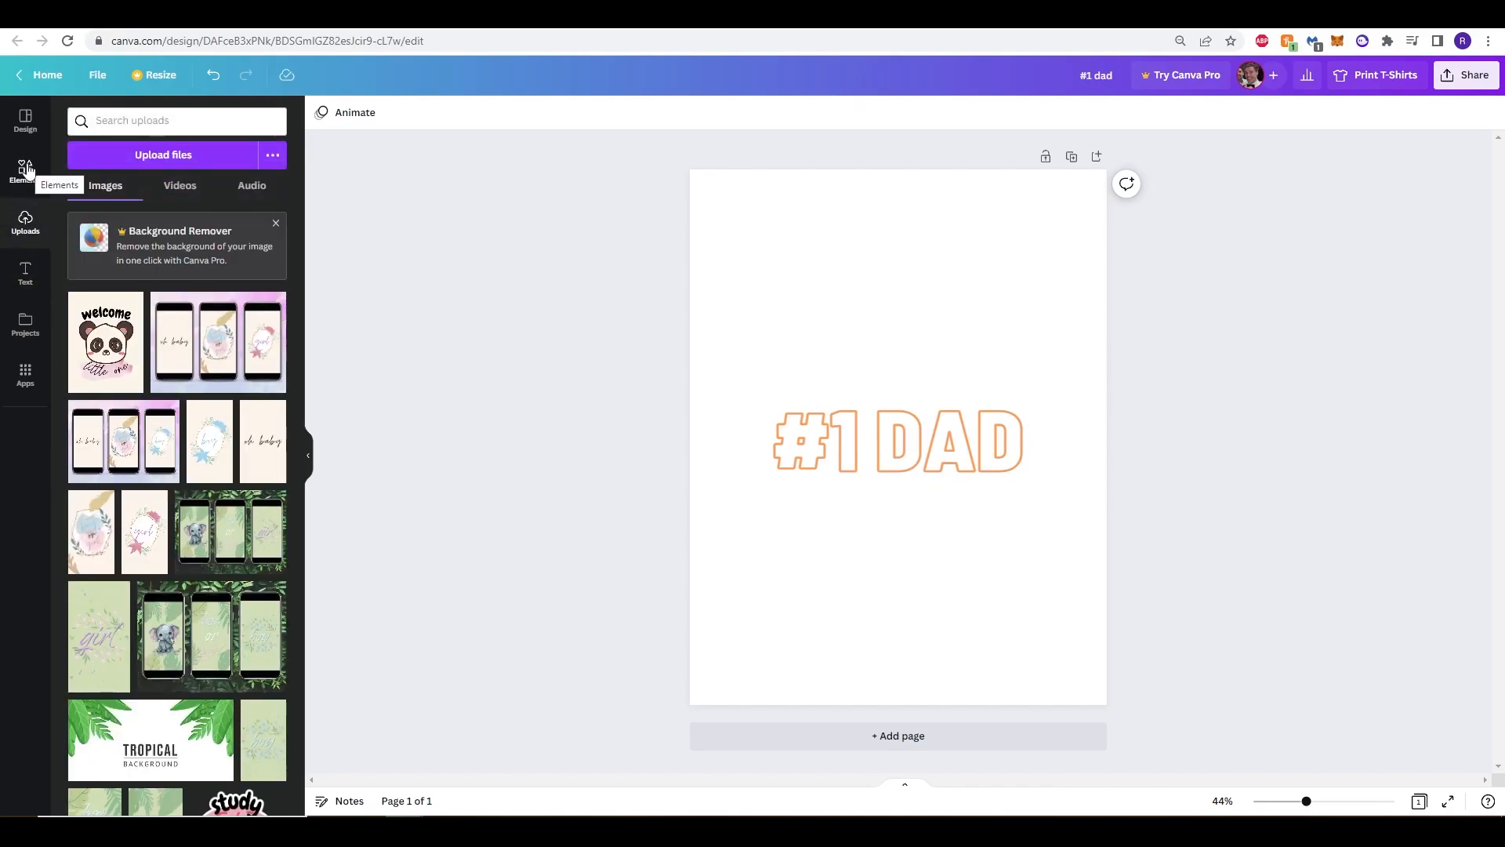
Search Elements for 'handshake' graphics and add the sketched handshake to the page.
click(25, 172)
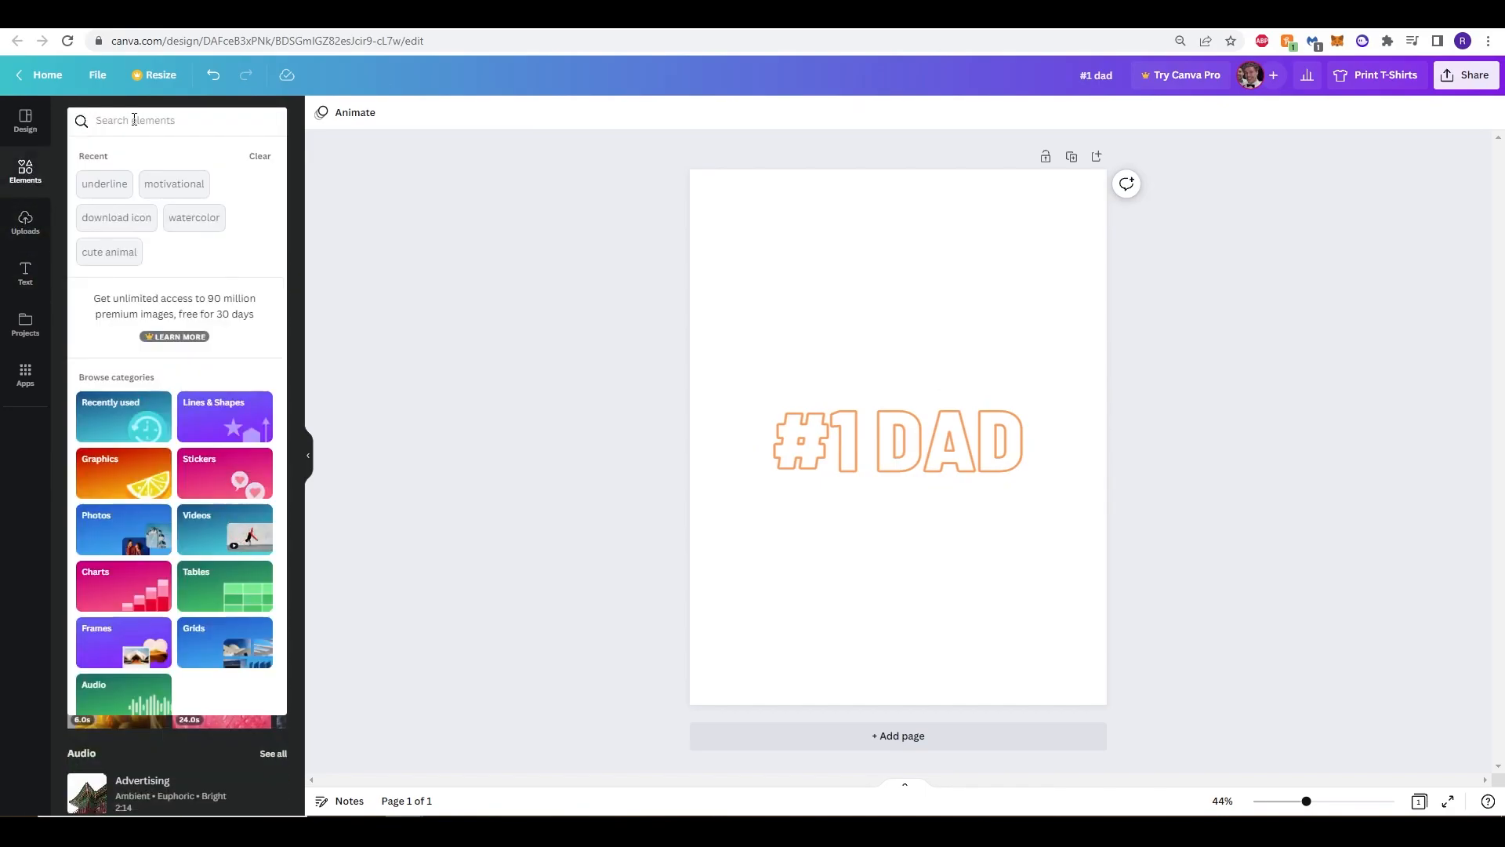
text(handhsa)
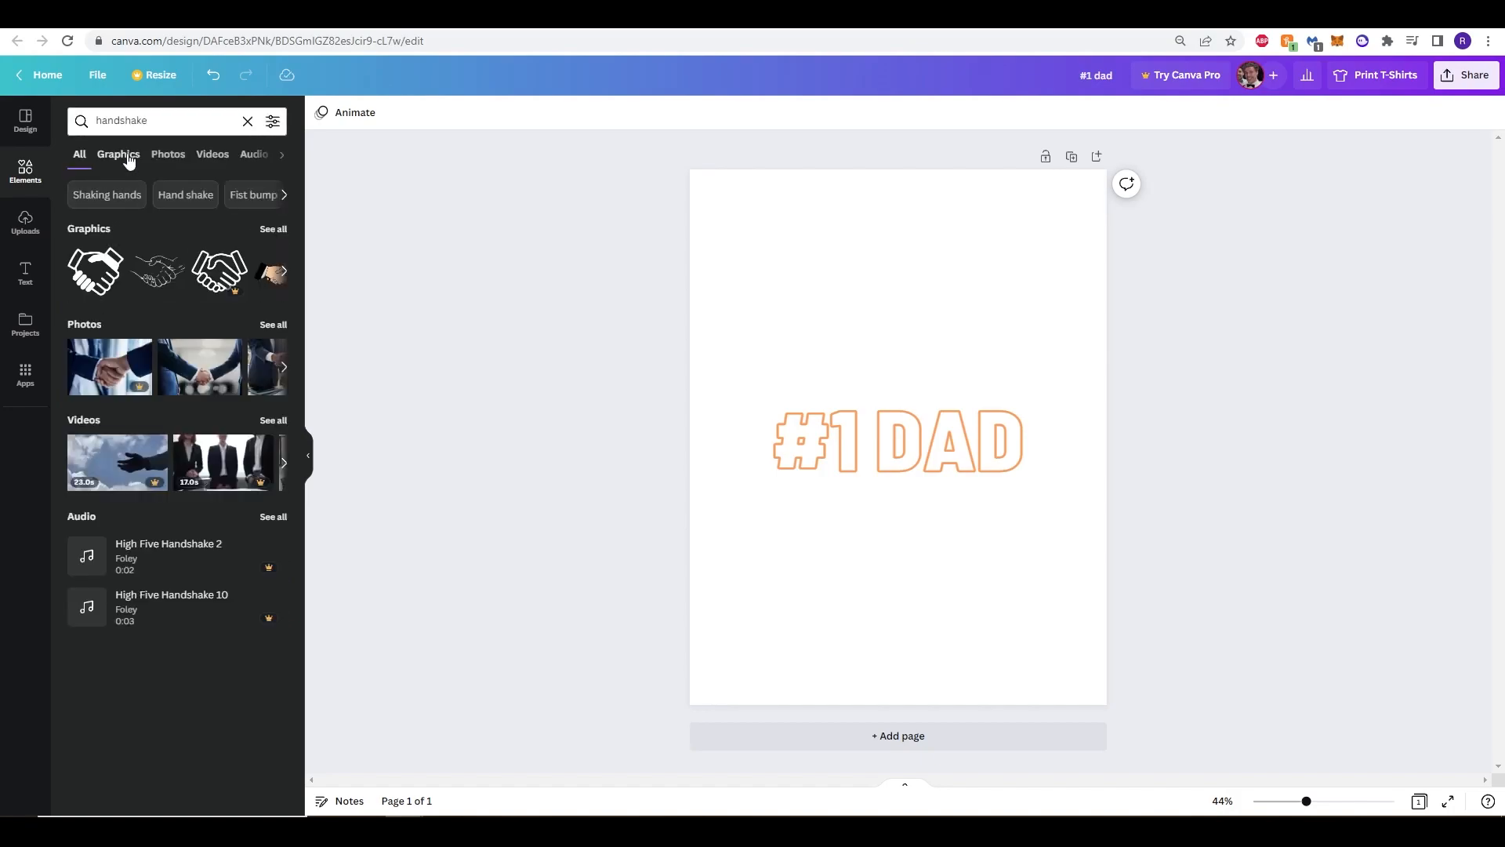
click(158, 121)
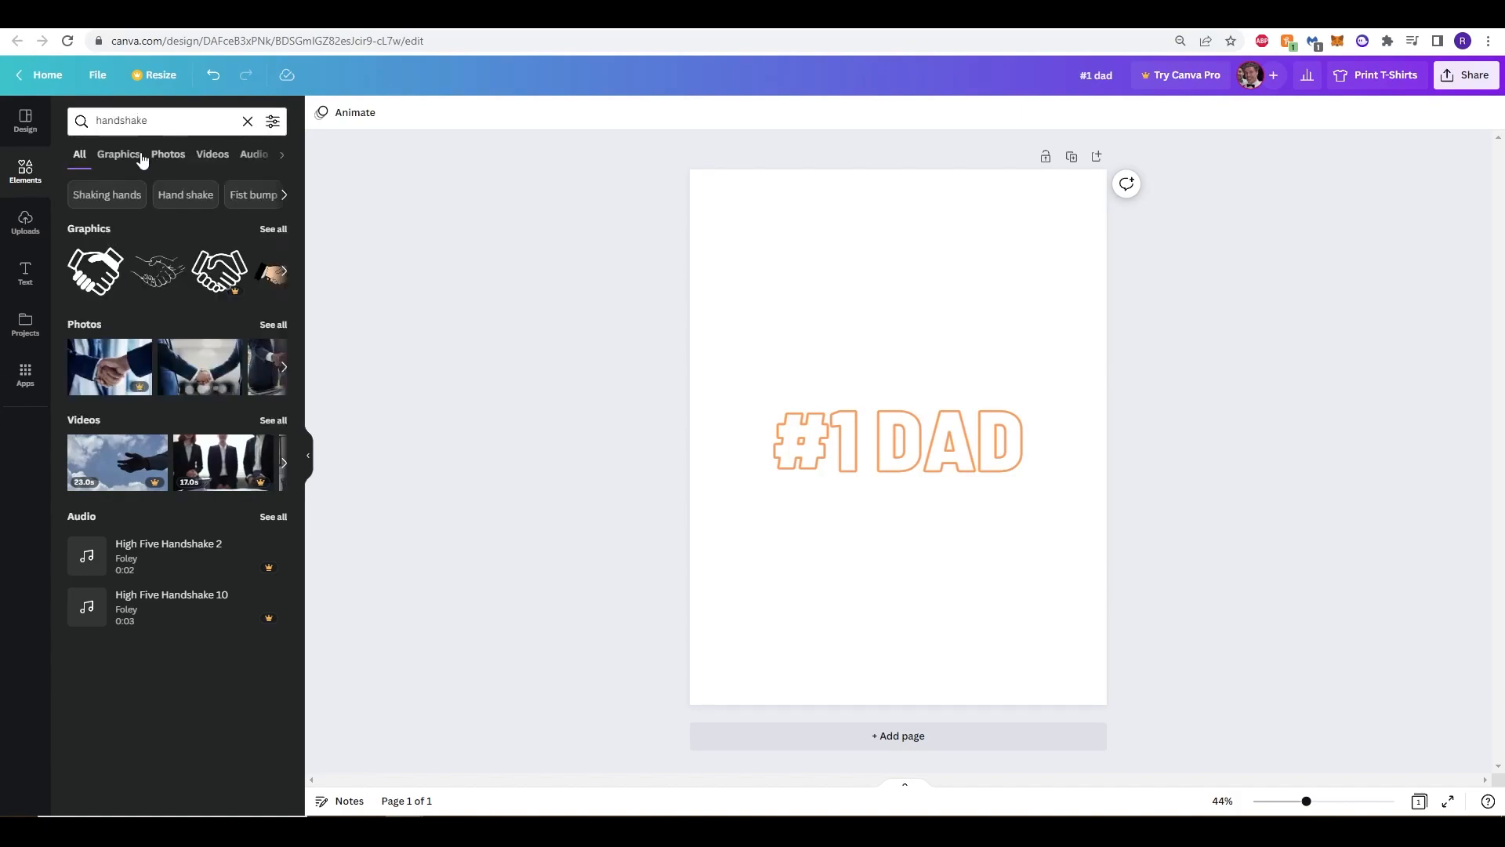
click(117, 155)
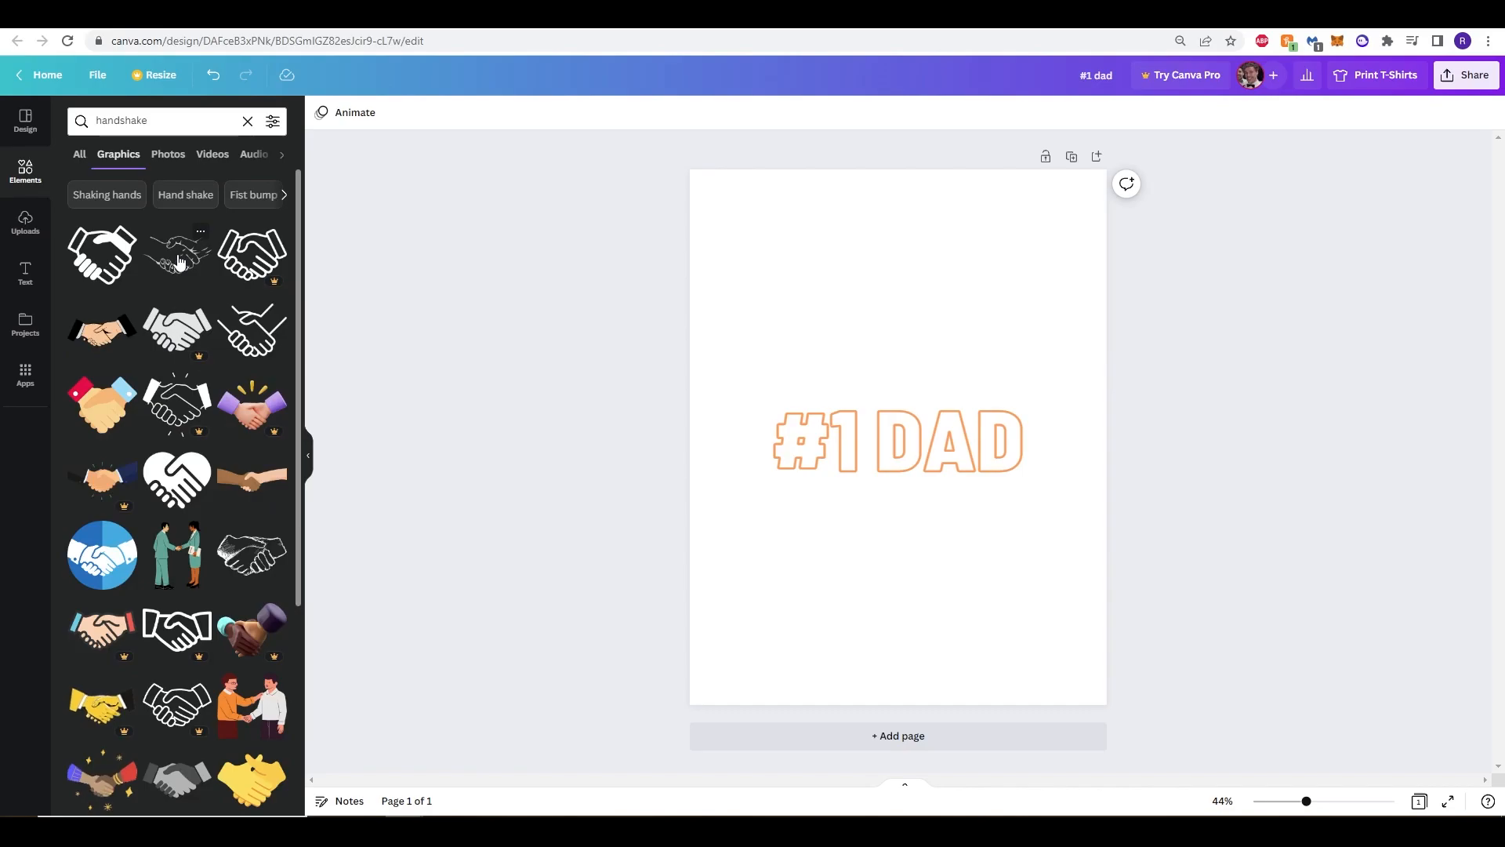
click(177, 254)
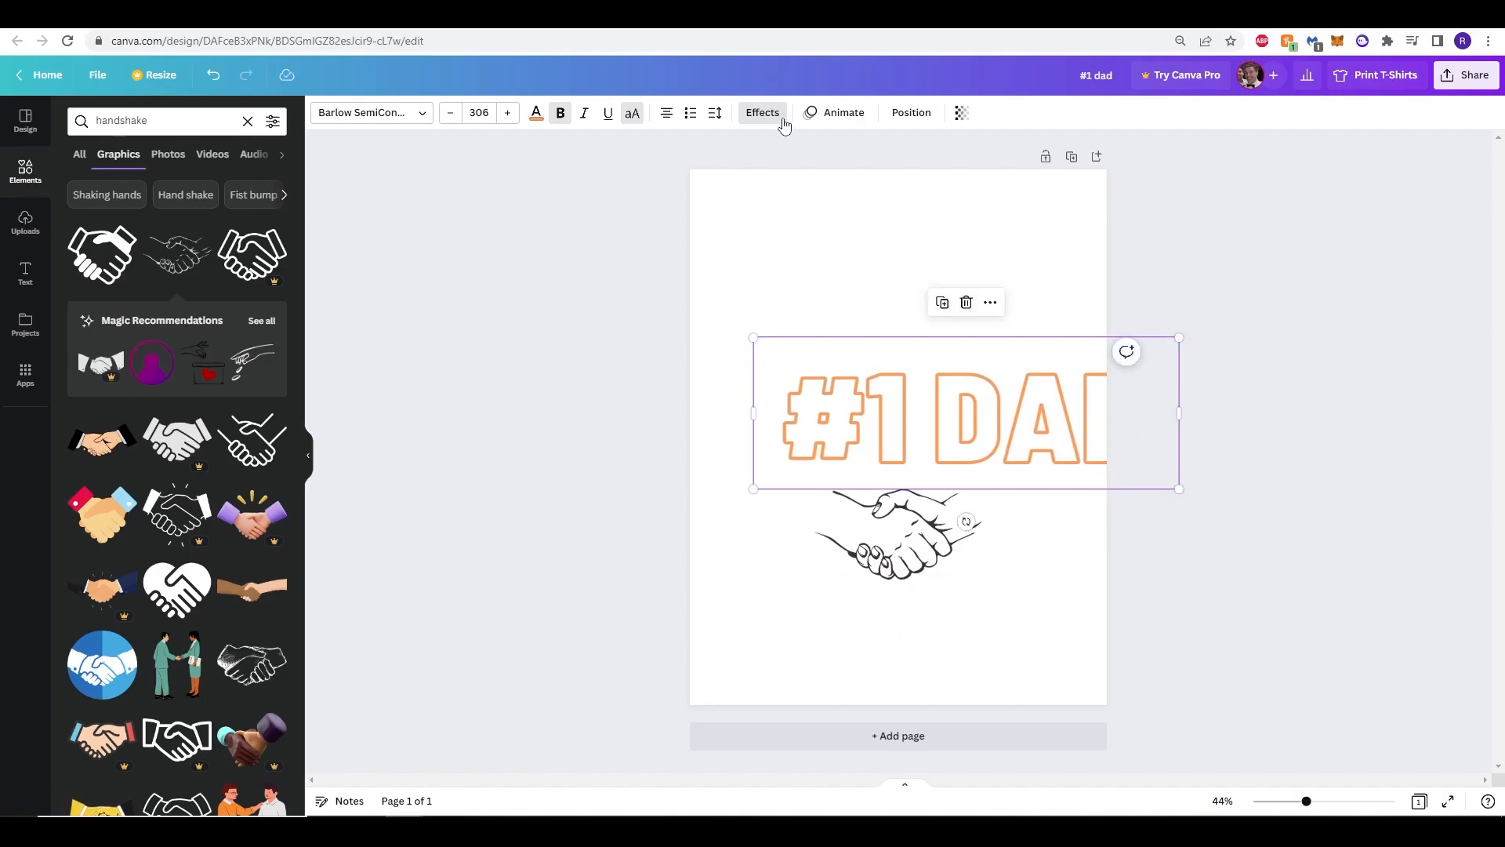
Centre the handshake under the resized #1 DAD heading and clear the search box.
click(908, 113)
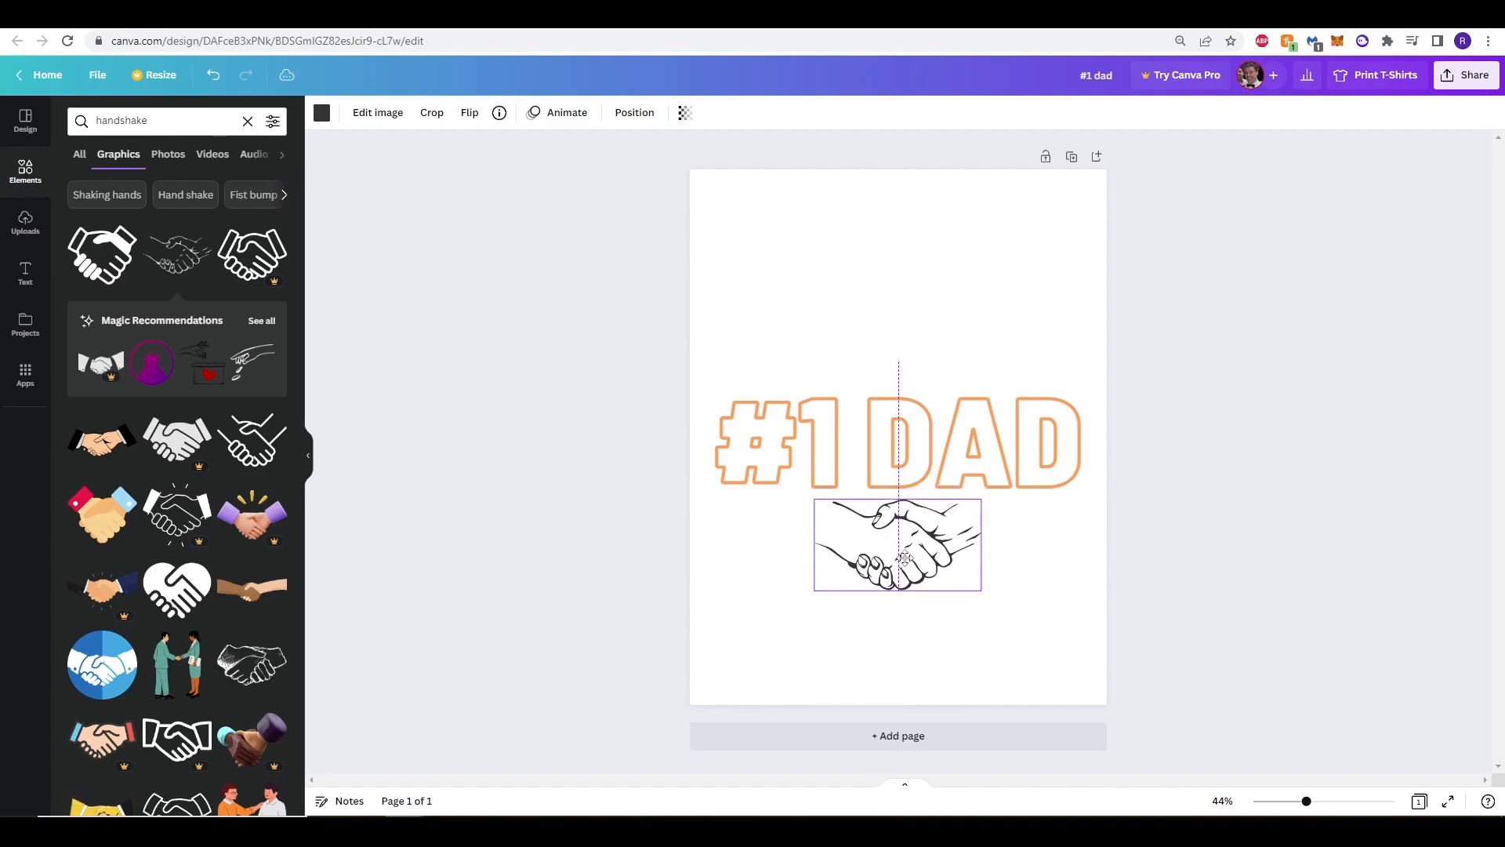
click(896, 439)
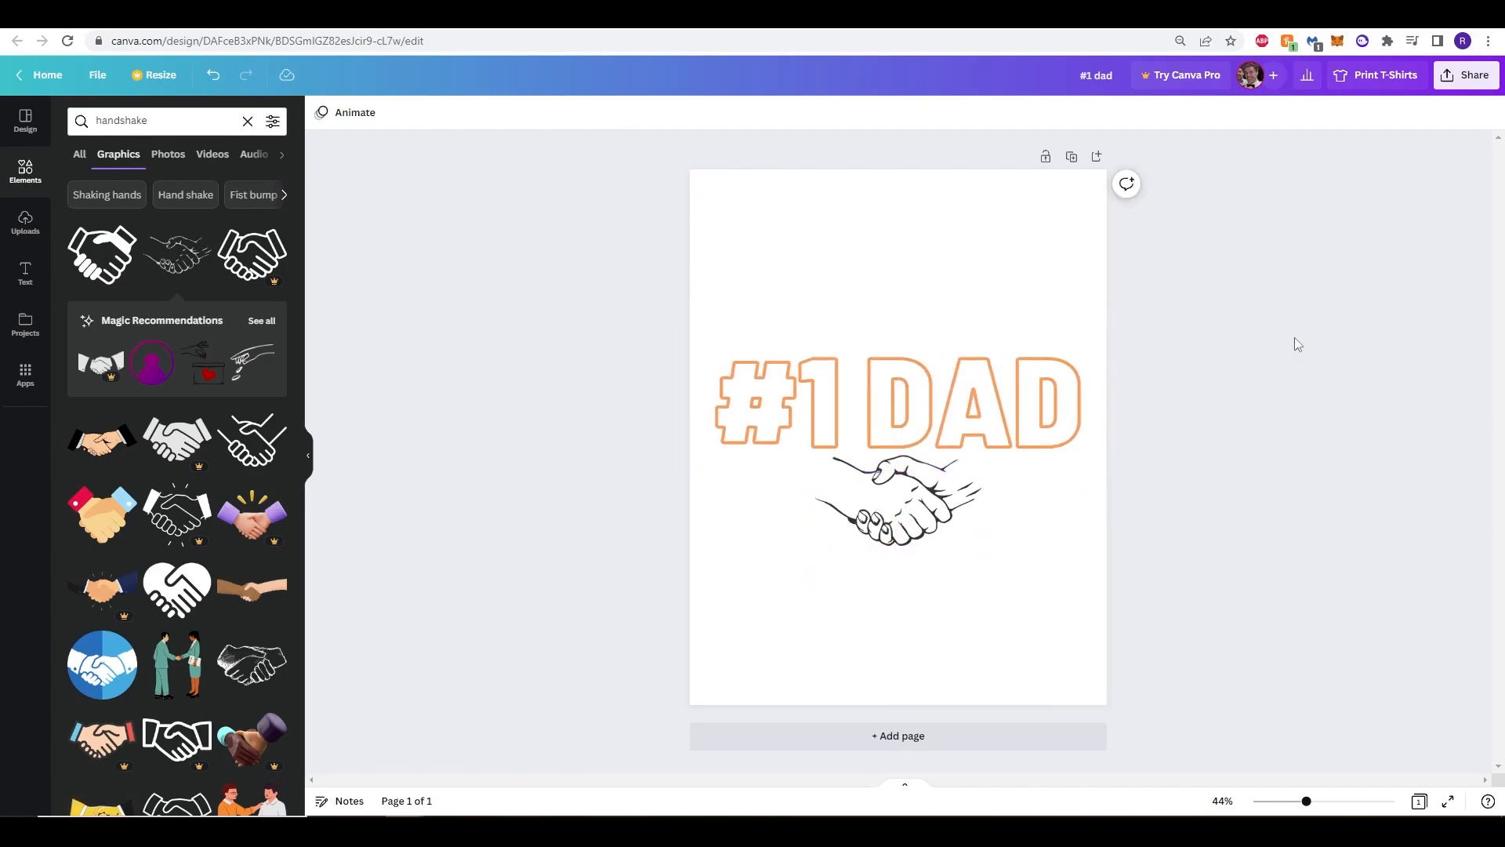
mouse_move(498, 415)
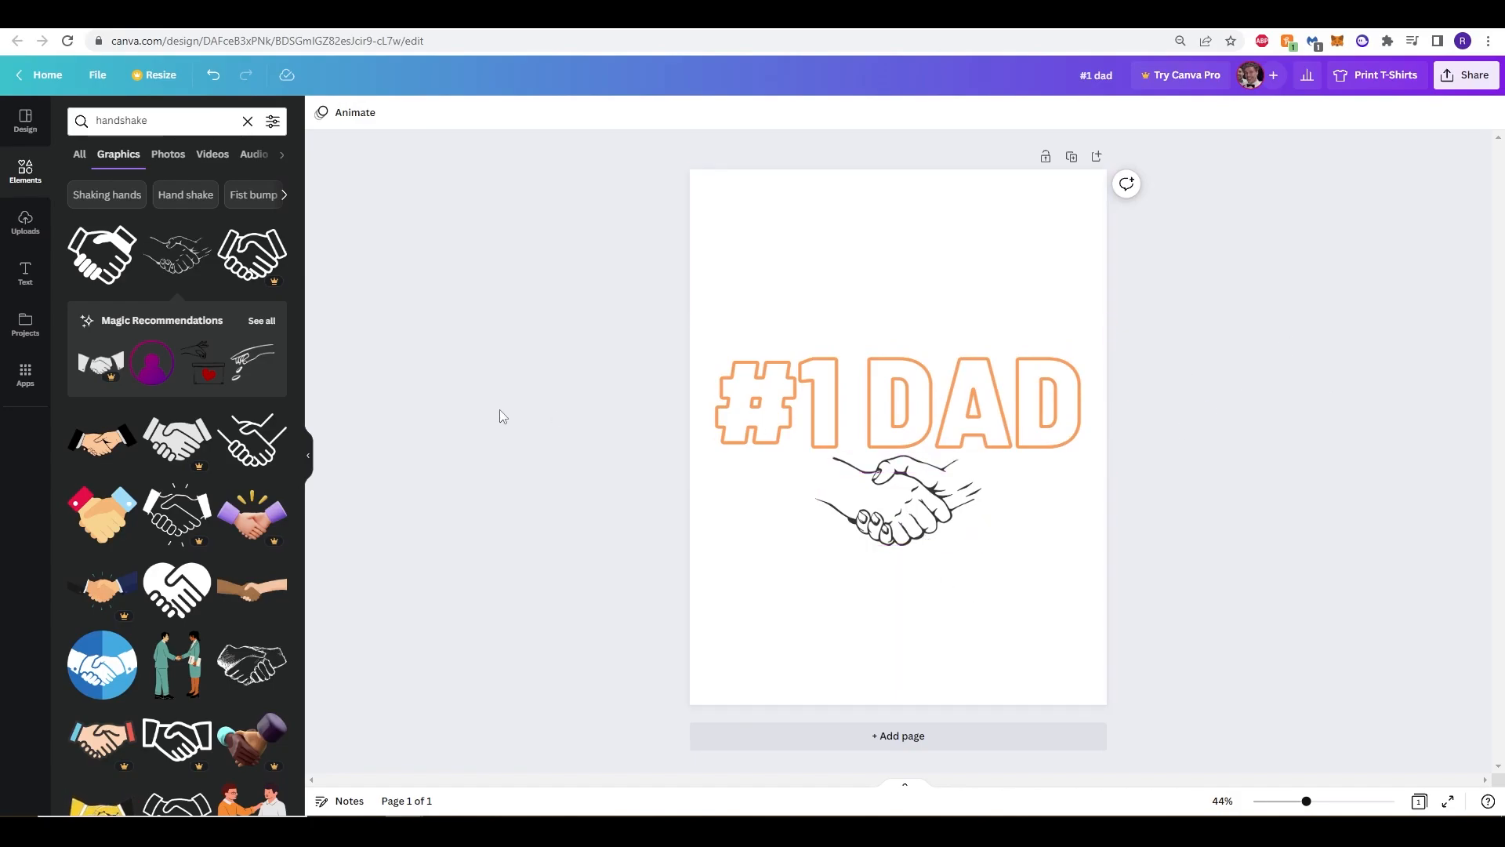
click(246, 120)
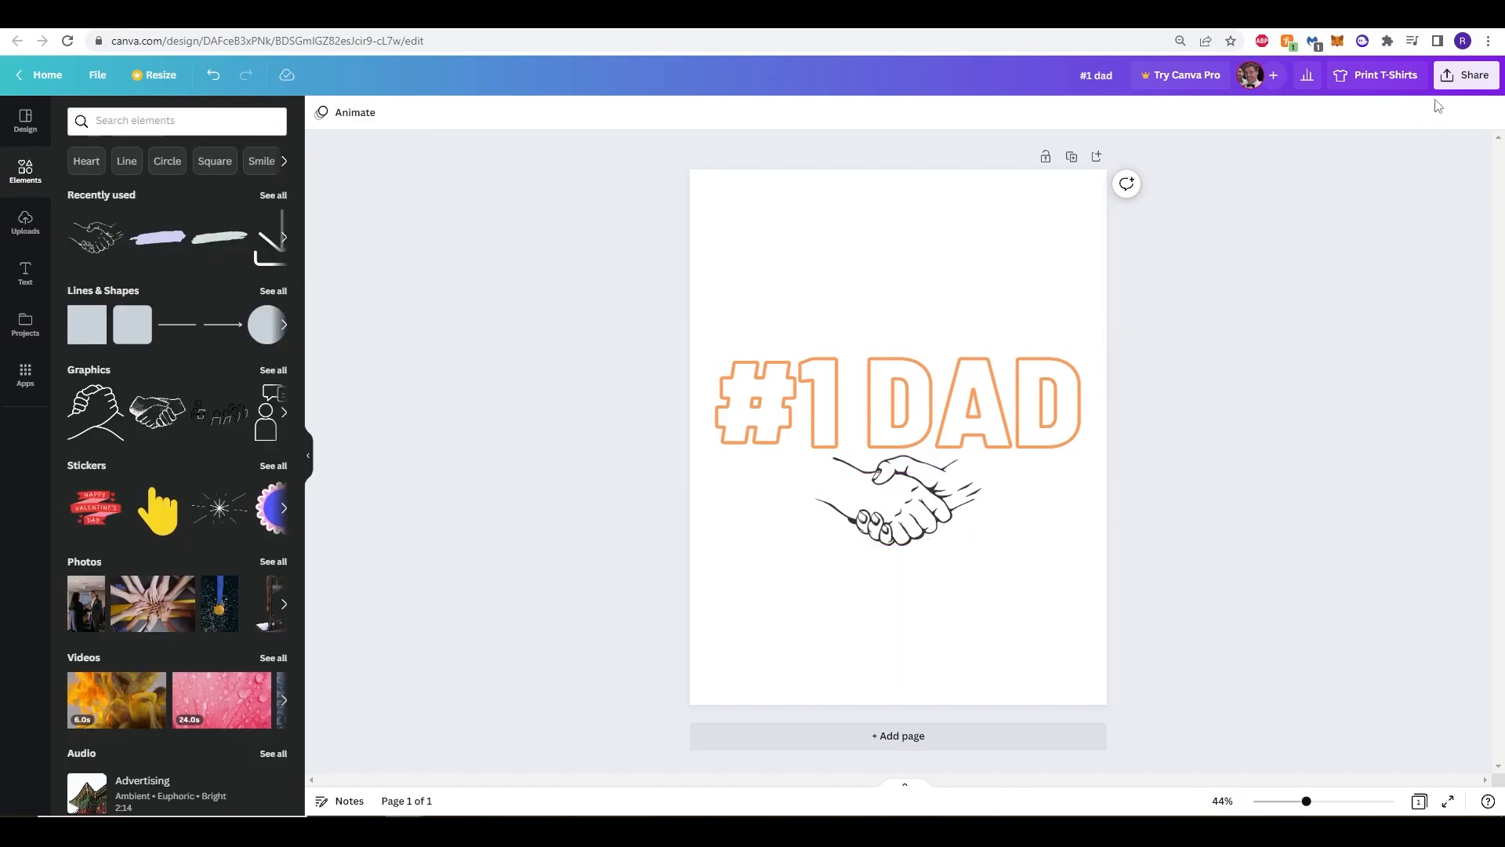
click(1464, 75)
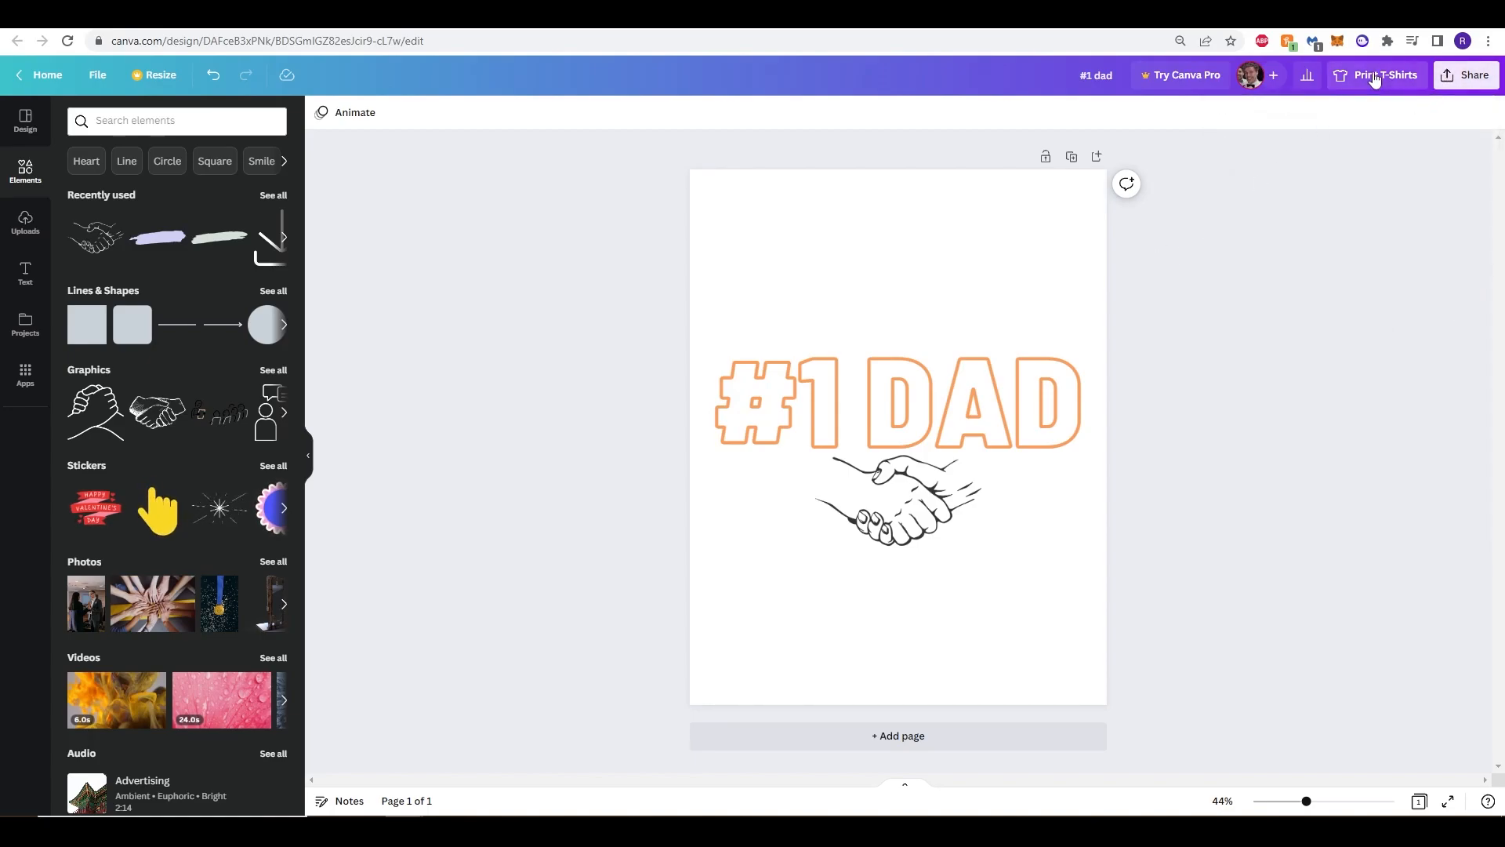
In Print T-Shirts, review quantities and set the shirt Colour to White.
click(1382, 75)
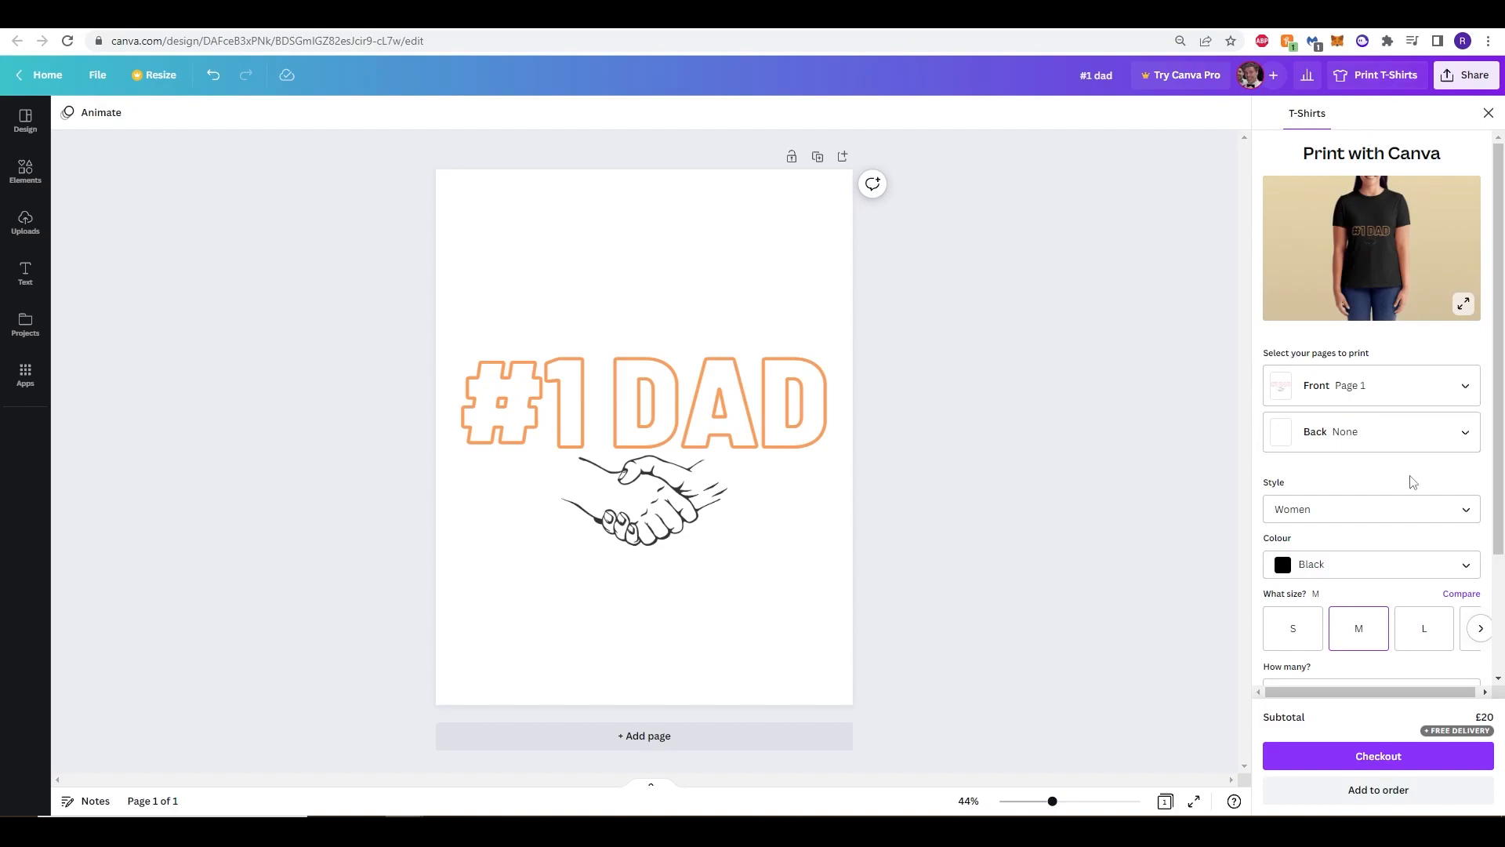
scroll(down, 3)
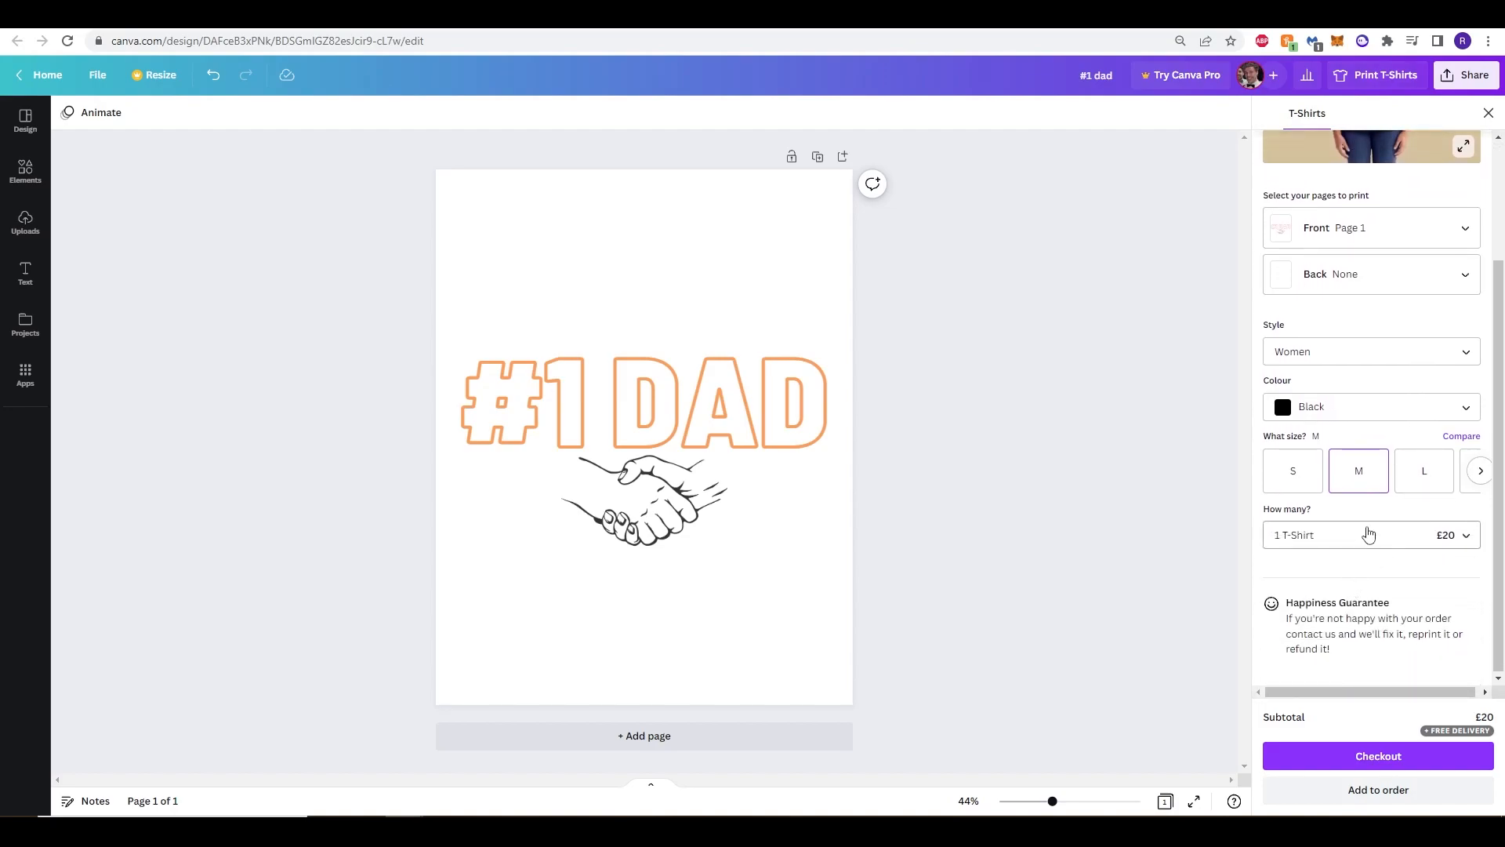
click(1370, 534)
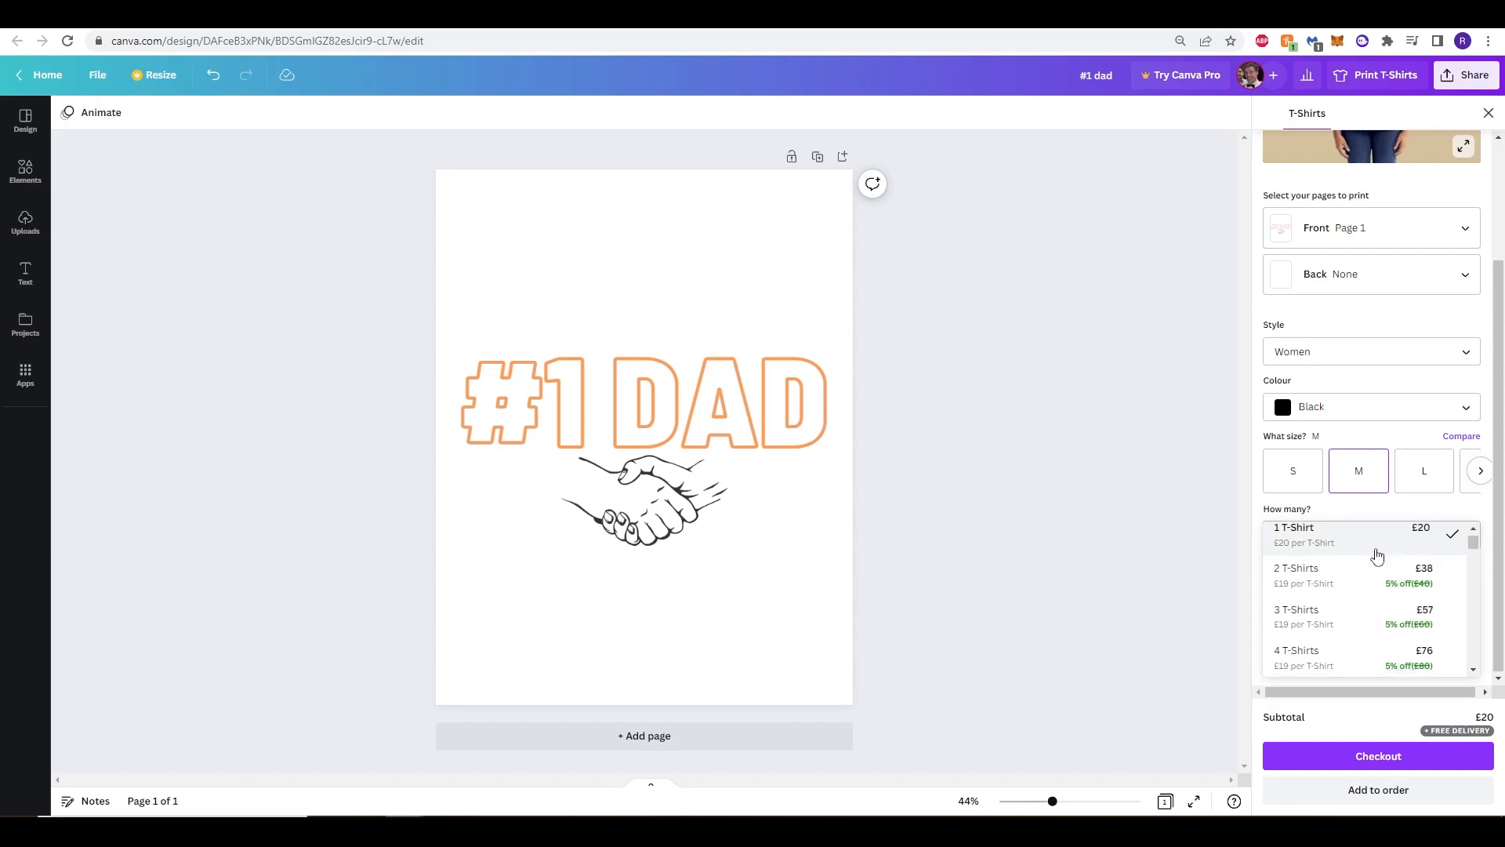
scroll(down, 3)
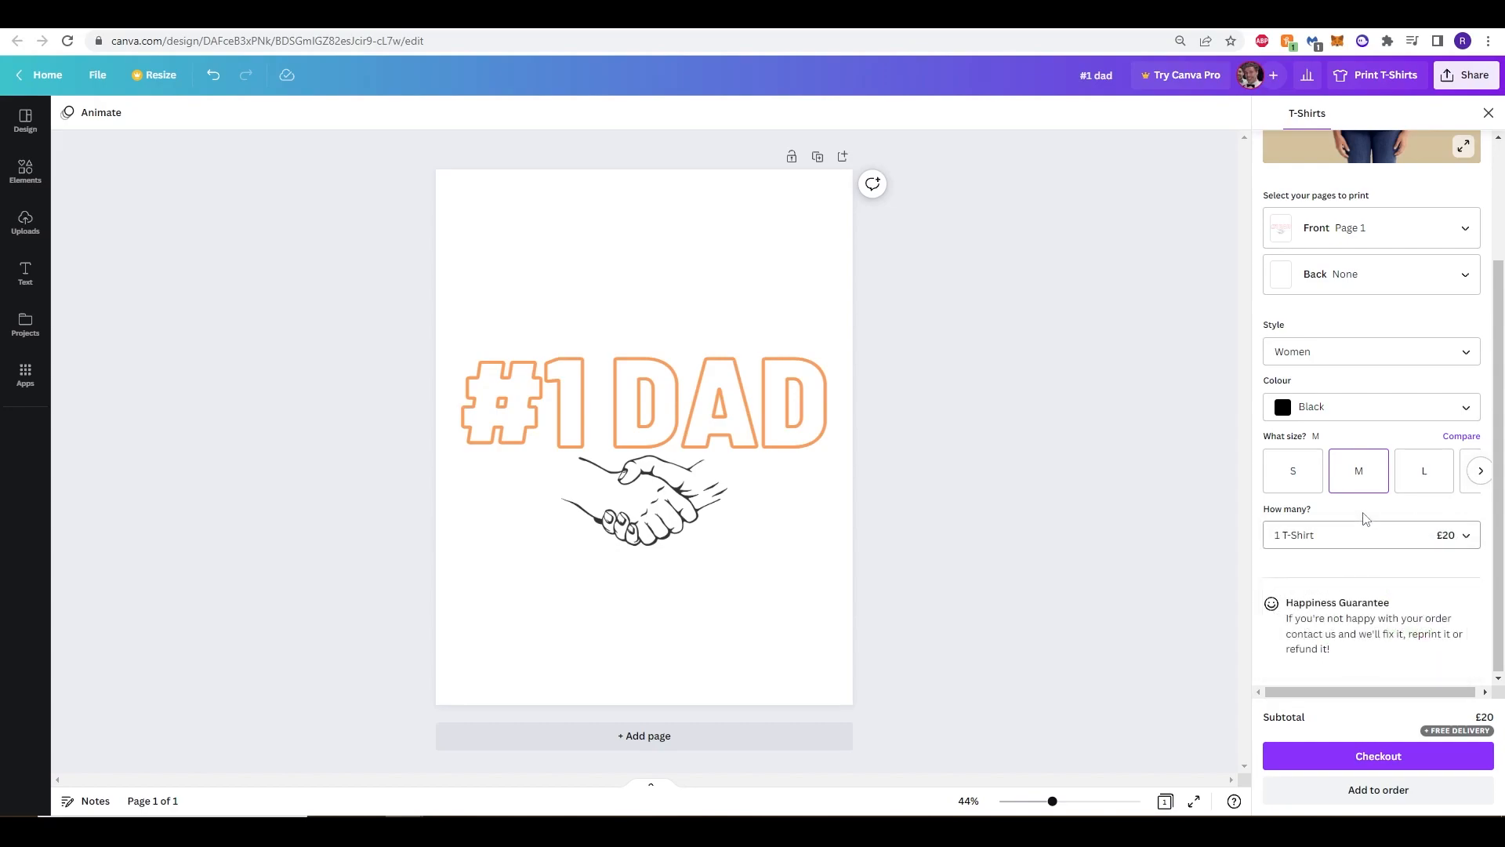
click(1423, 470)
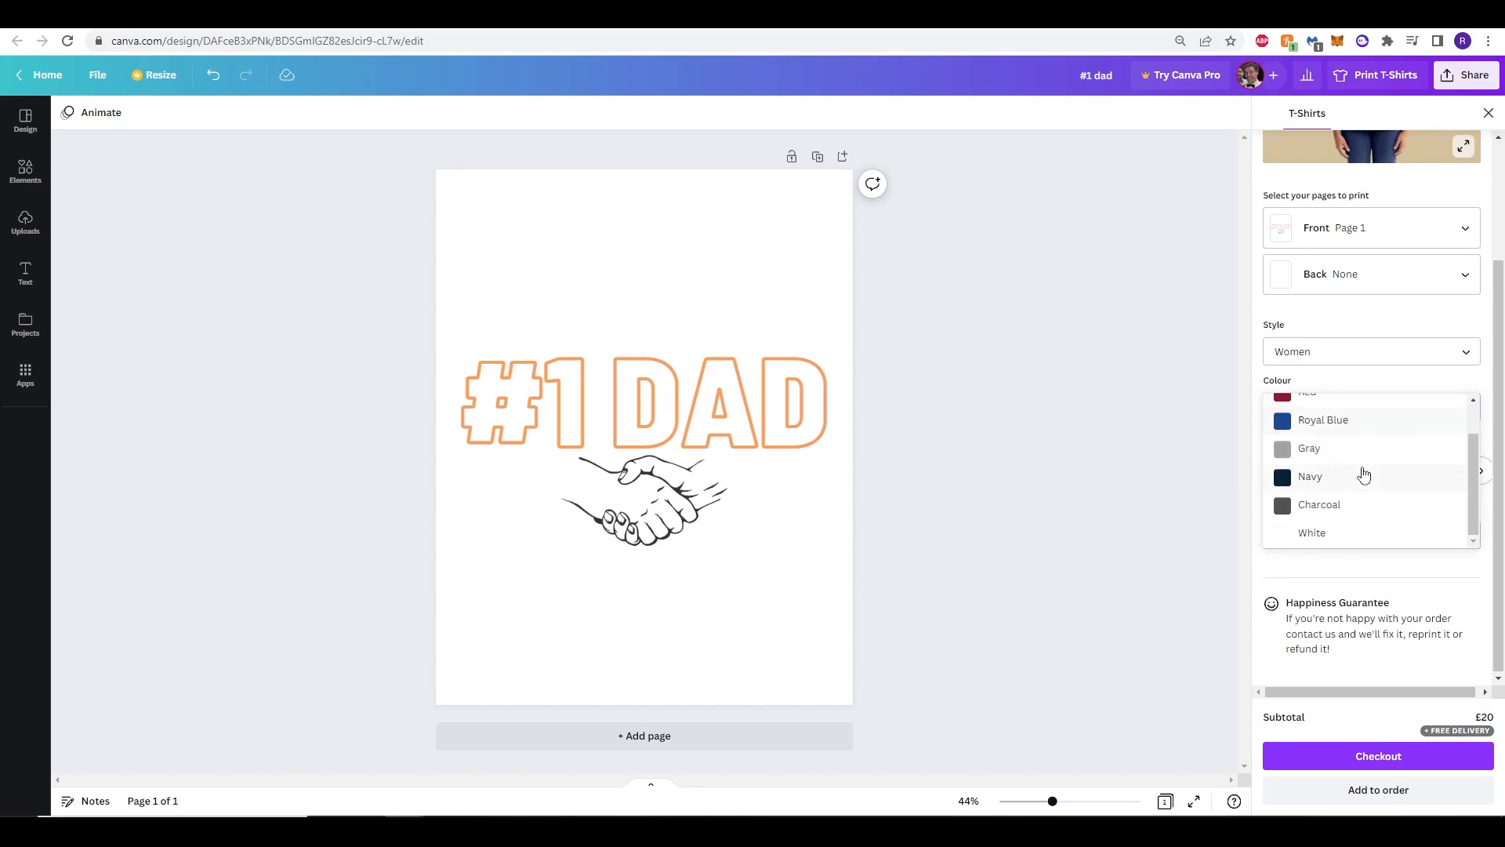
click(1310, 533)
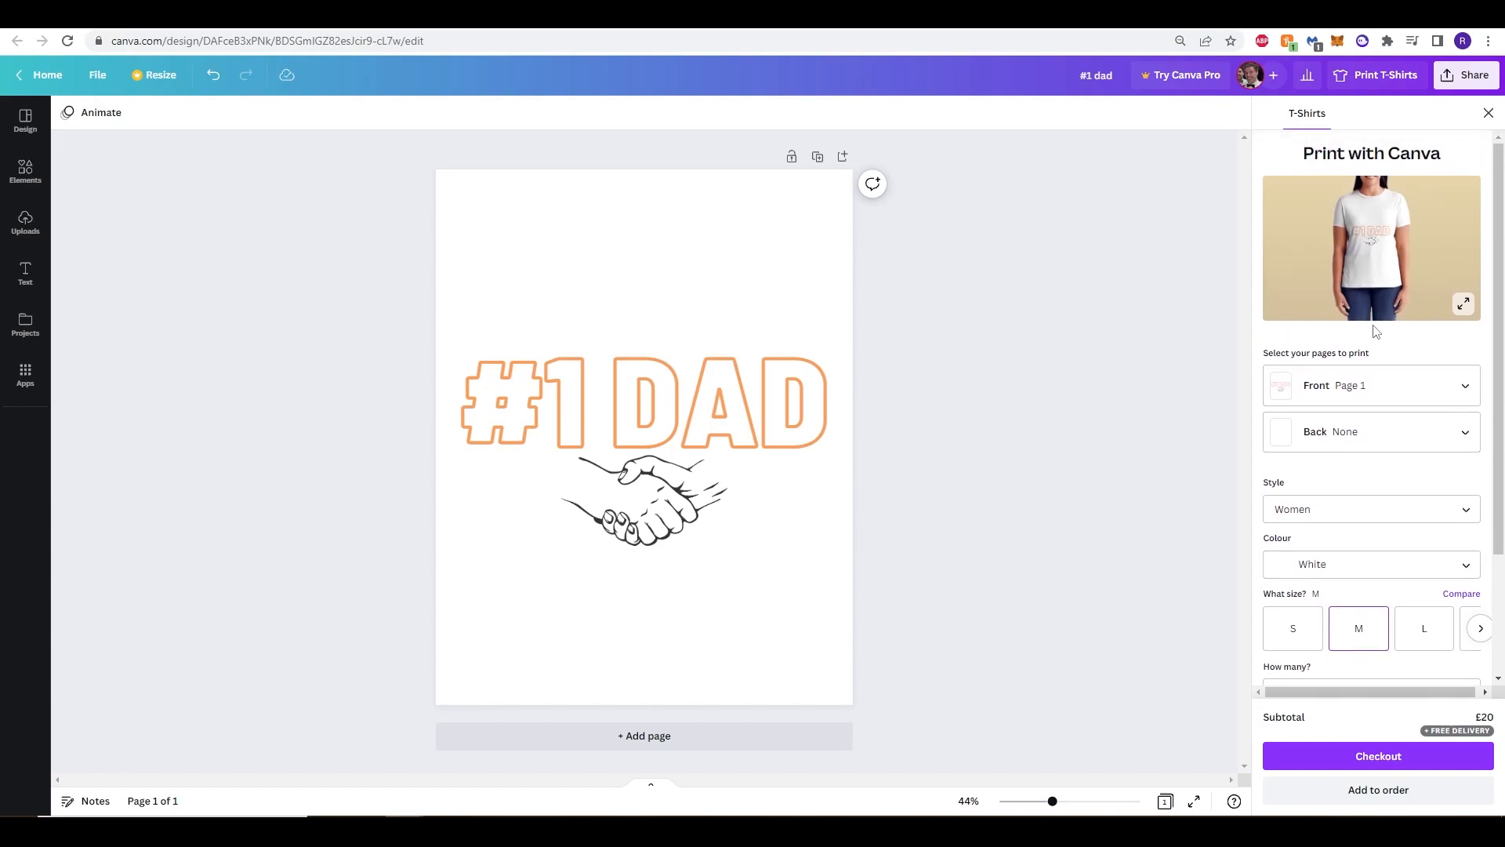
Set the shirt Style to Men, view the mock-up enlarged, then return to the editor.
click(1371, 386)
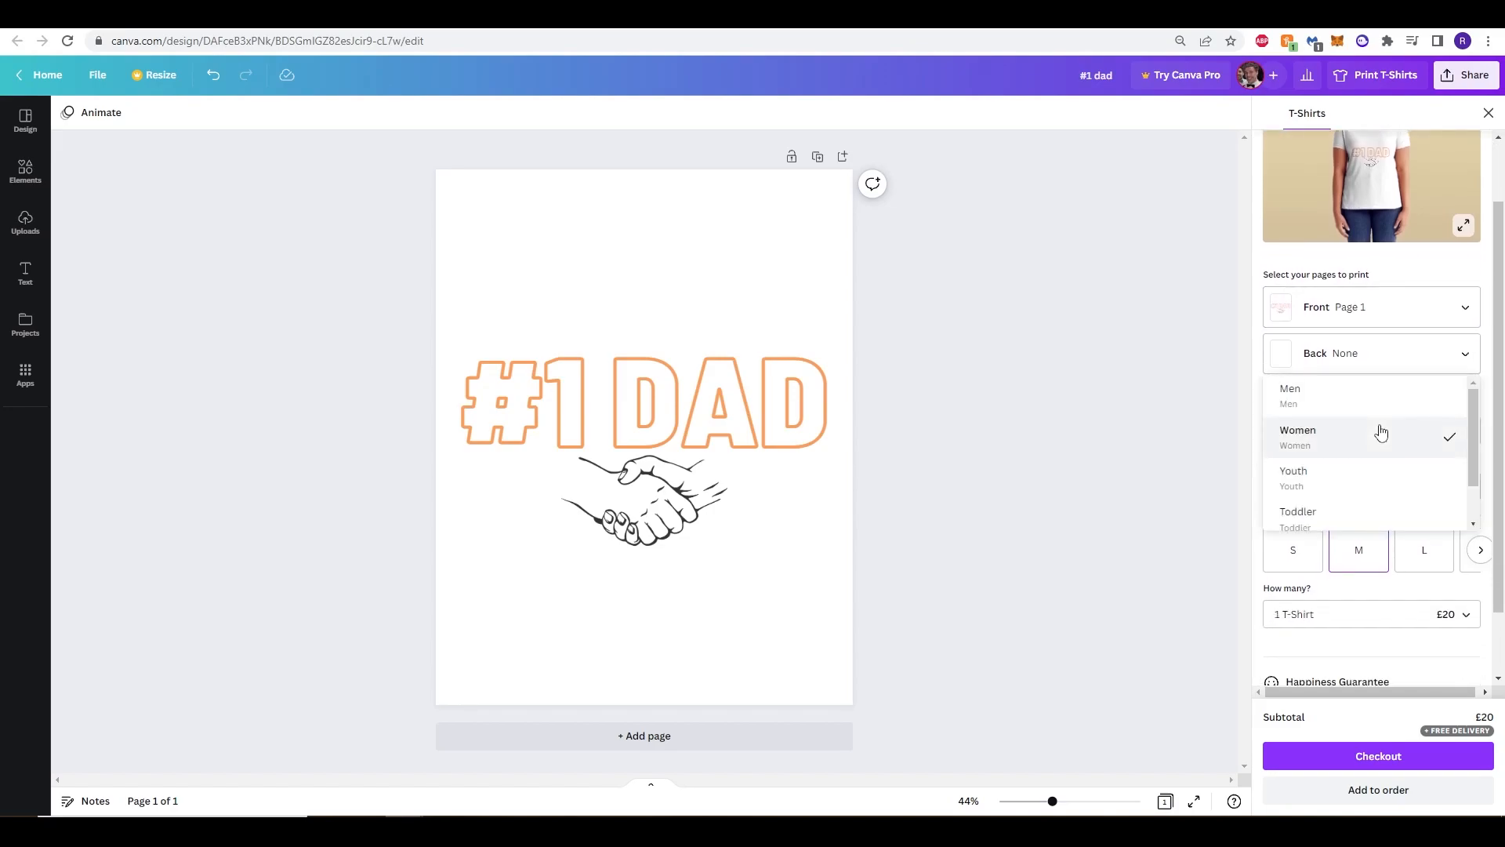
click(1291, 387)
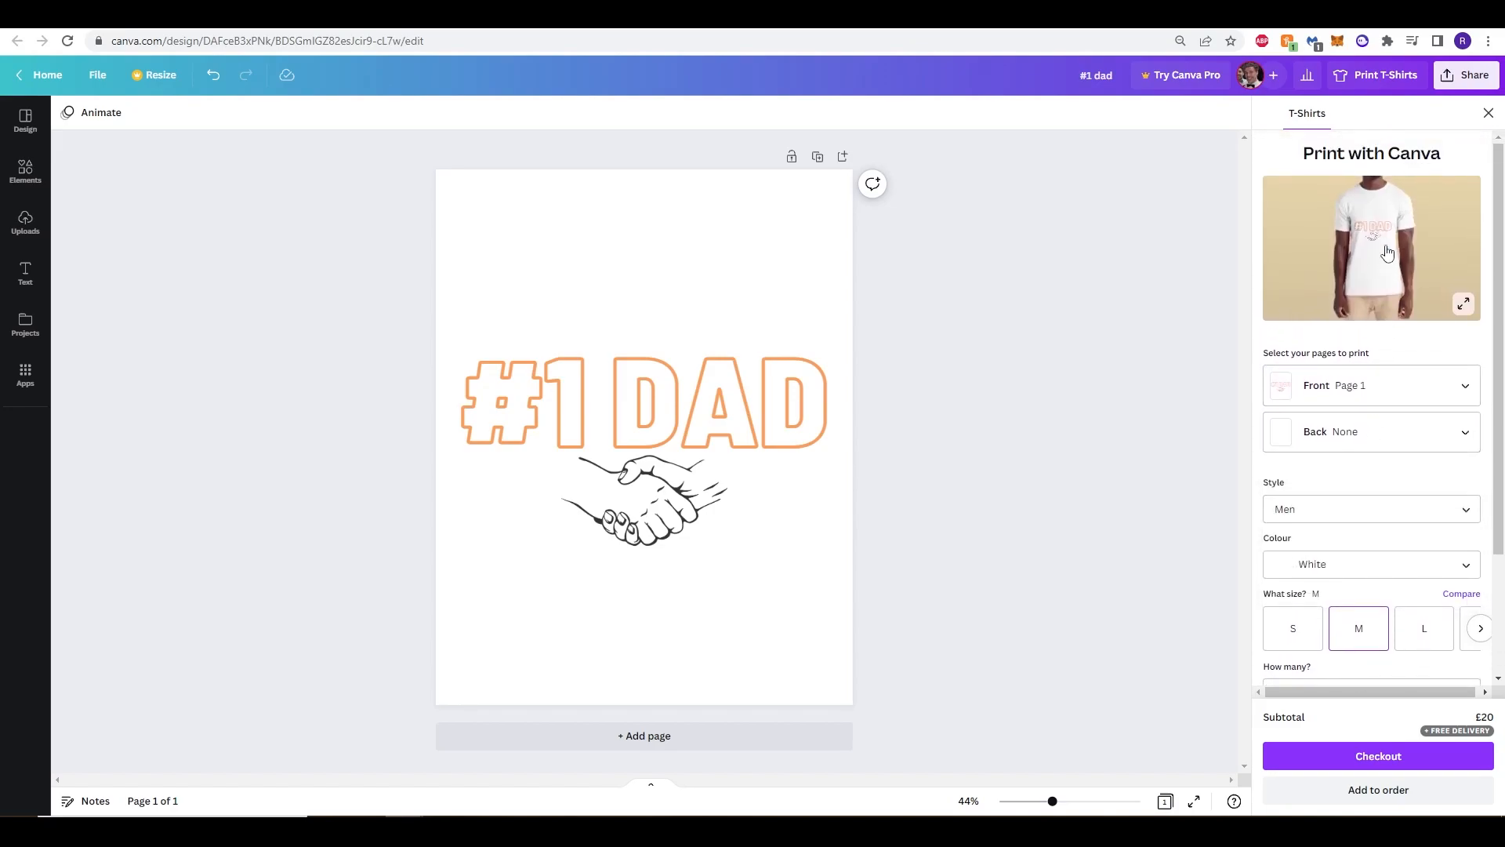
click(1463, 304)
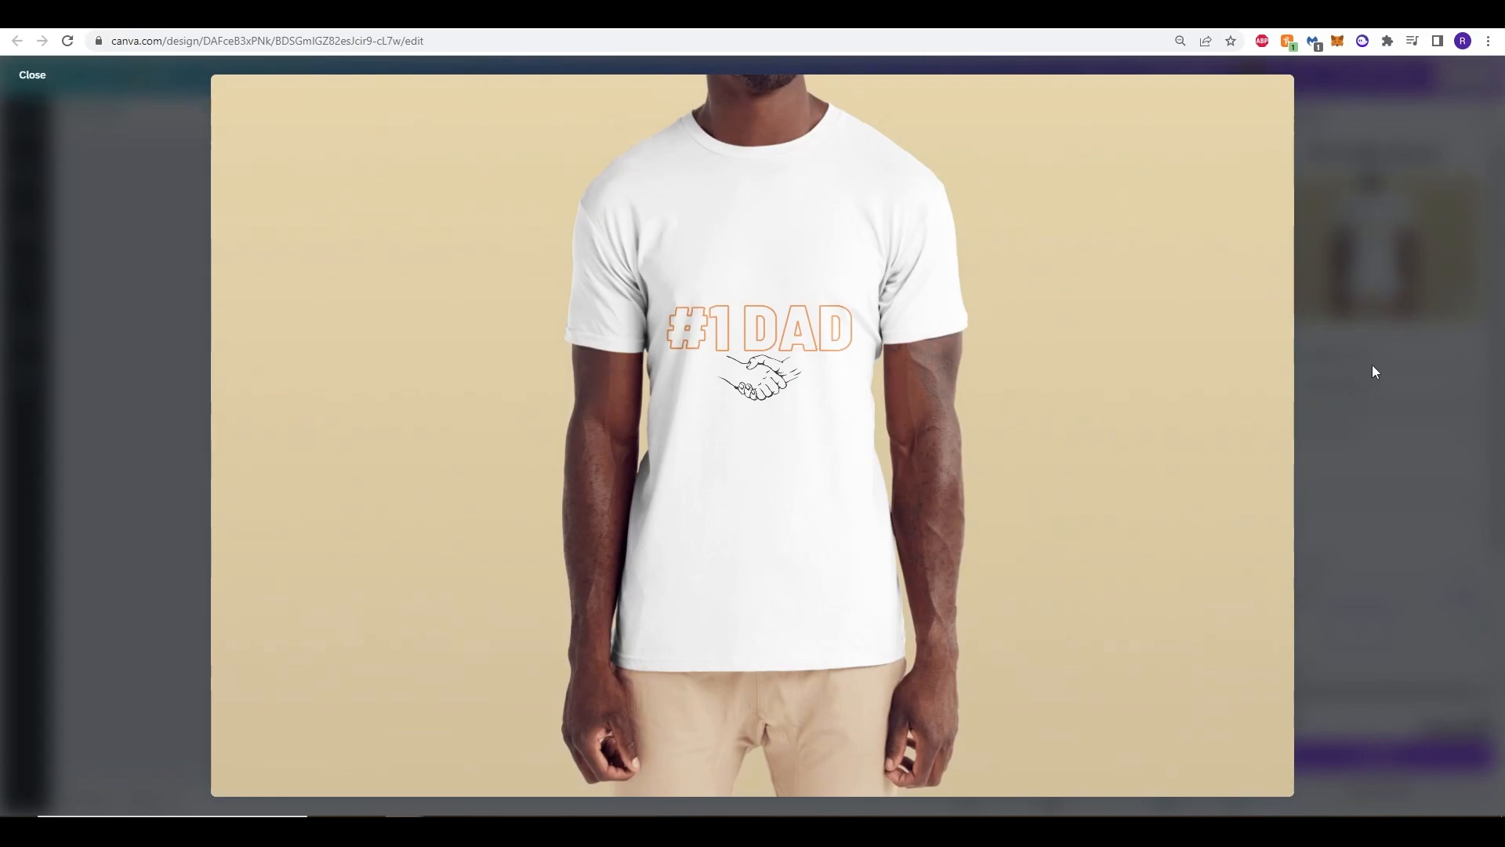
click(31, 75)
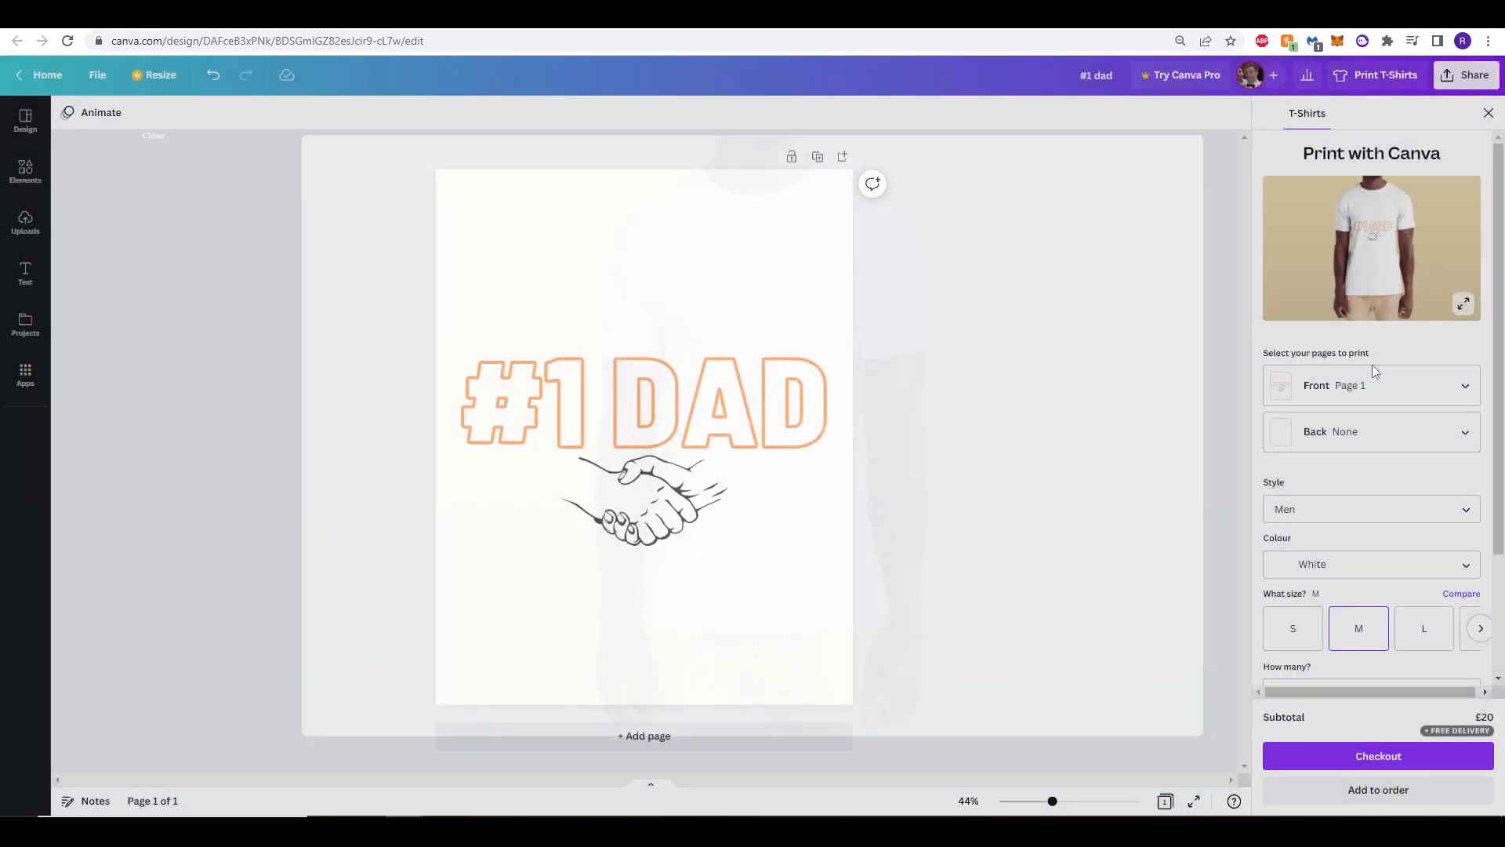
scroll(down, 3)
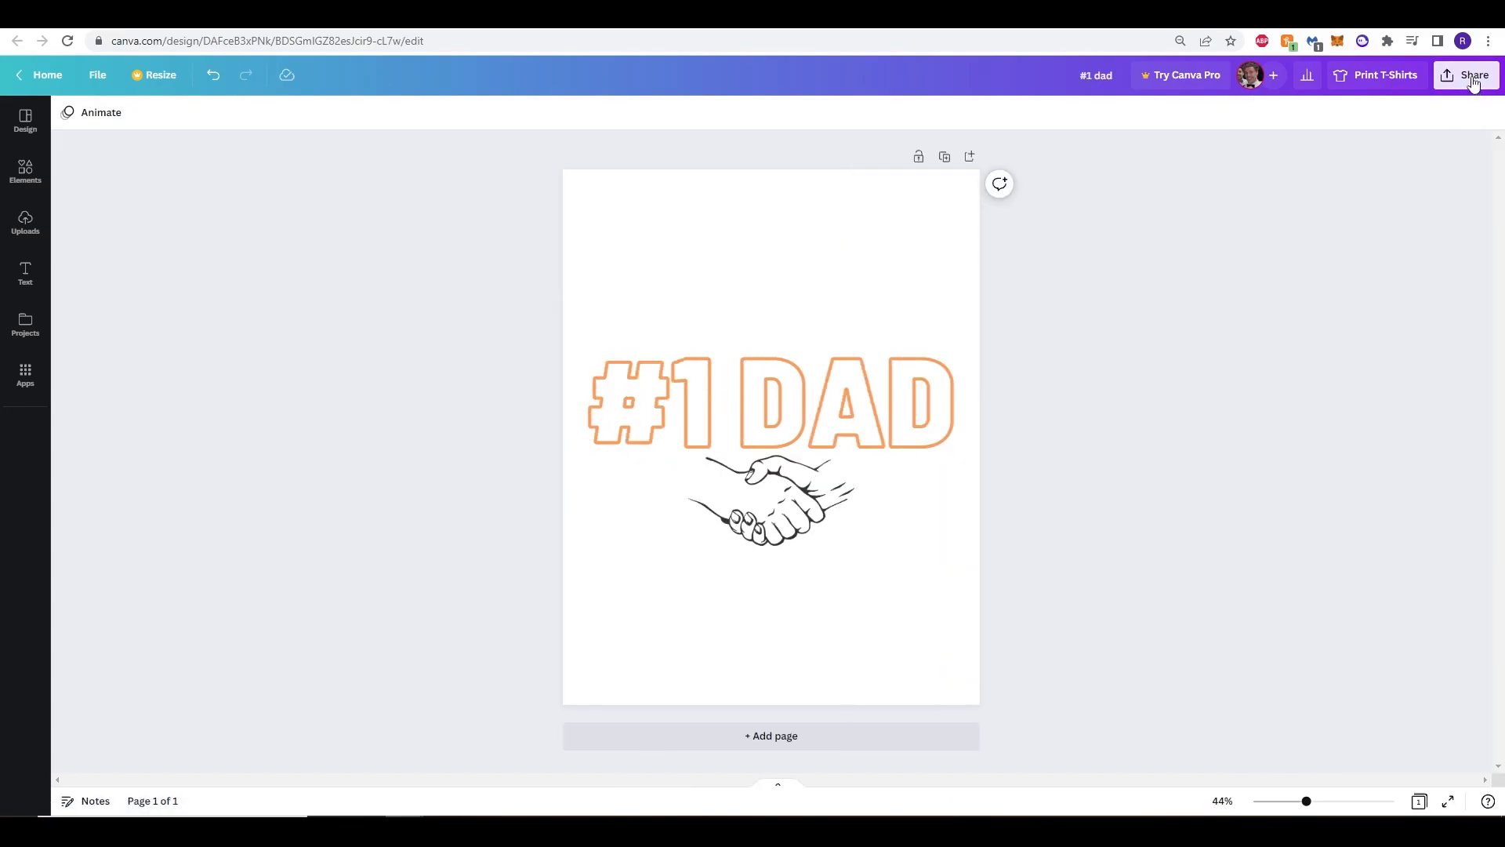
Share the design to Smartmockups and choose View in Smartmockups.
click(1468, 75)
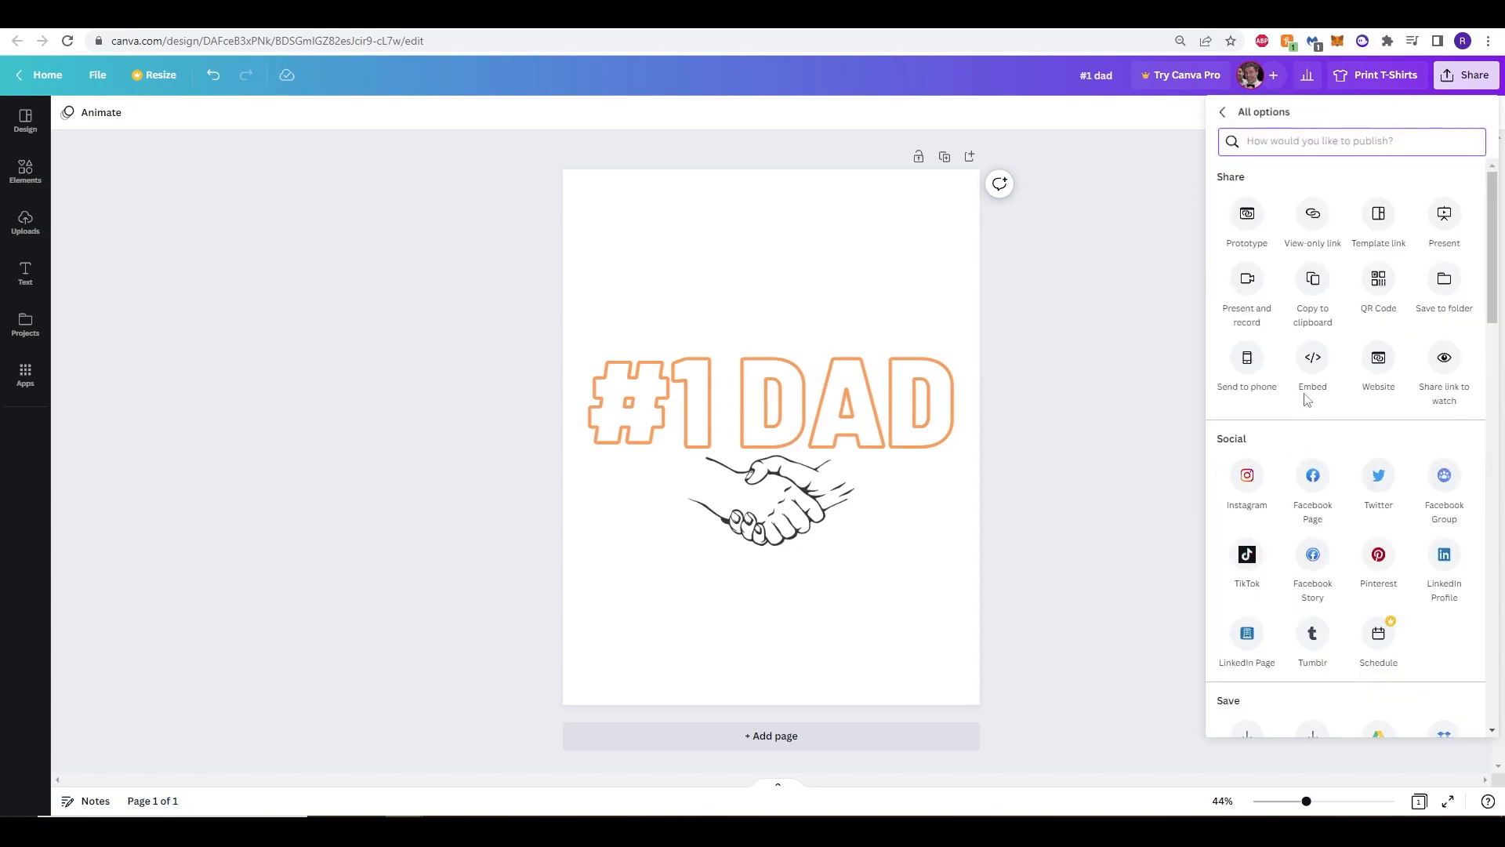
scroll(down, 3)
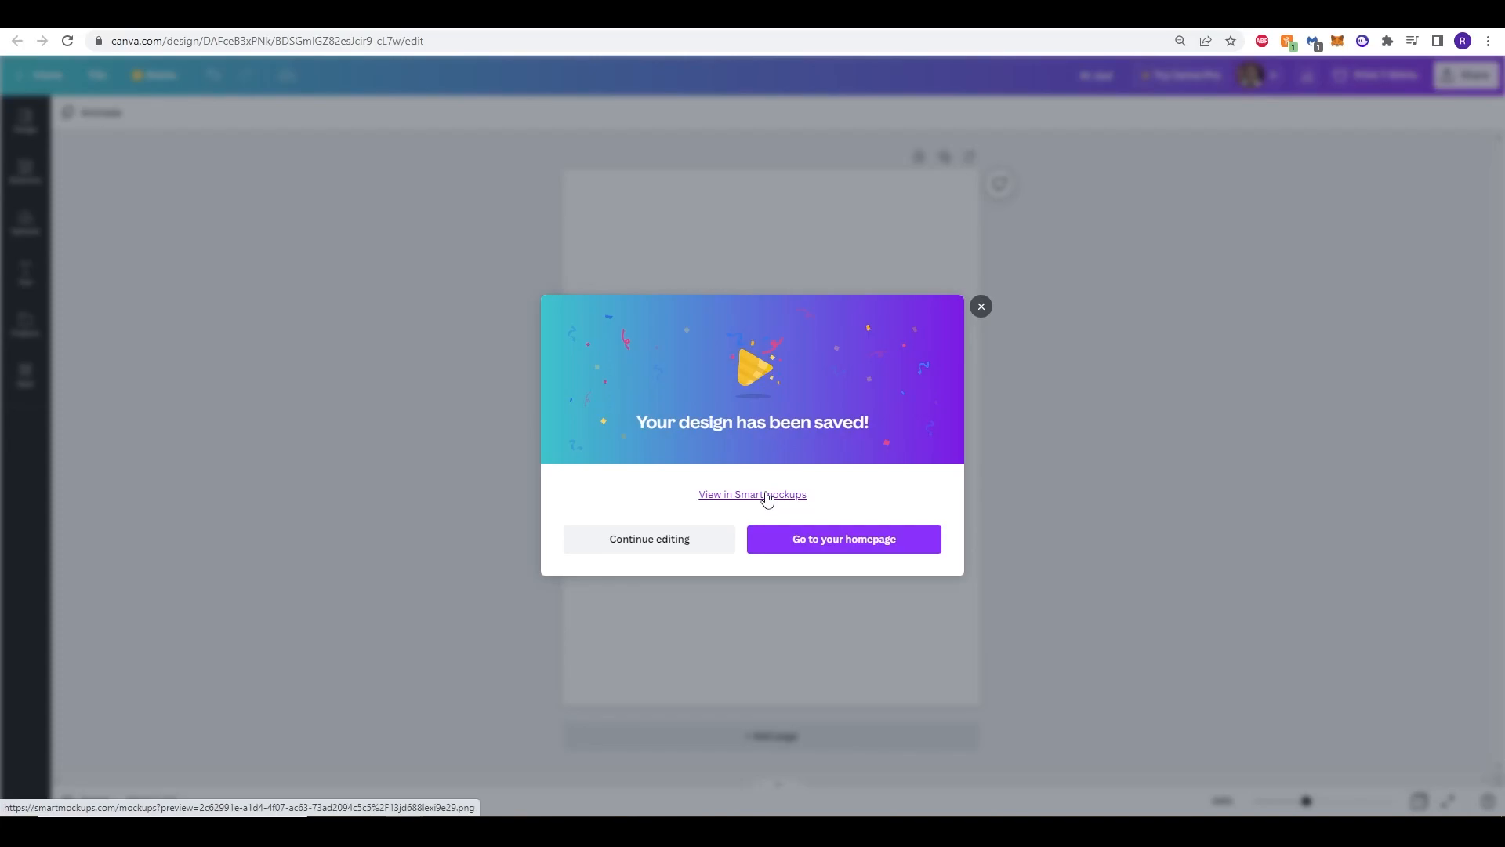
click(753, 494)
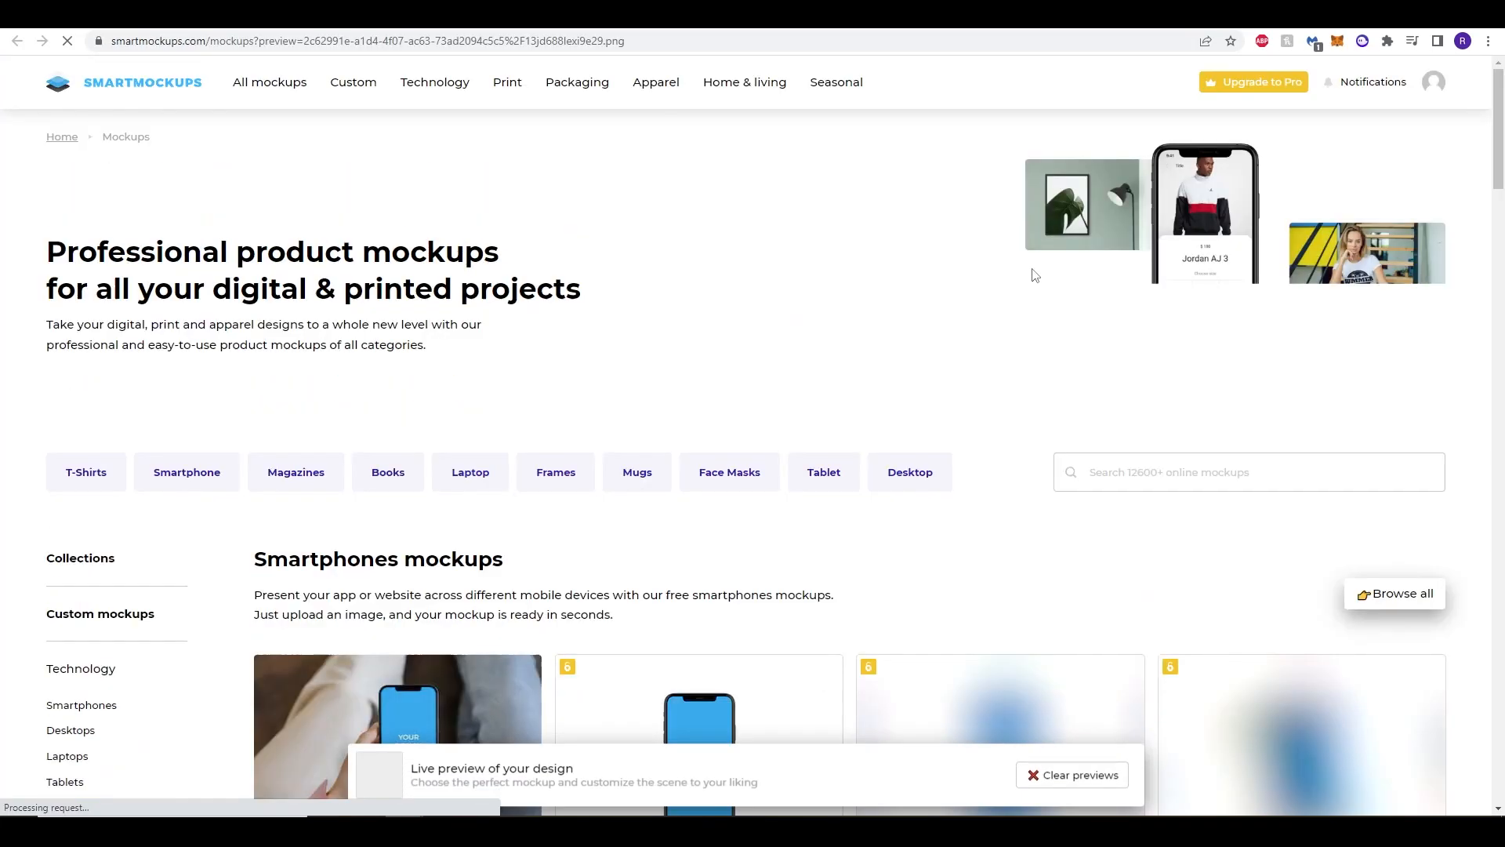
Switch to the Men's T-shirts category and scroll through its #1 DAD mockups.
scroll(down, 3)
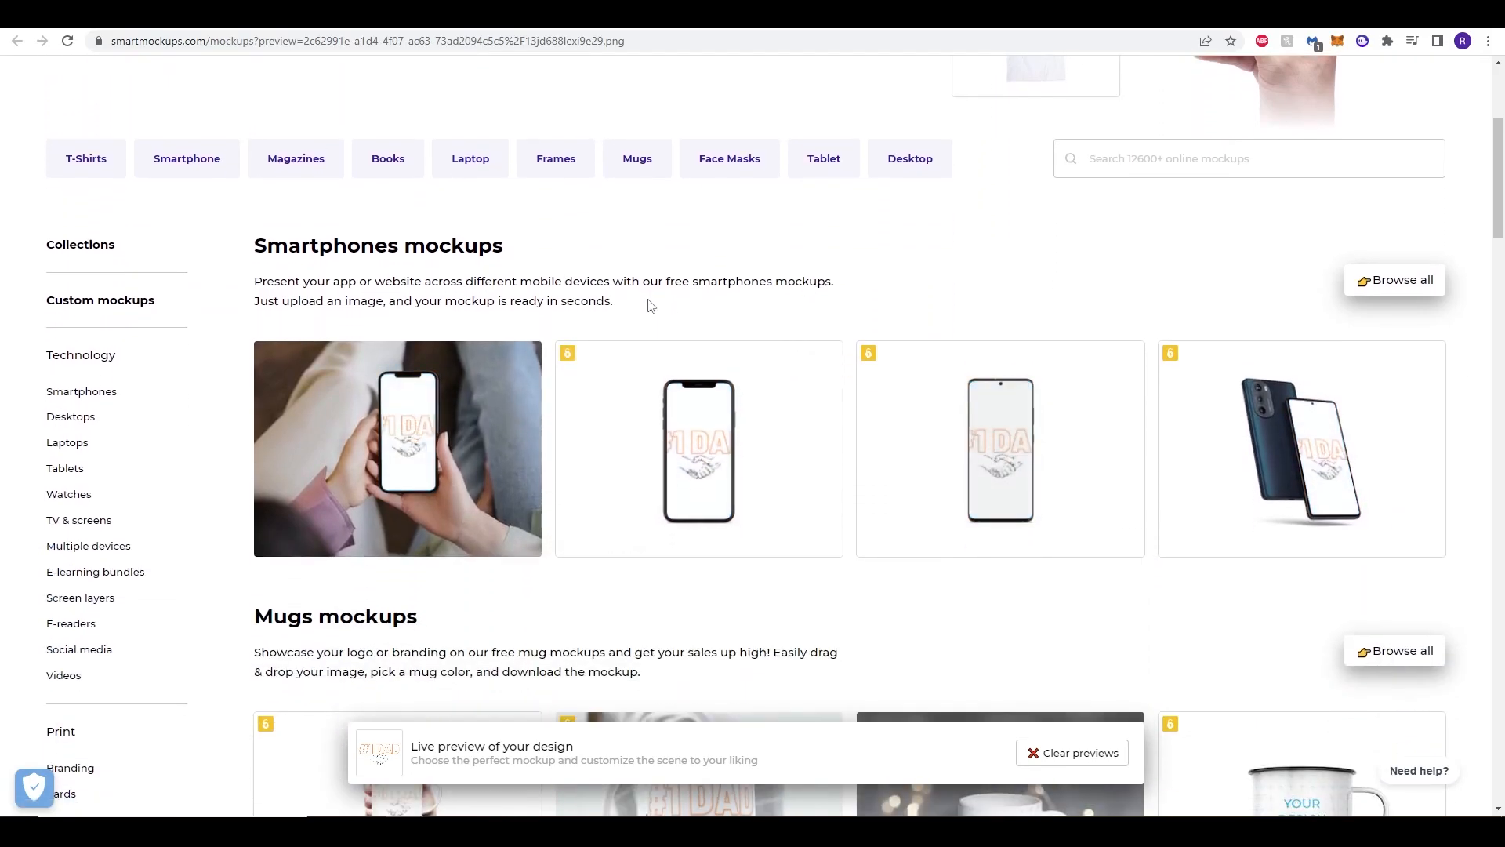
mouse_move(67, 499)
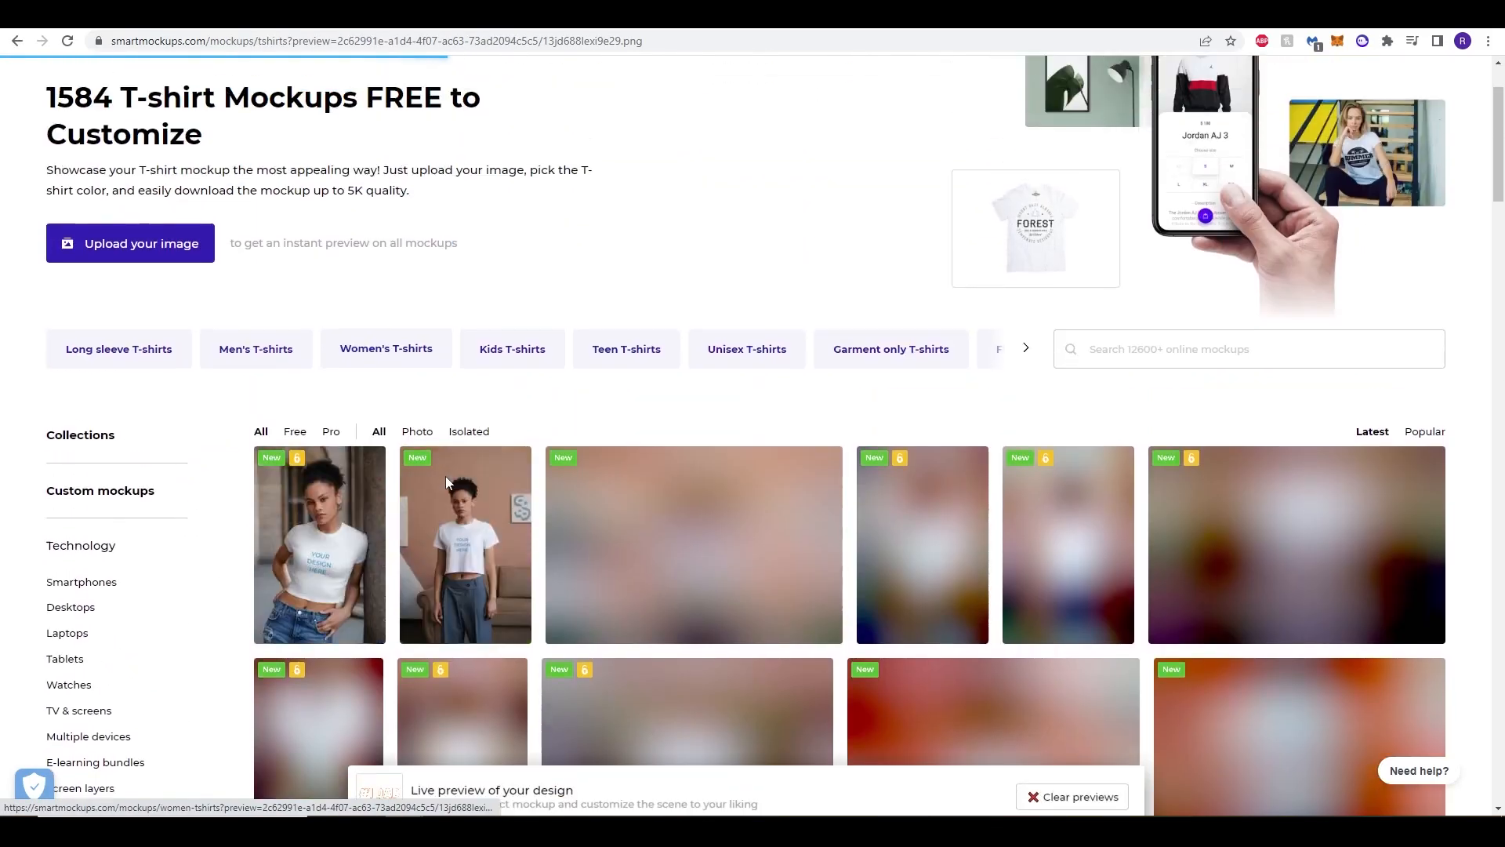
scroll(down, 3)
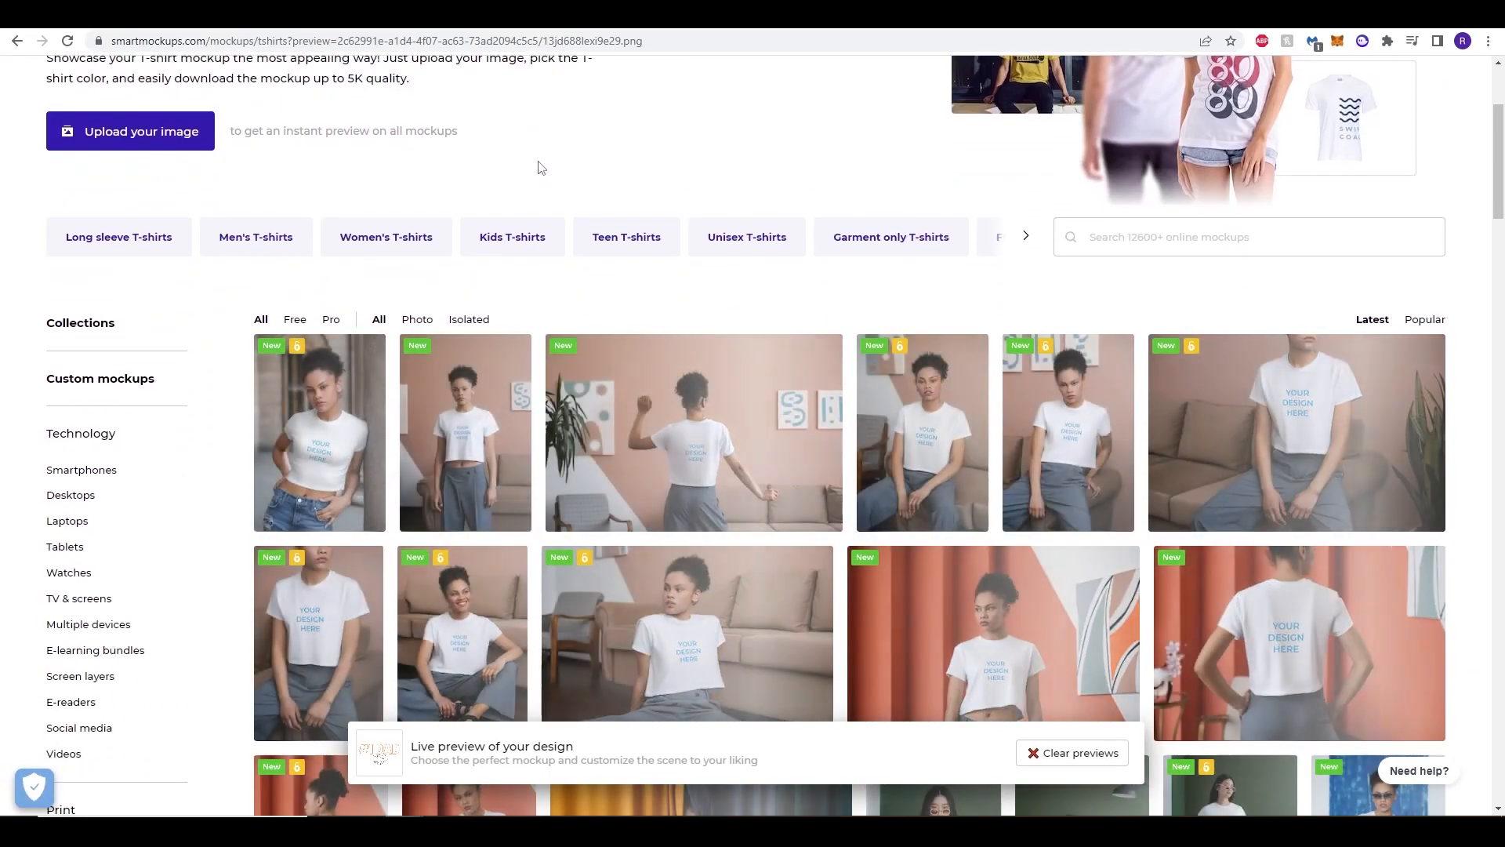
scroll(down, 3)
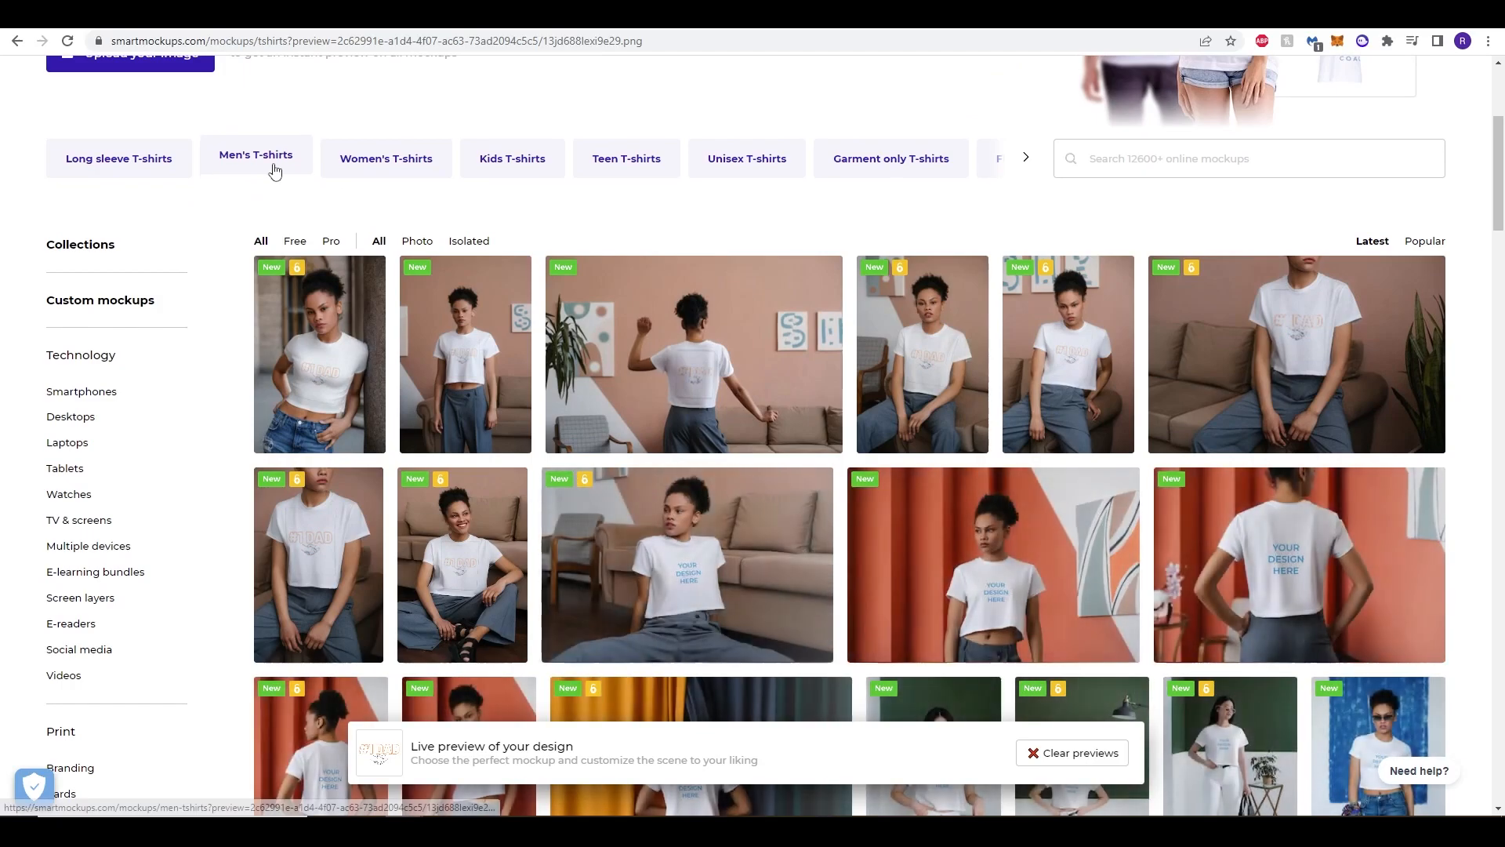
click(256, 155)
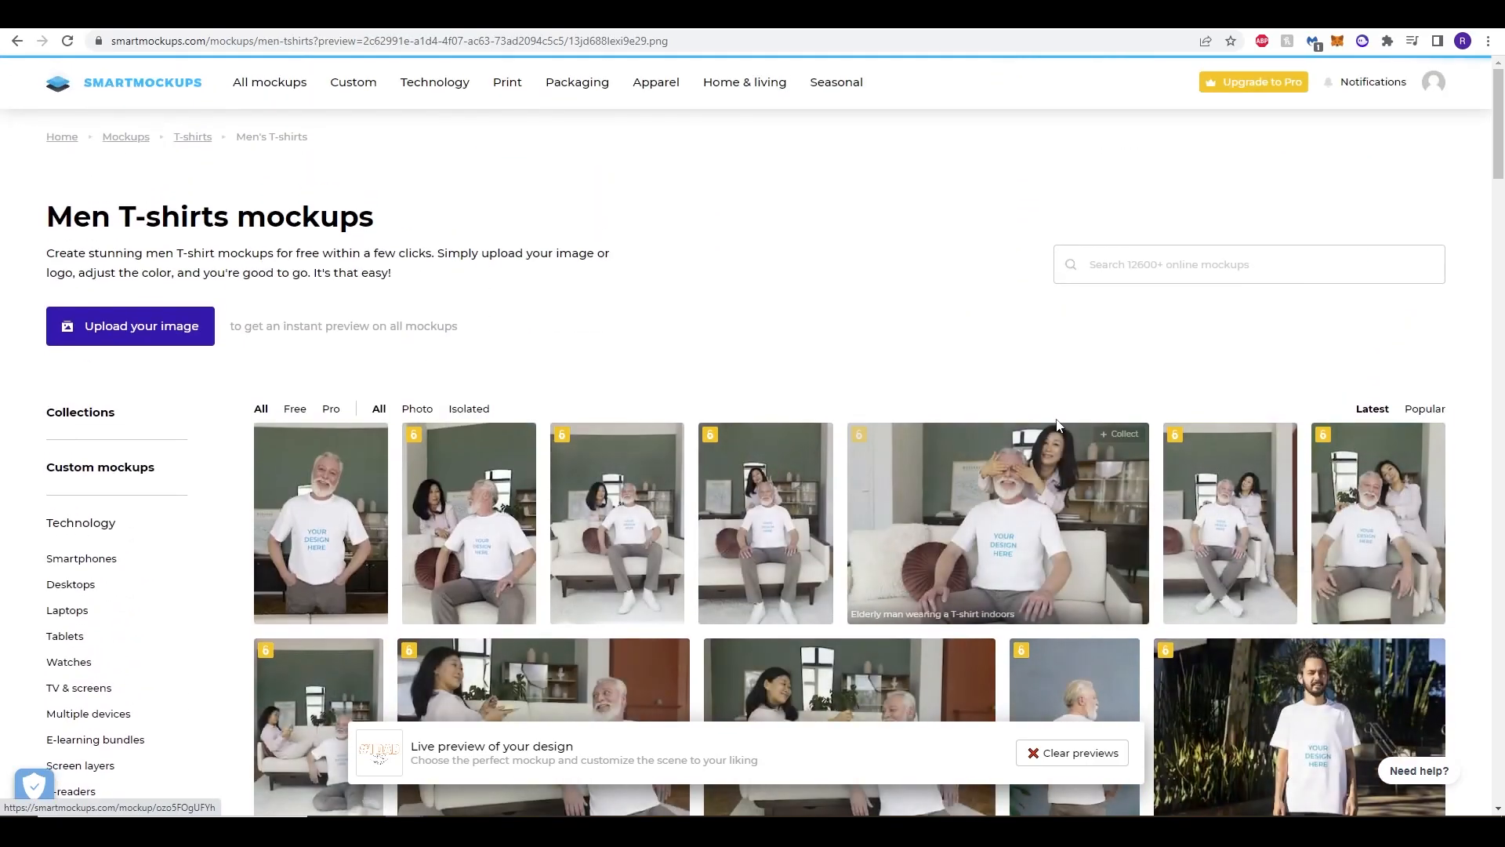
scroll(down, 3)
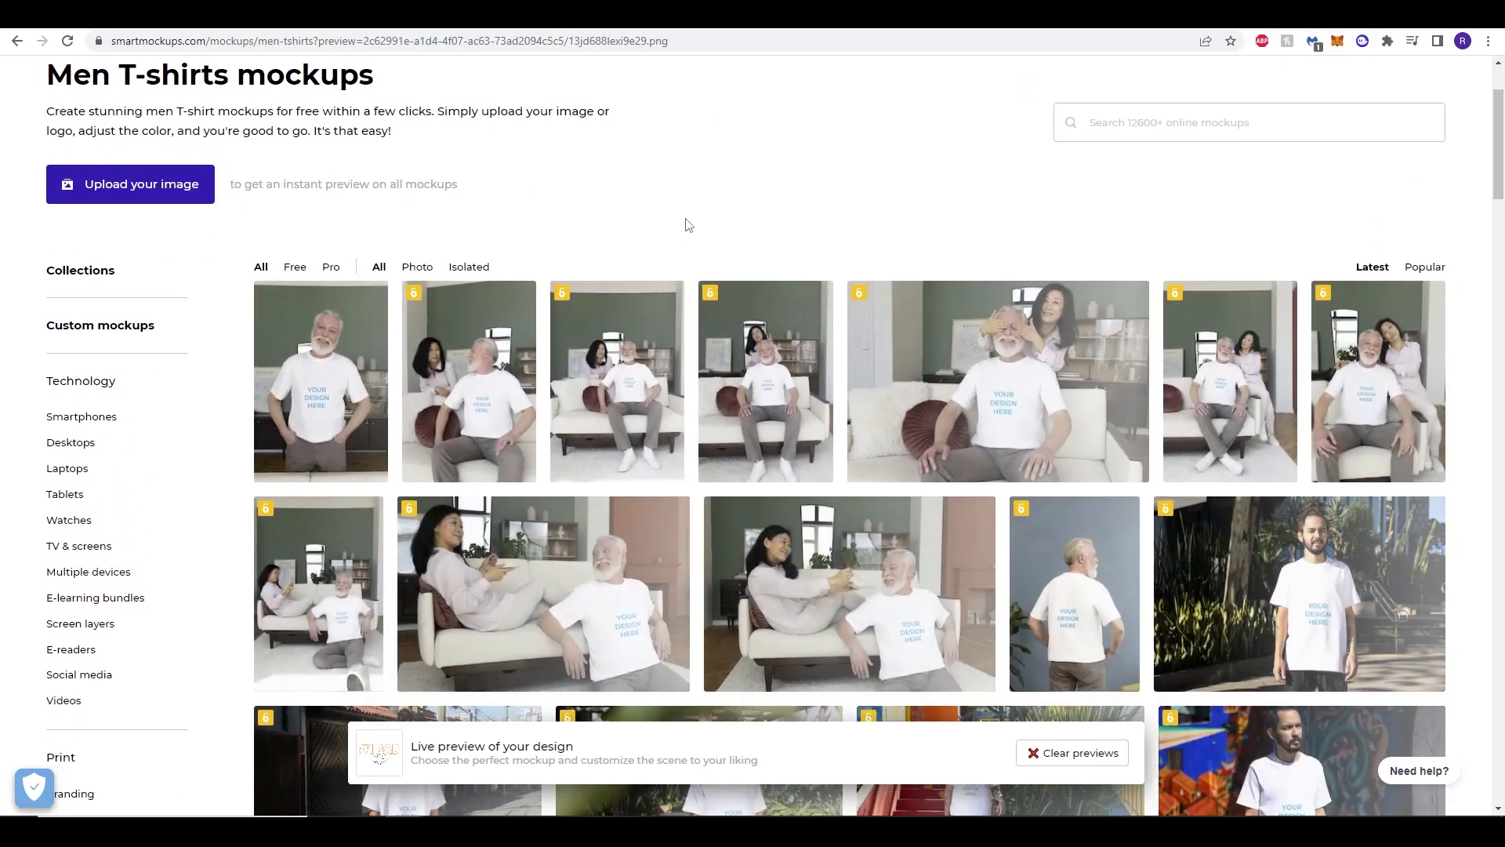
scroll(down, 3)
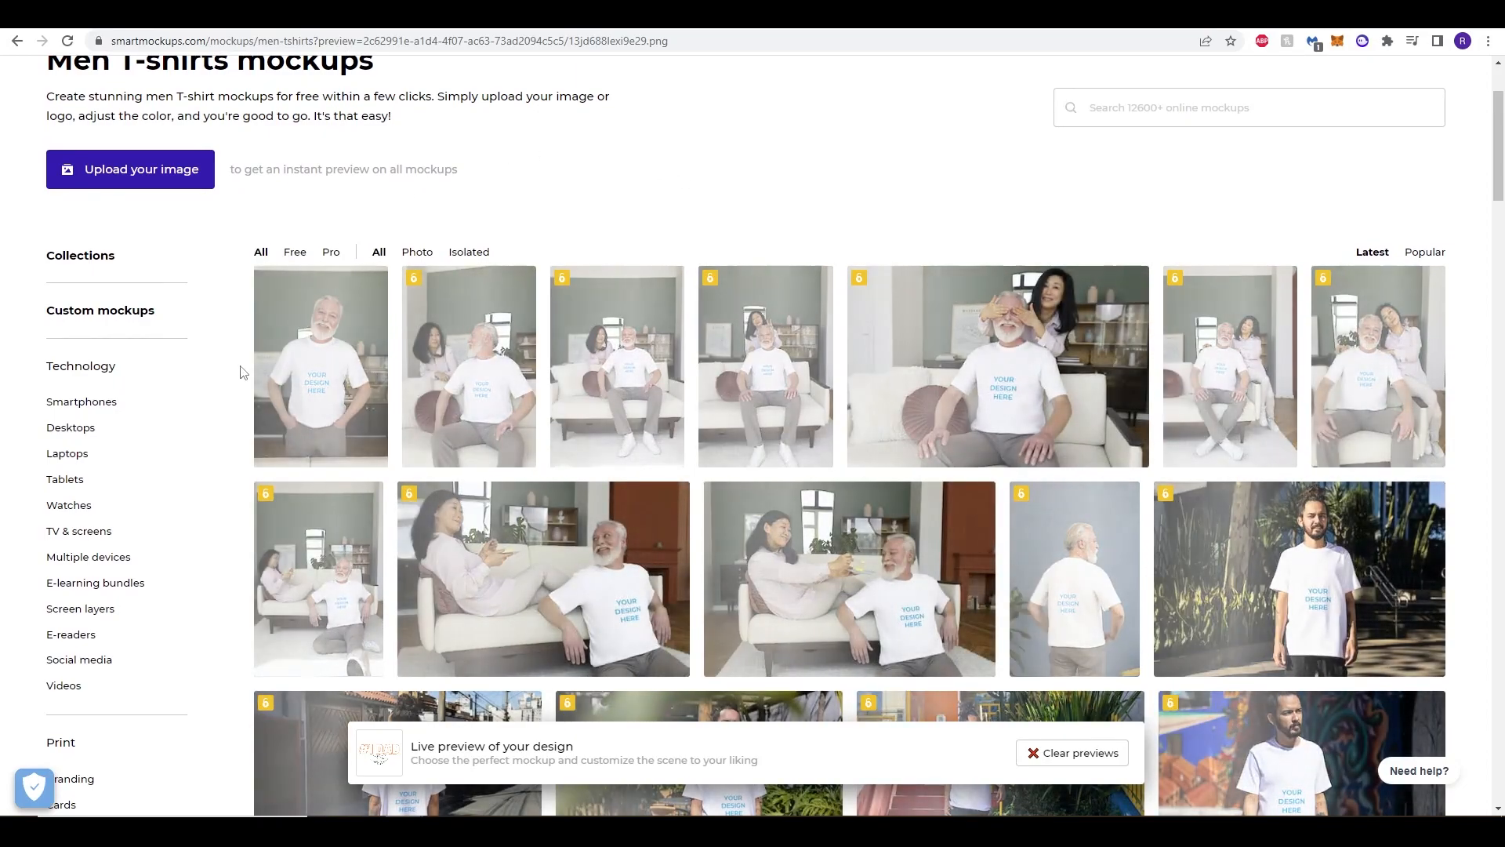
scroll(down, 3)
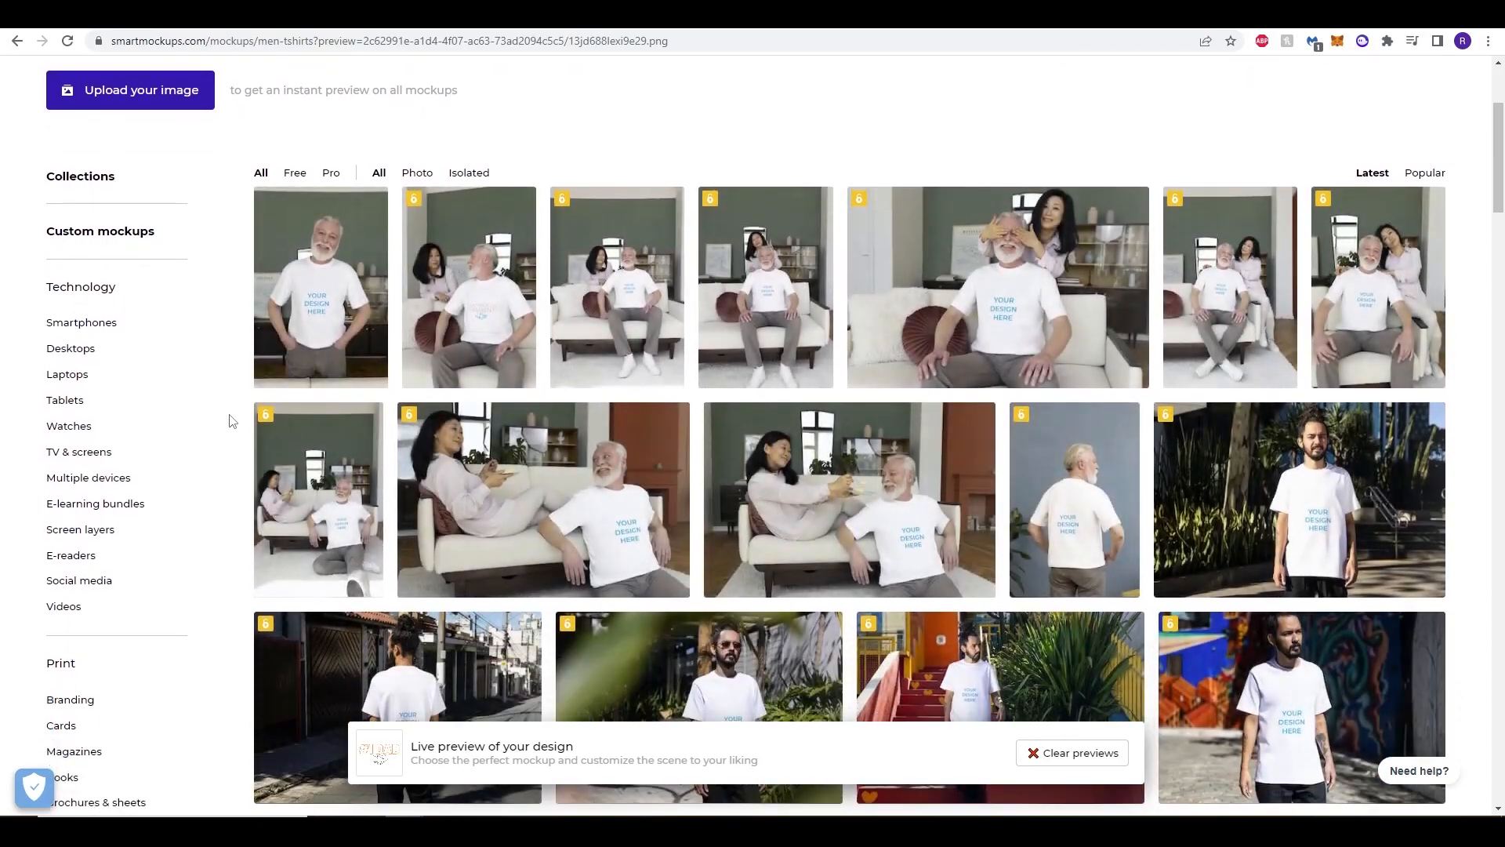
scroll(down, 3)
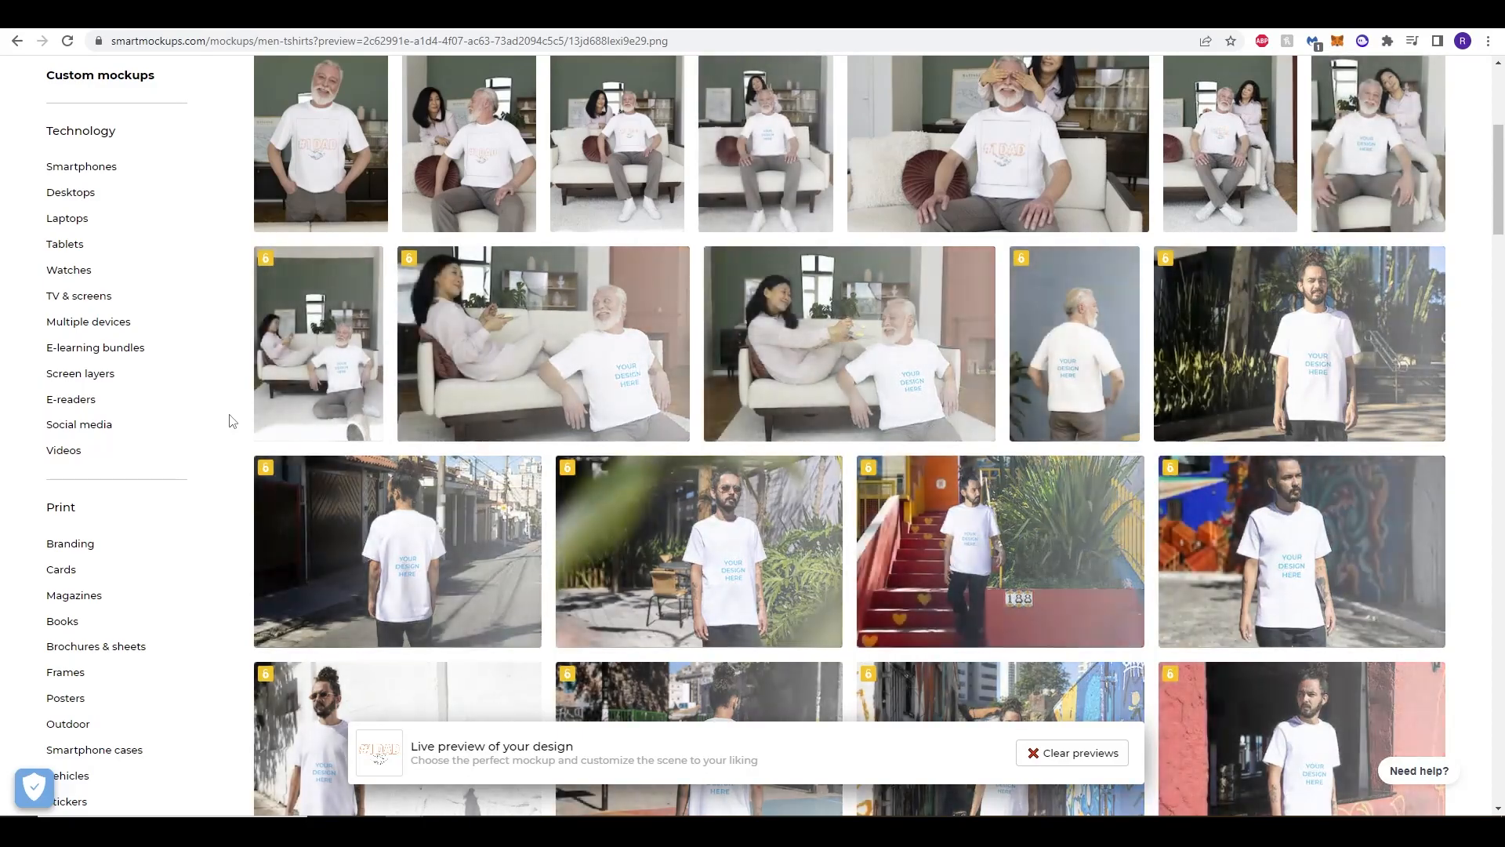
scroll(down, 3)
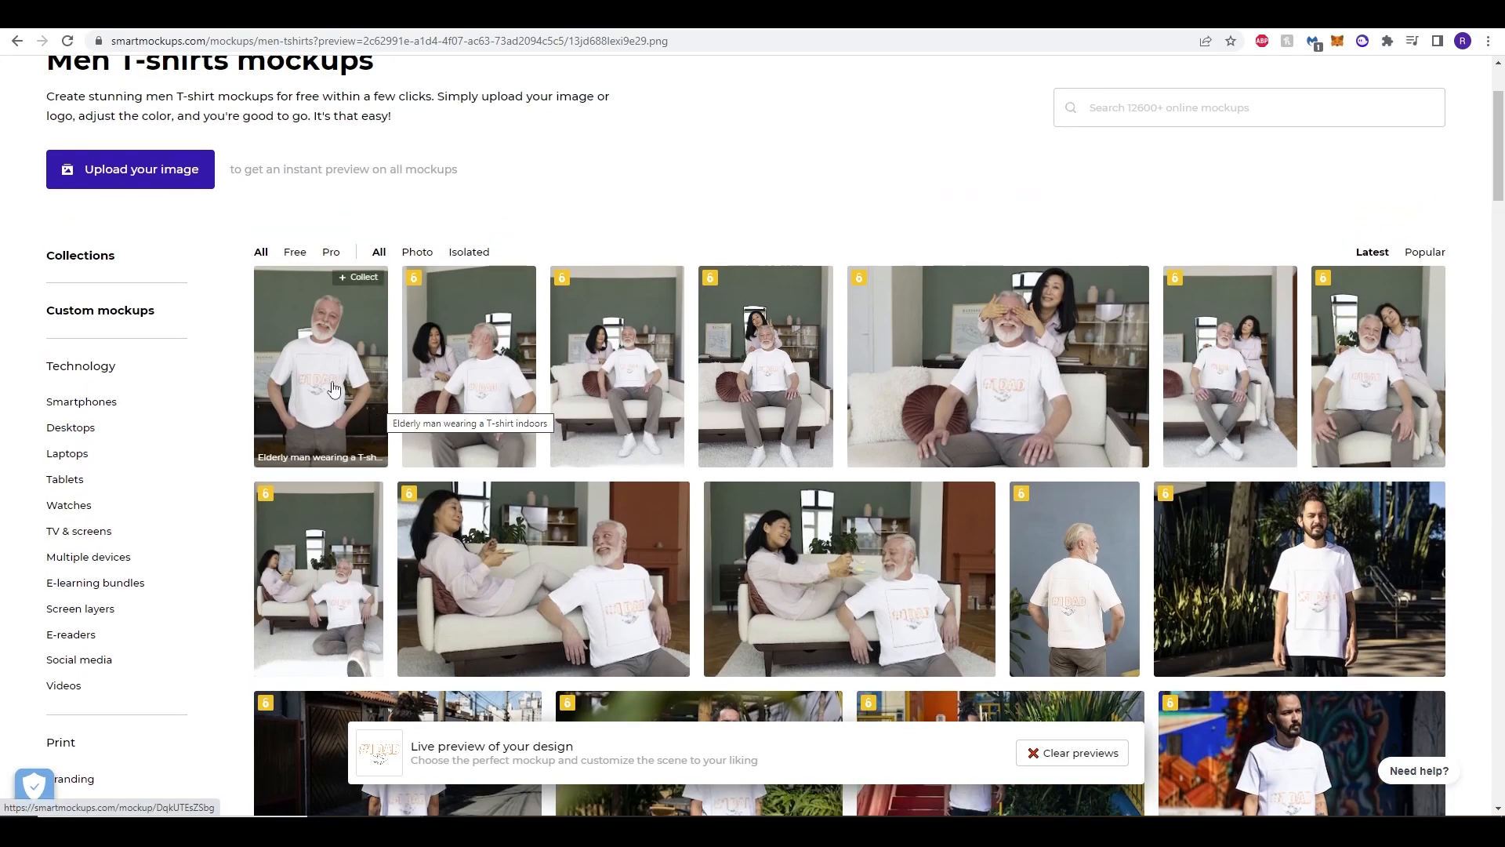
Download the 'Elderly man wearing a T-shirt indoors' mockup with the #1 DAD design at Super high quality.
click(320, 365)
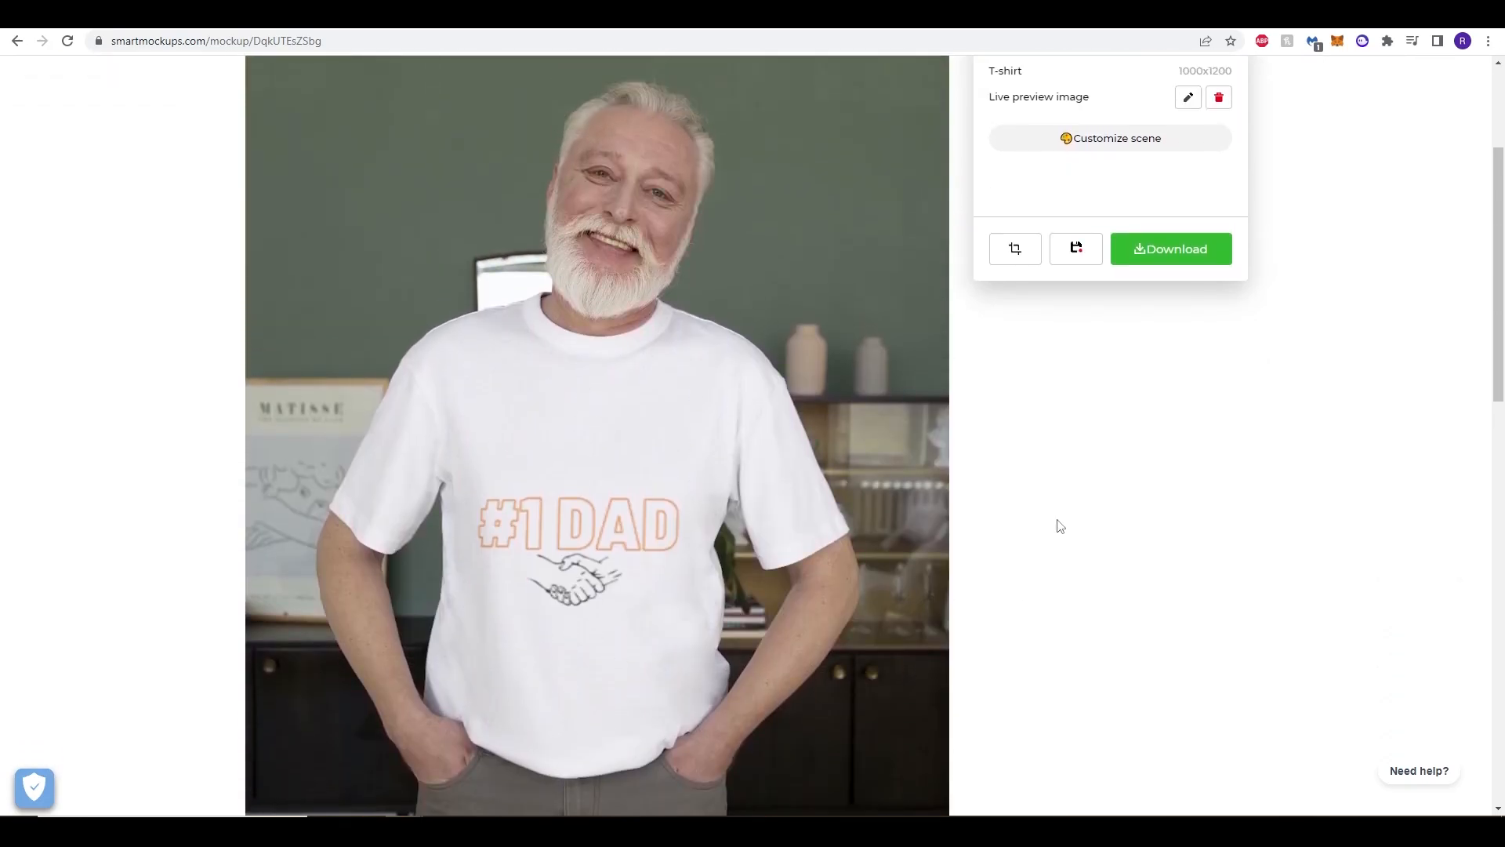
scroll(down, 3)
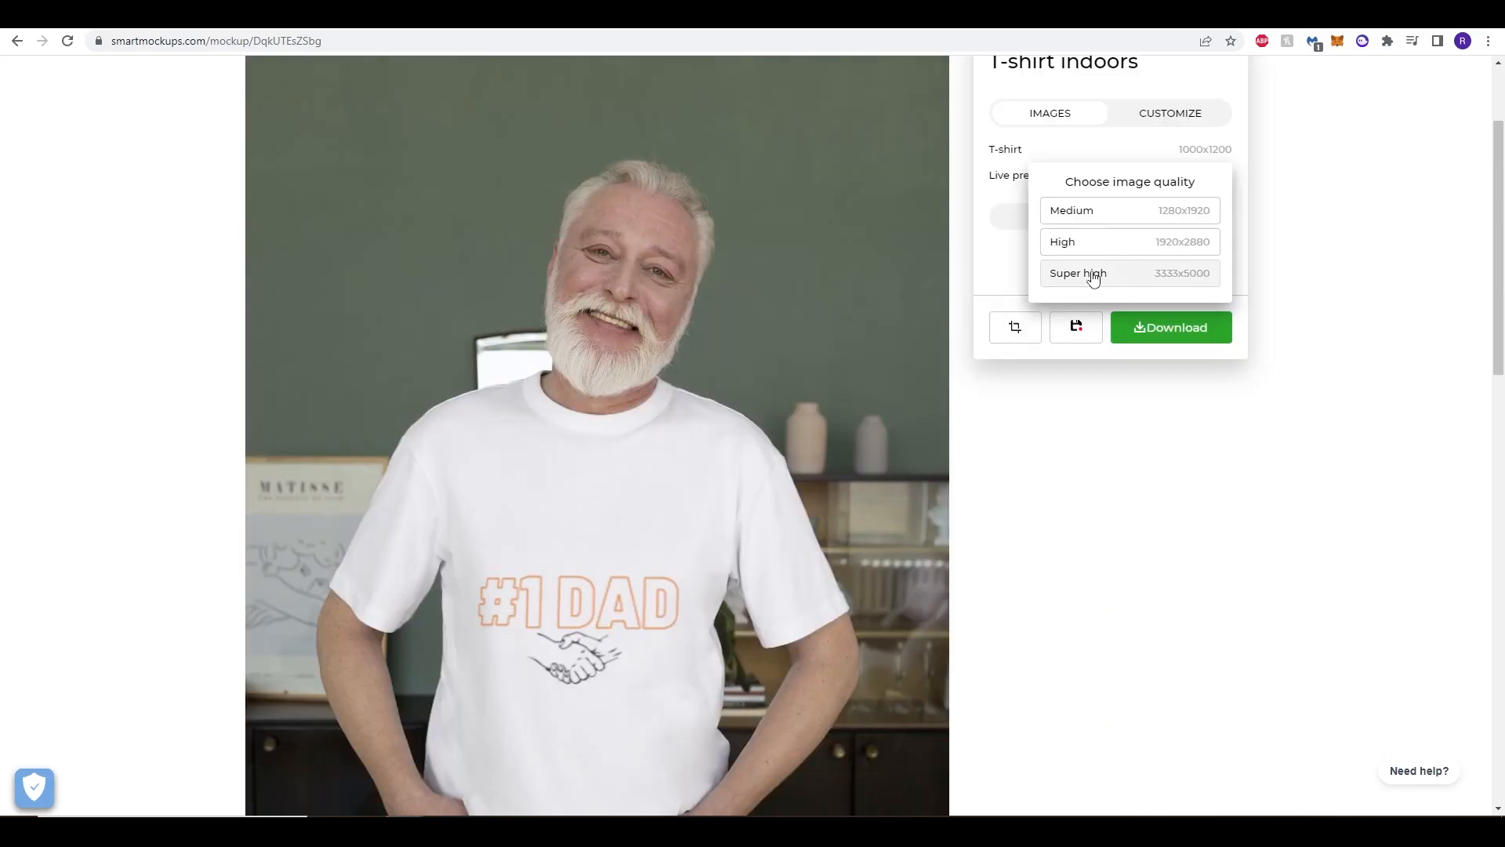
click(1079, 273)
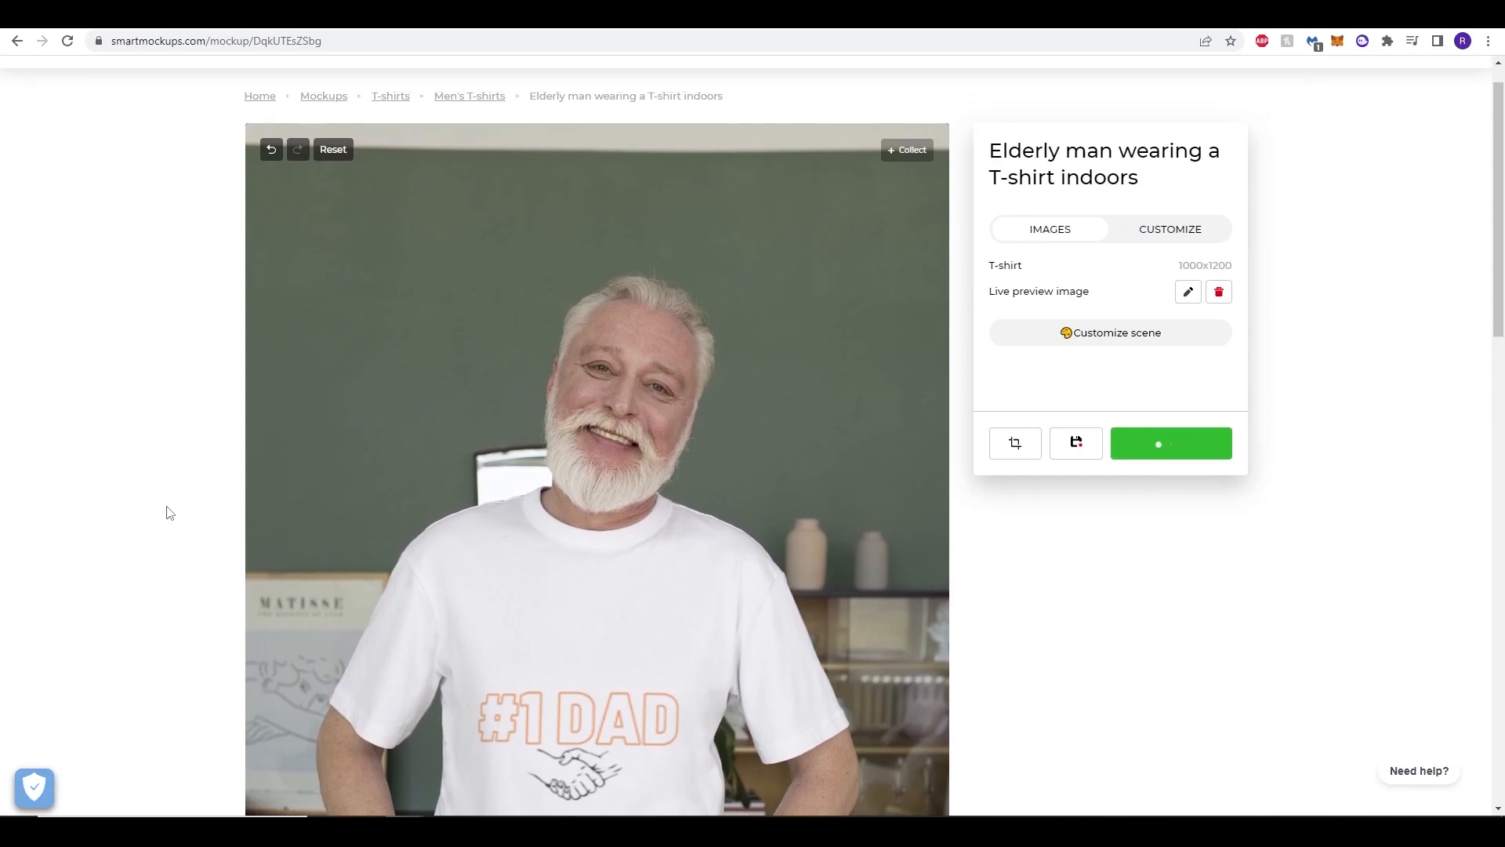
scroll(down, 3)
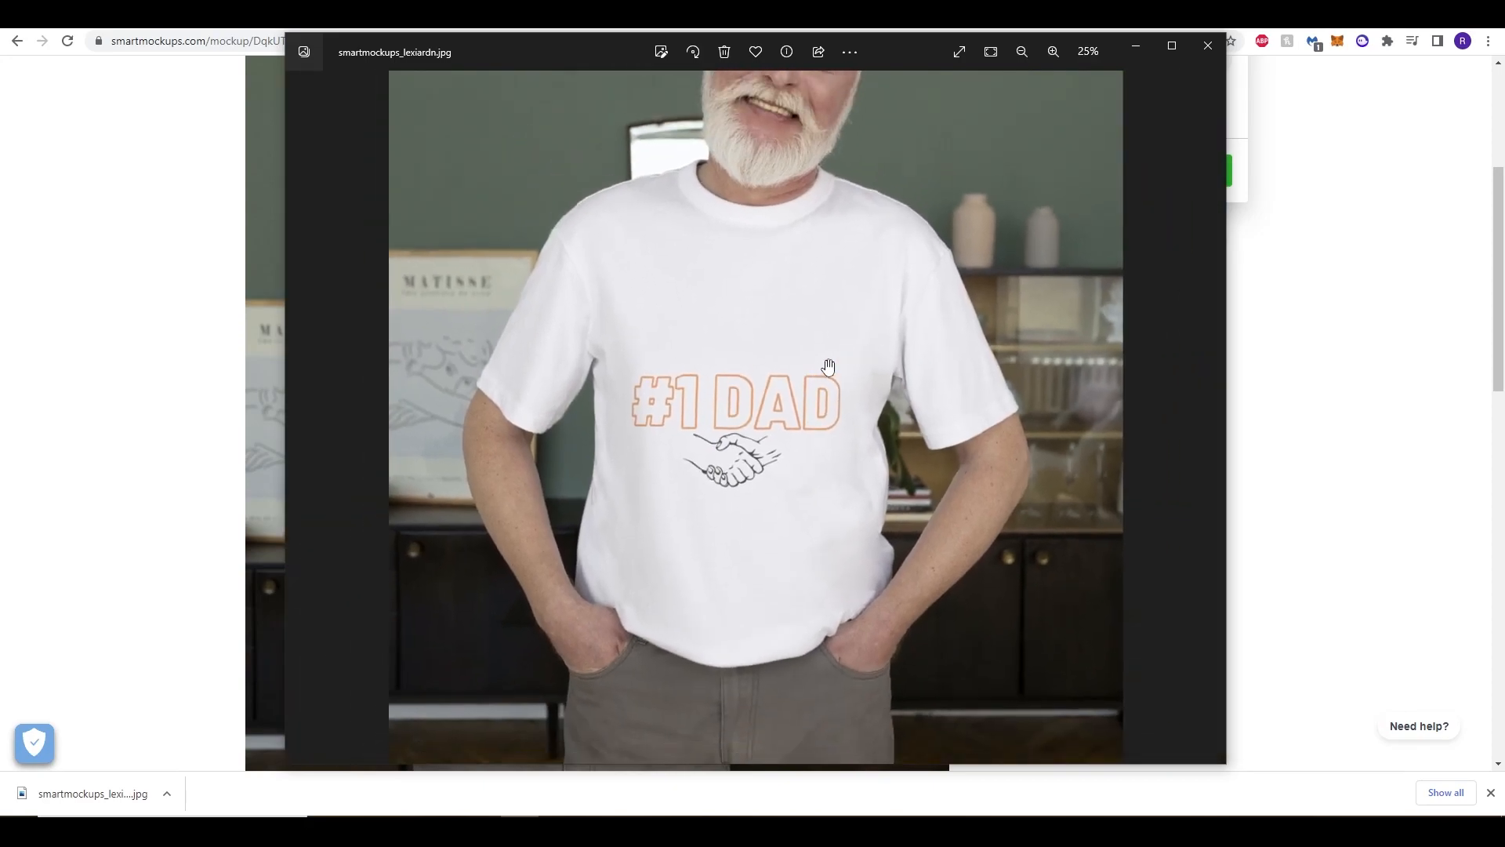
View the downloaded elderly-man mockup JPG in Windows Photos from the browser's download bar.
click(1021, 51)
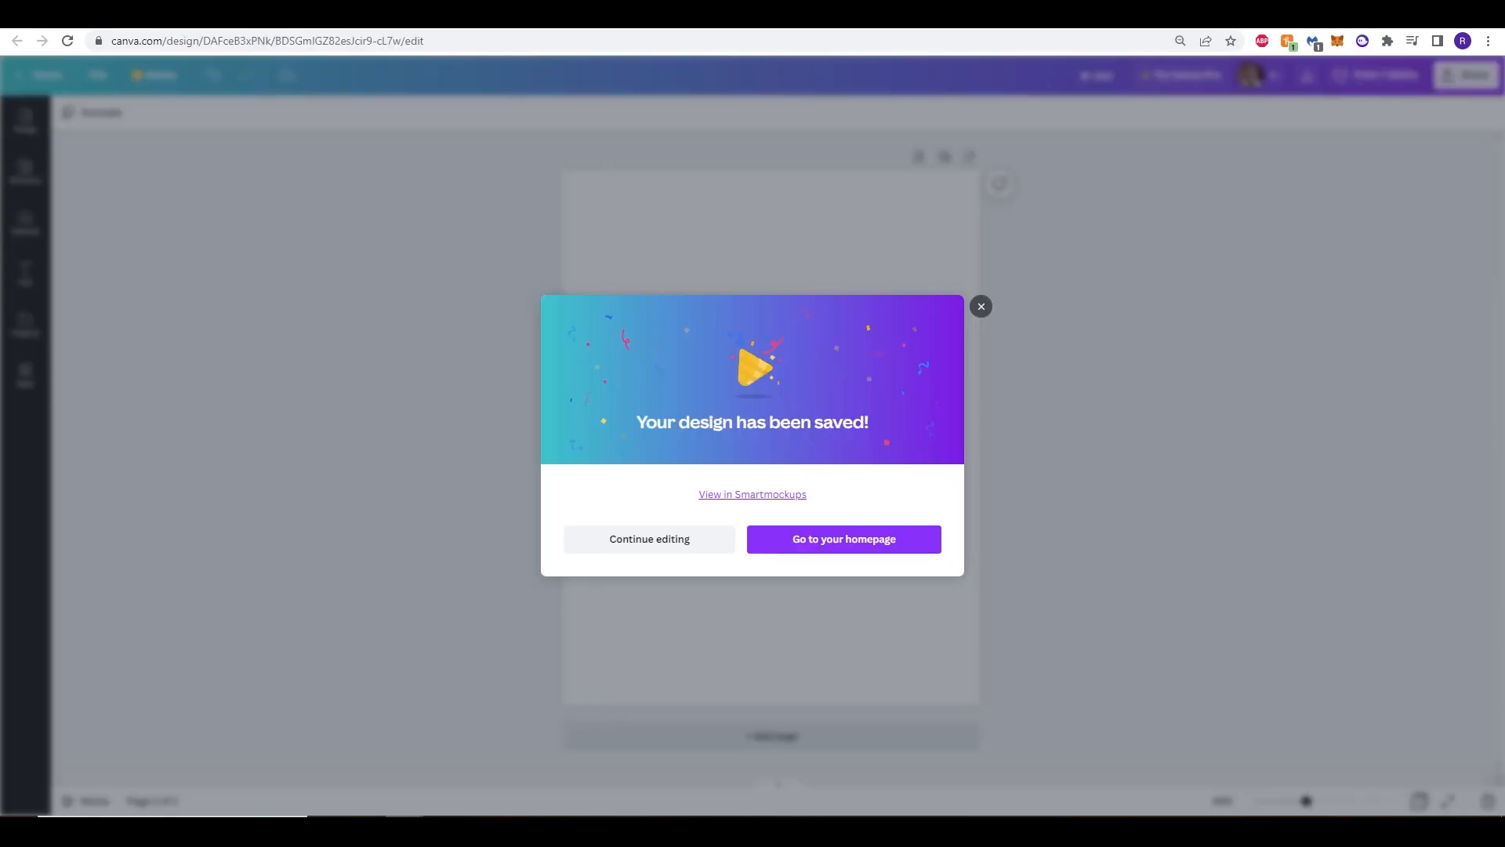
Return to the mockup gallery and load the 'Man wearing a T-shirt outdoors' mockup with the #1 DAD design.
click(753, 494)
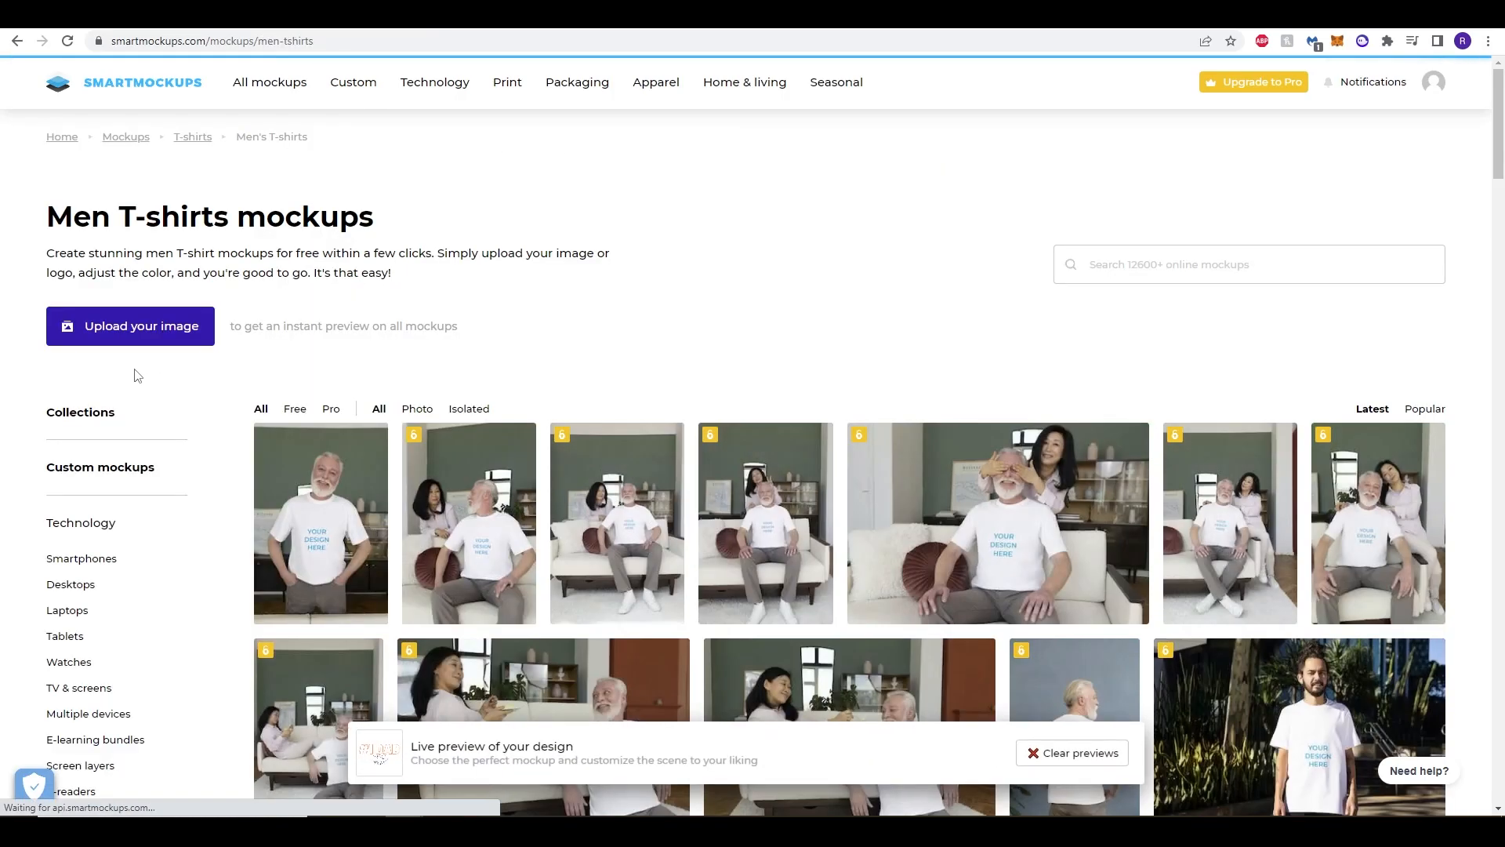
scroll(down, 3)
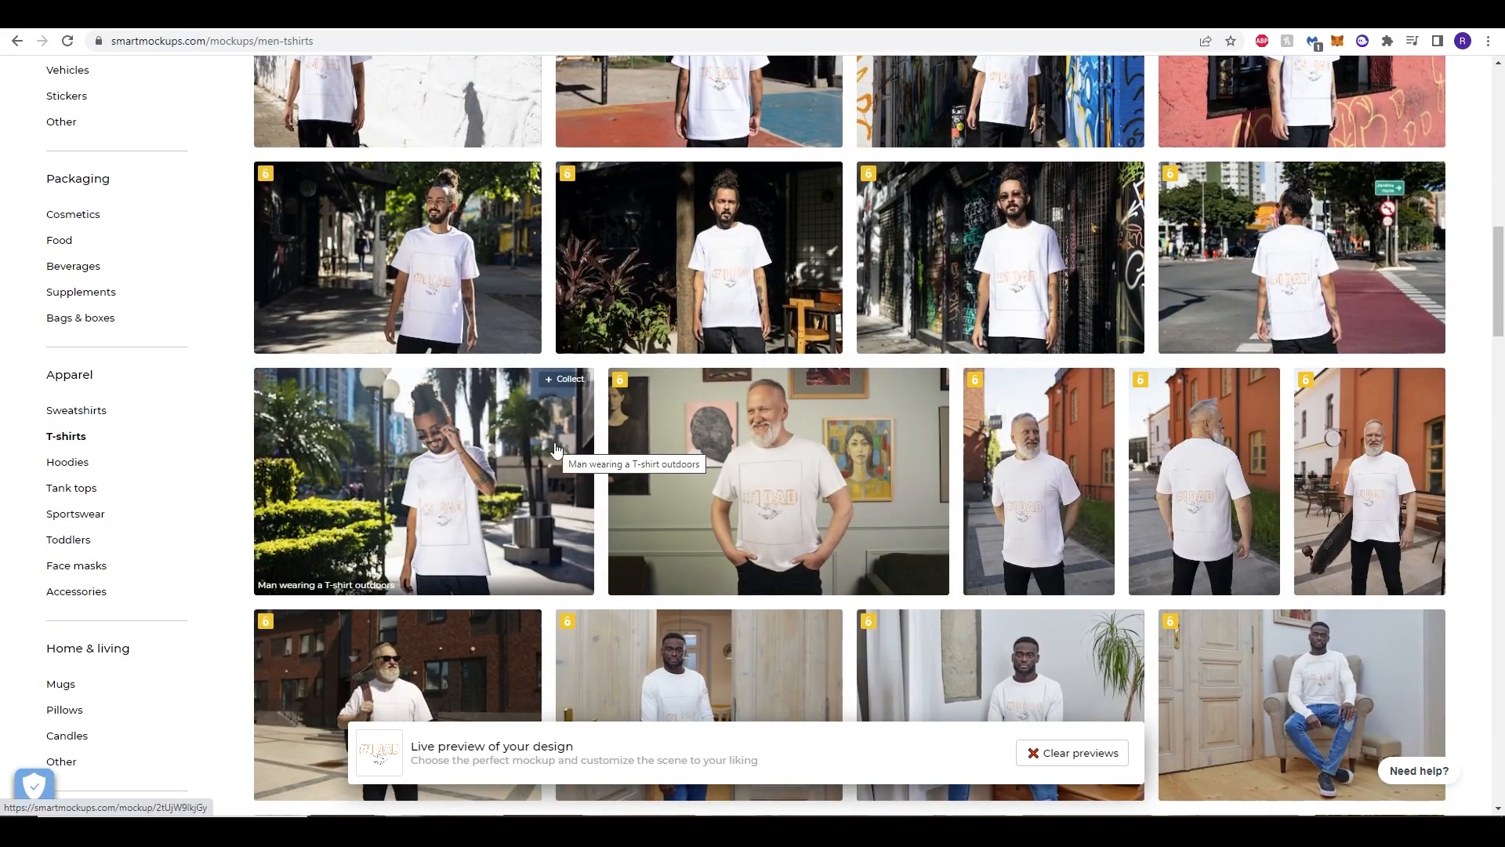
click(777, 481)
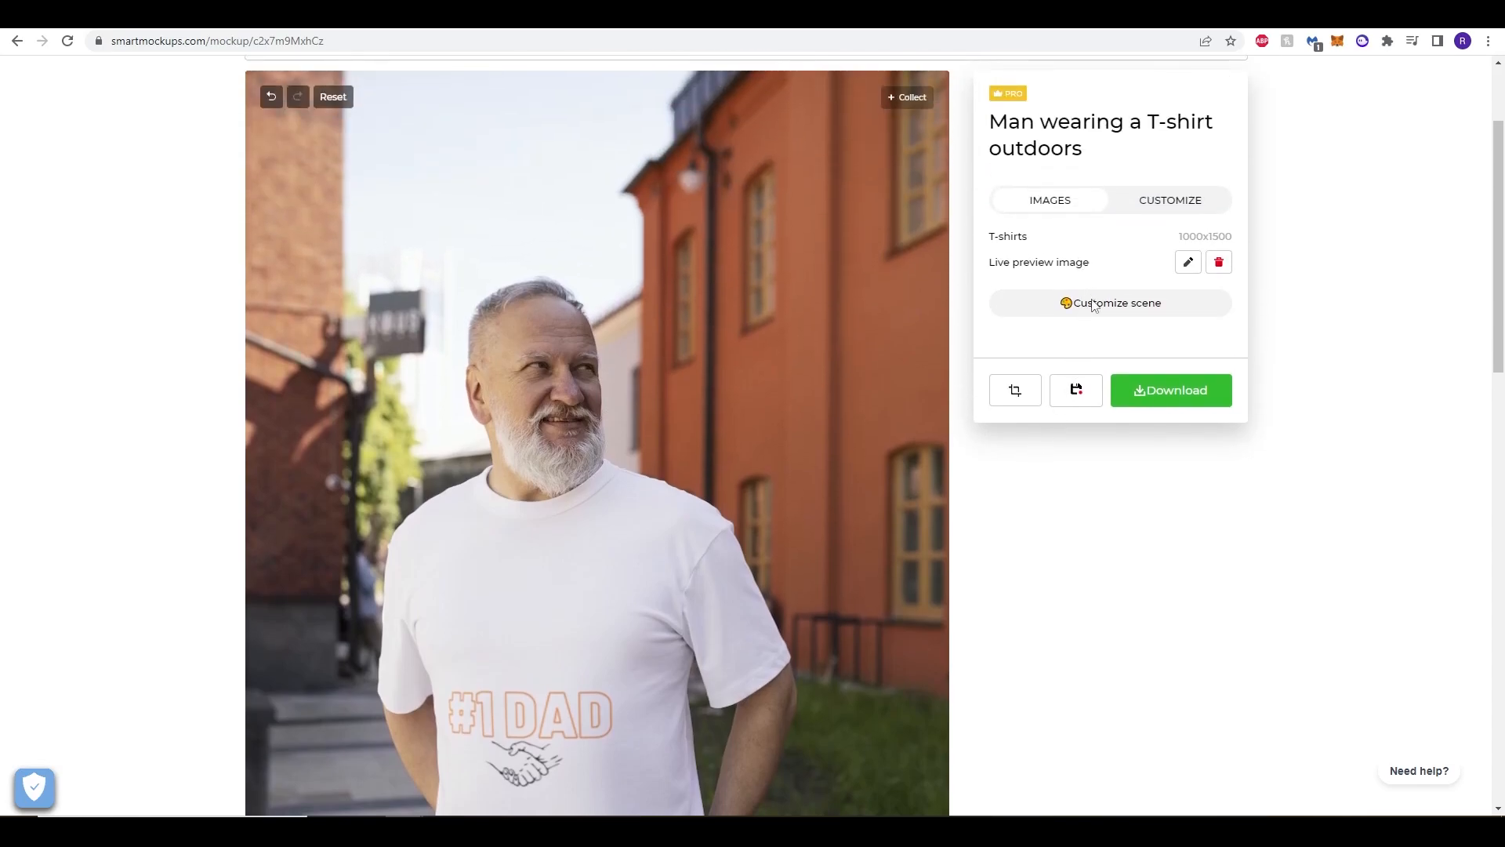
scroll(down, 3)
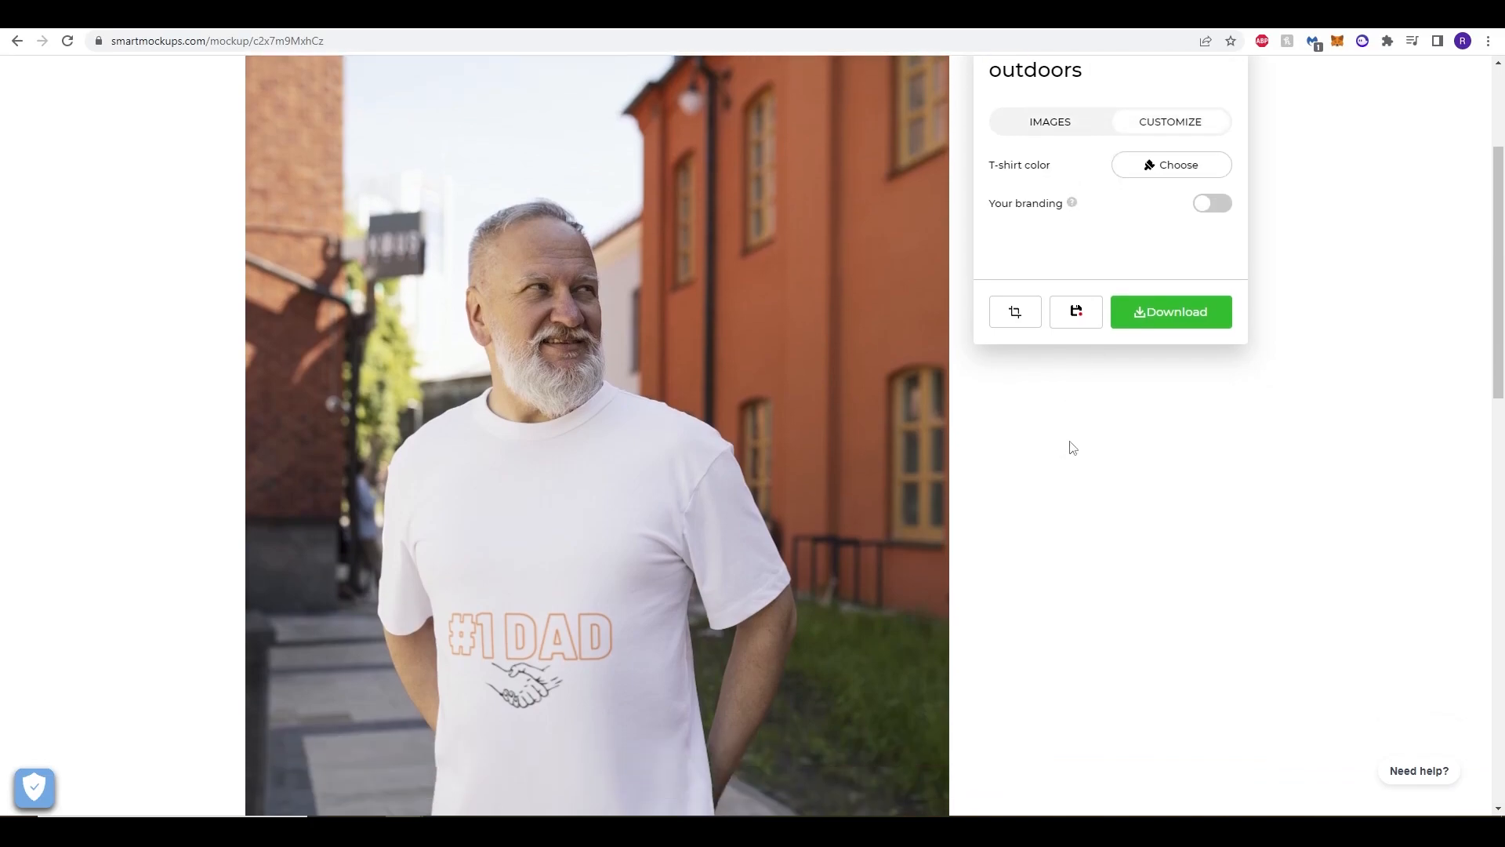
mouse_move(1110, 508)
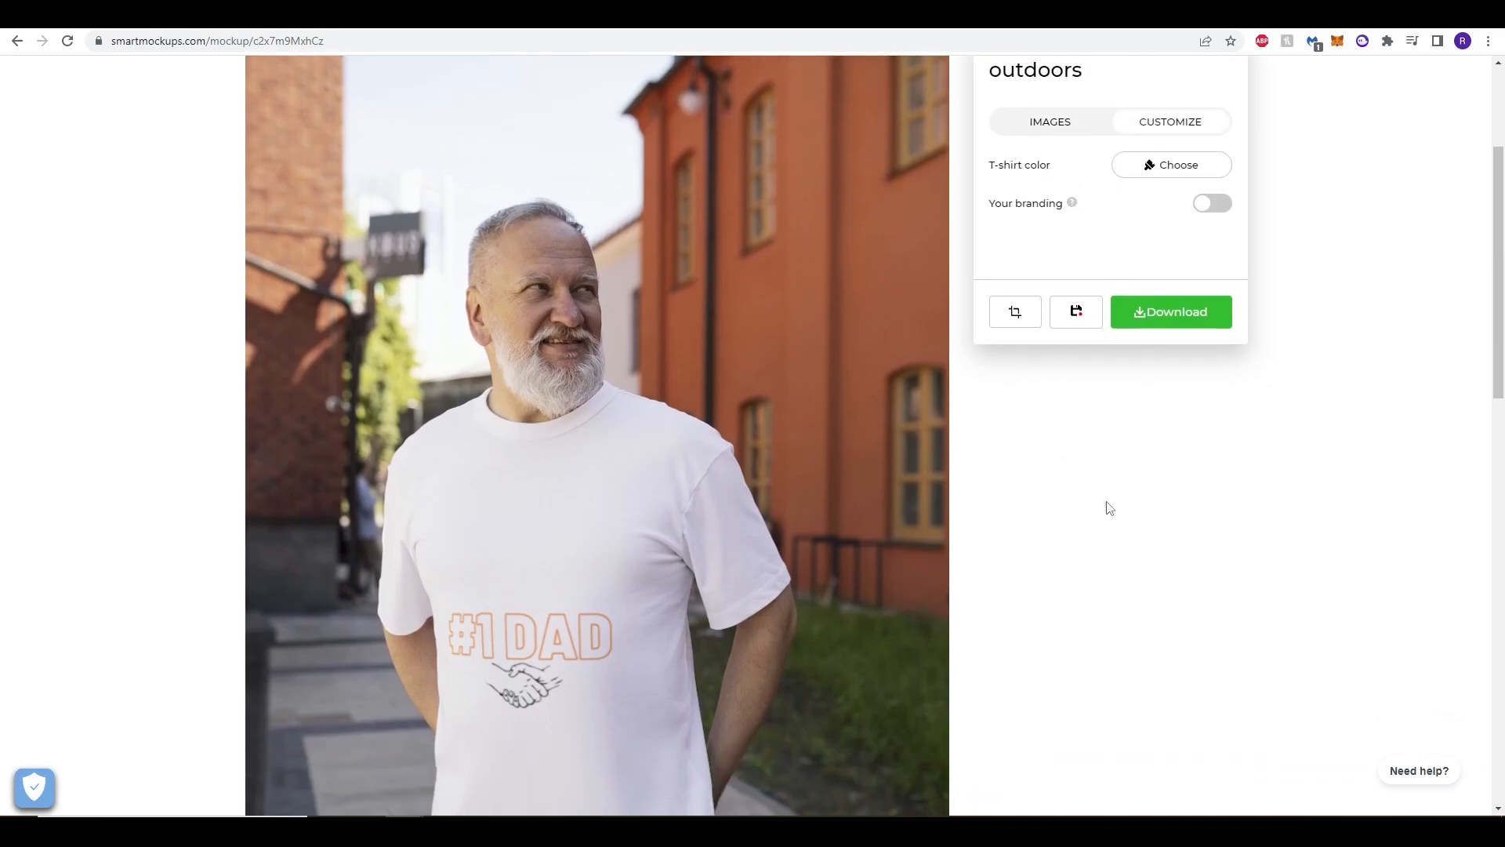
Try the t-shirt colour in dark brown, then set it back to white.
click(1169, 164)
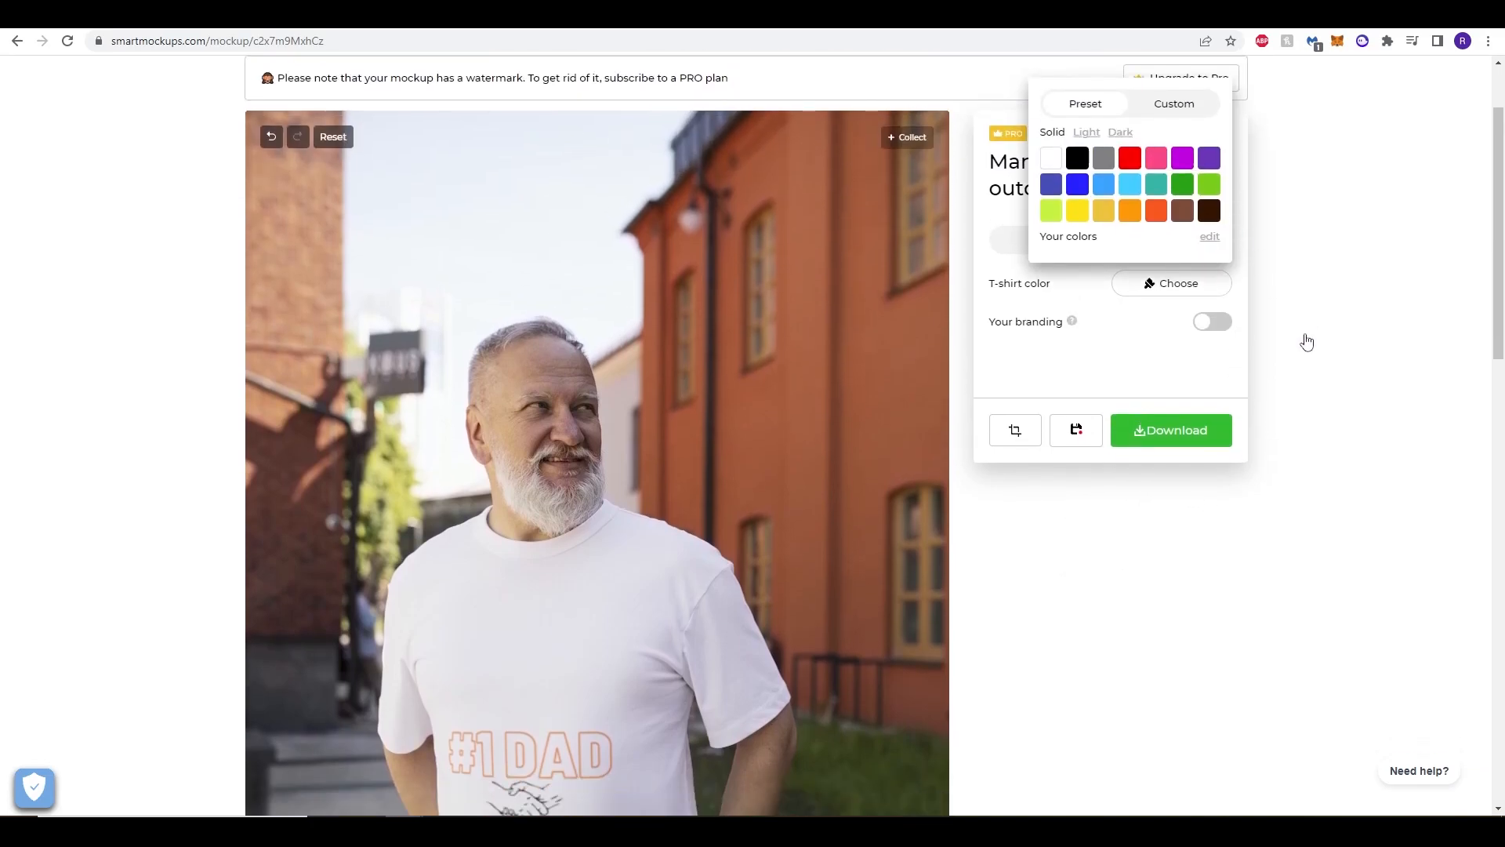
click(1182, 185)
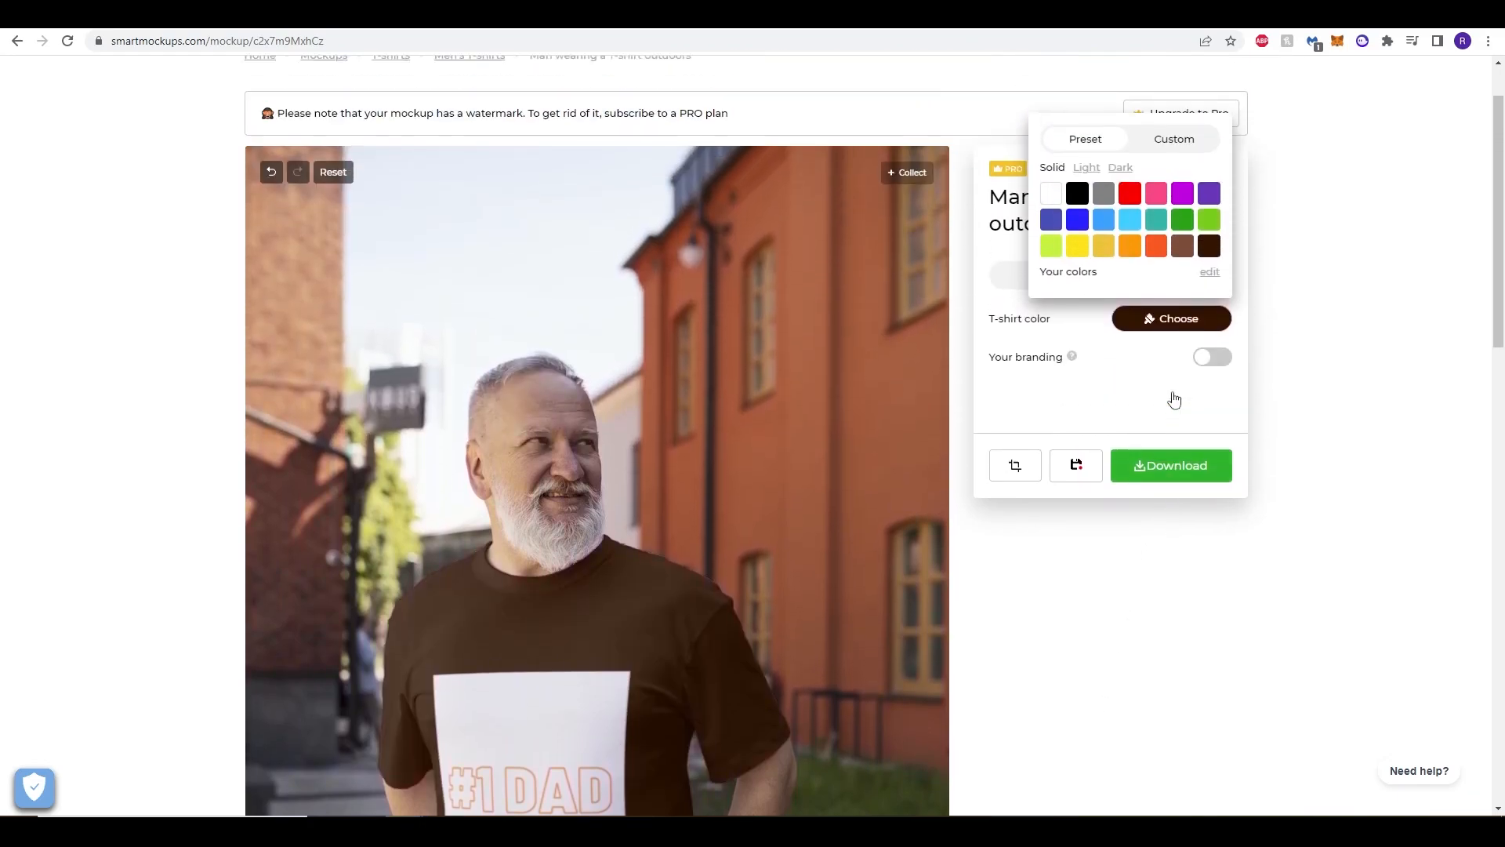
click(1052, 198)
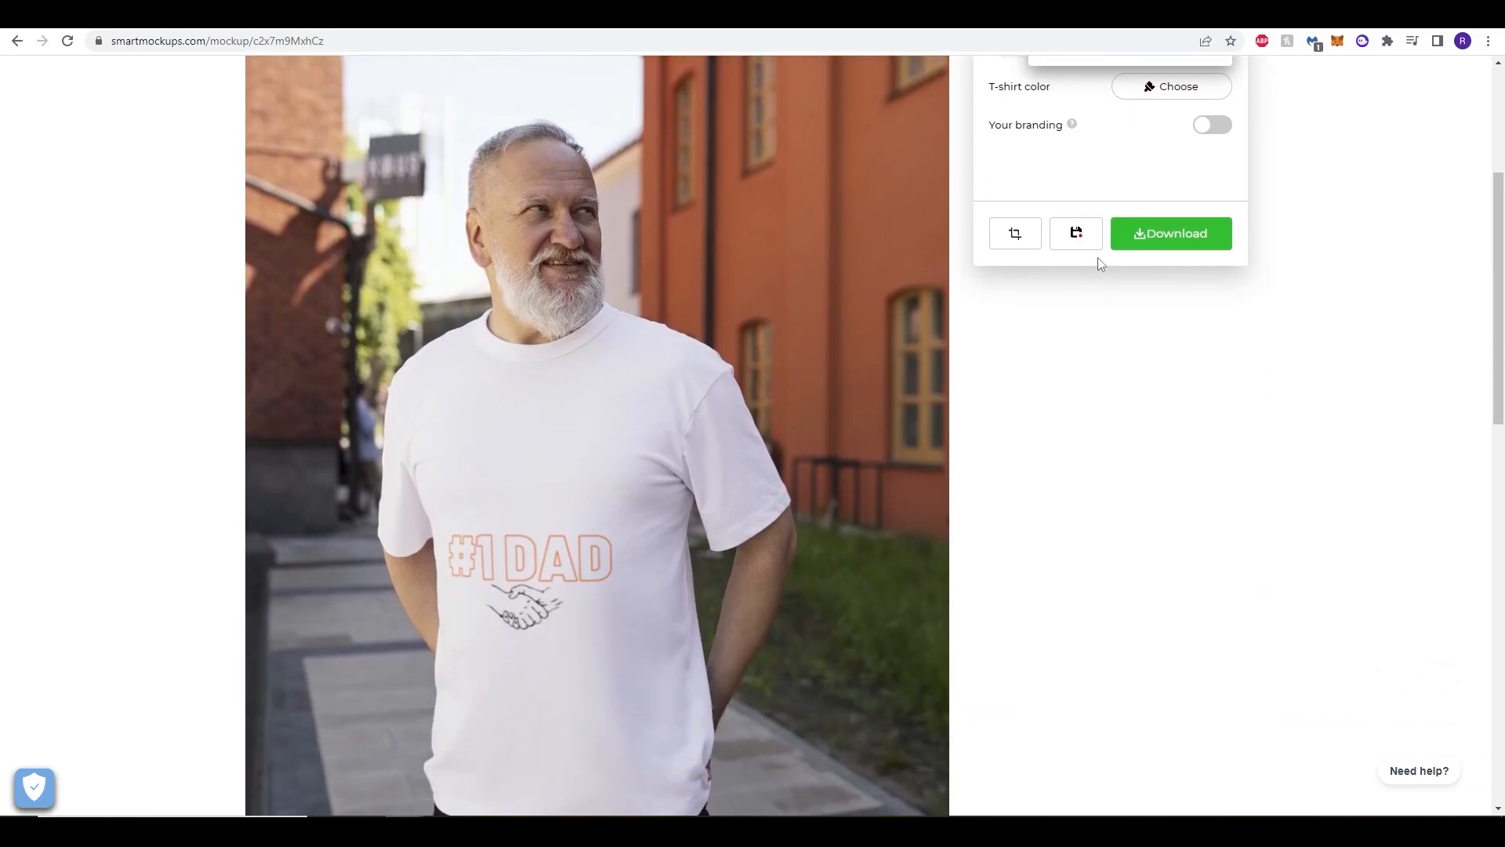
click(1169, 85)
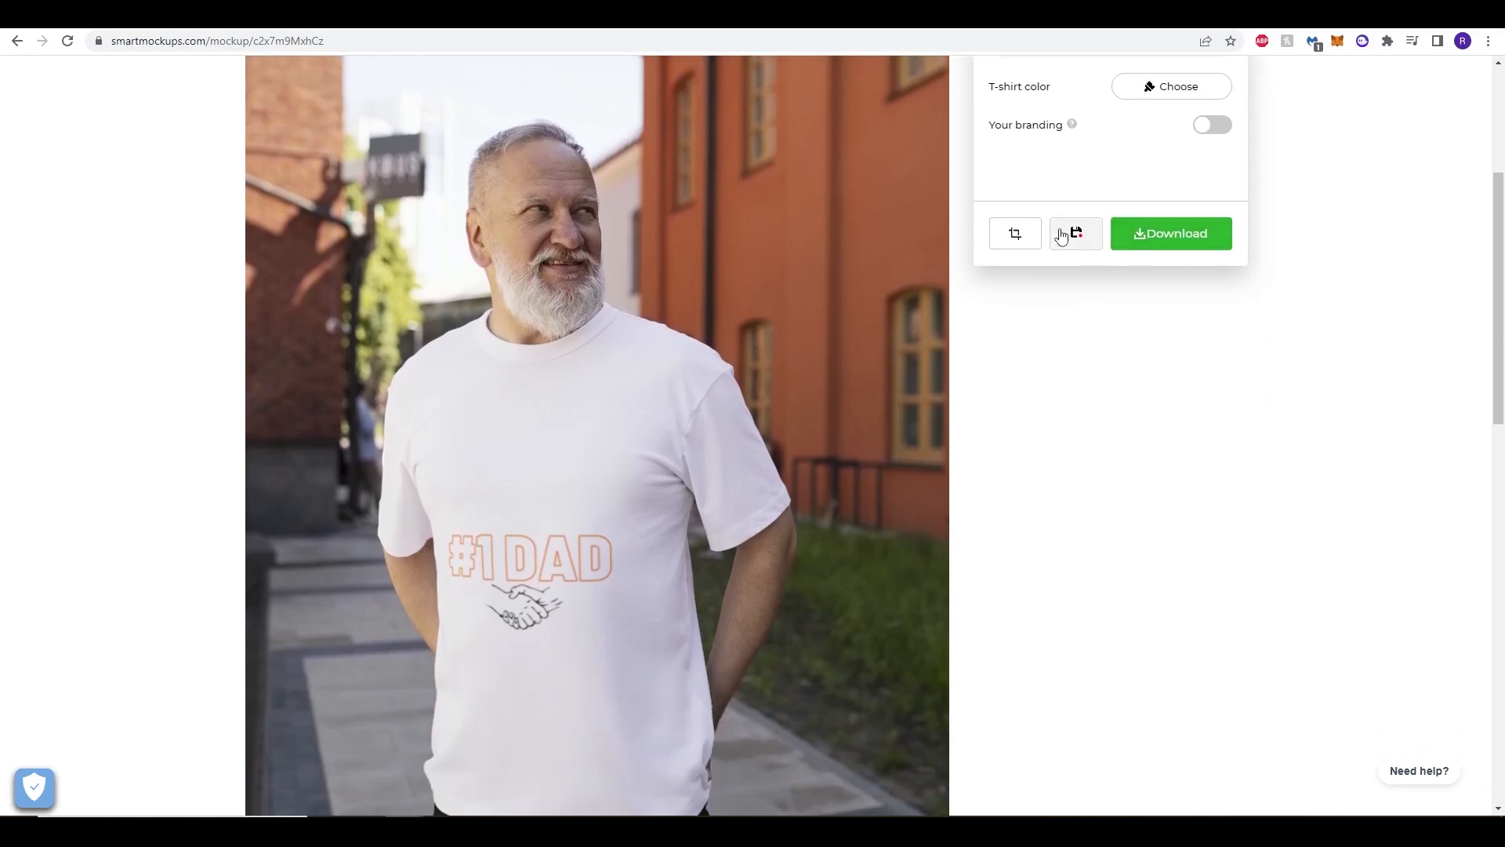
mouse_move(1075, 234)
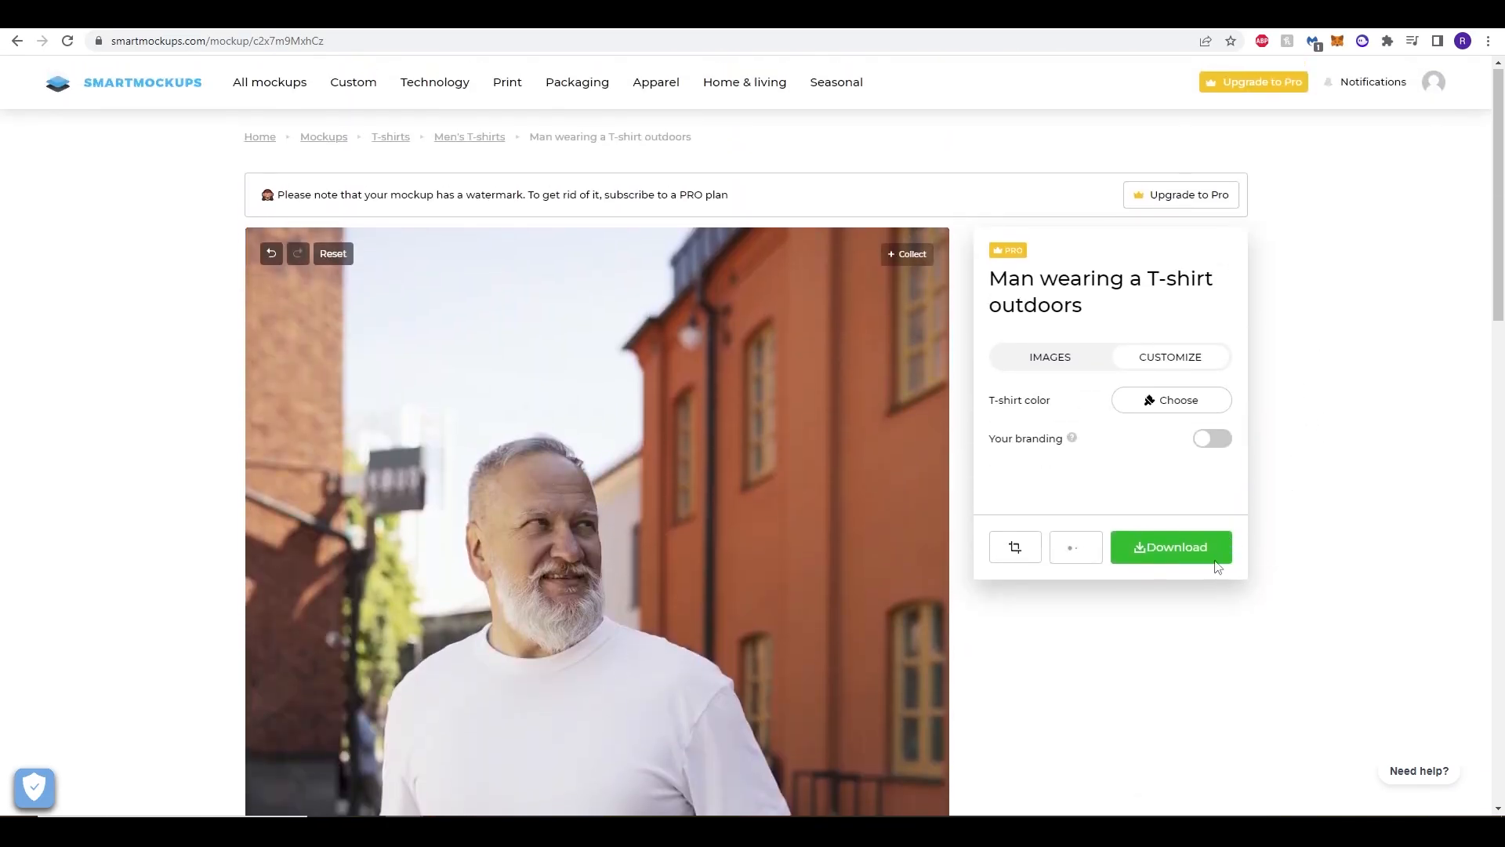
Start the download of the outdoor older-man mockup wearing the #1 DAD t-shirt.
scroll(down, 3)
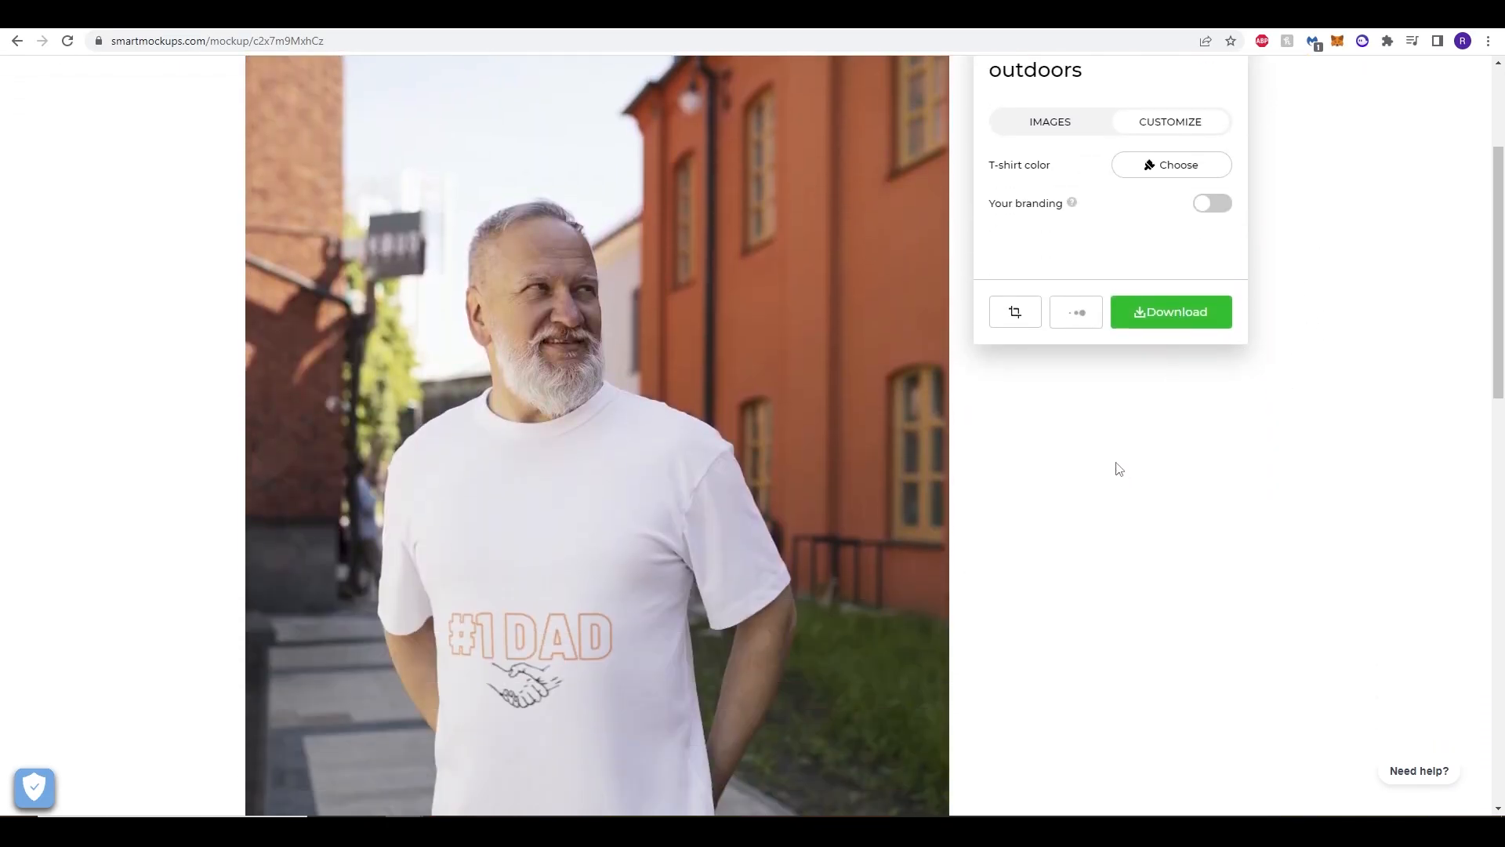
scroll(down, 3)
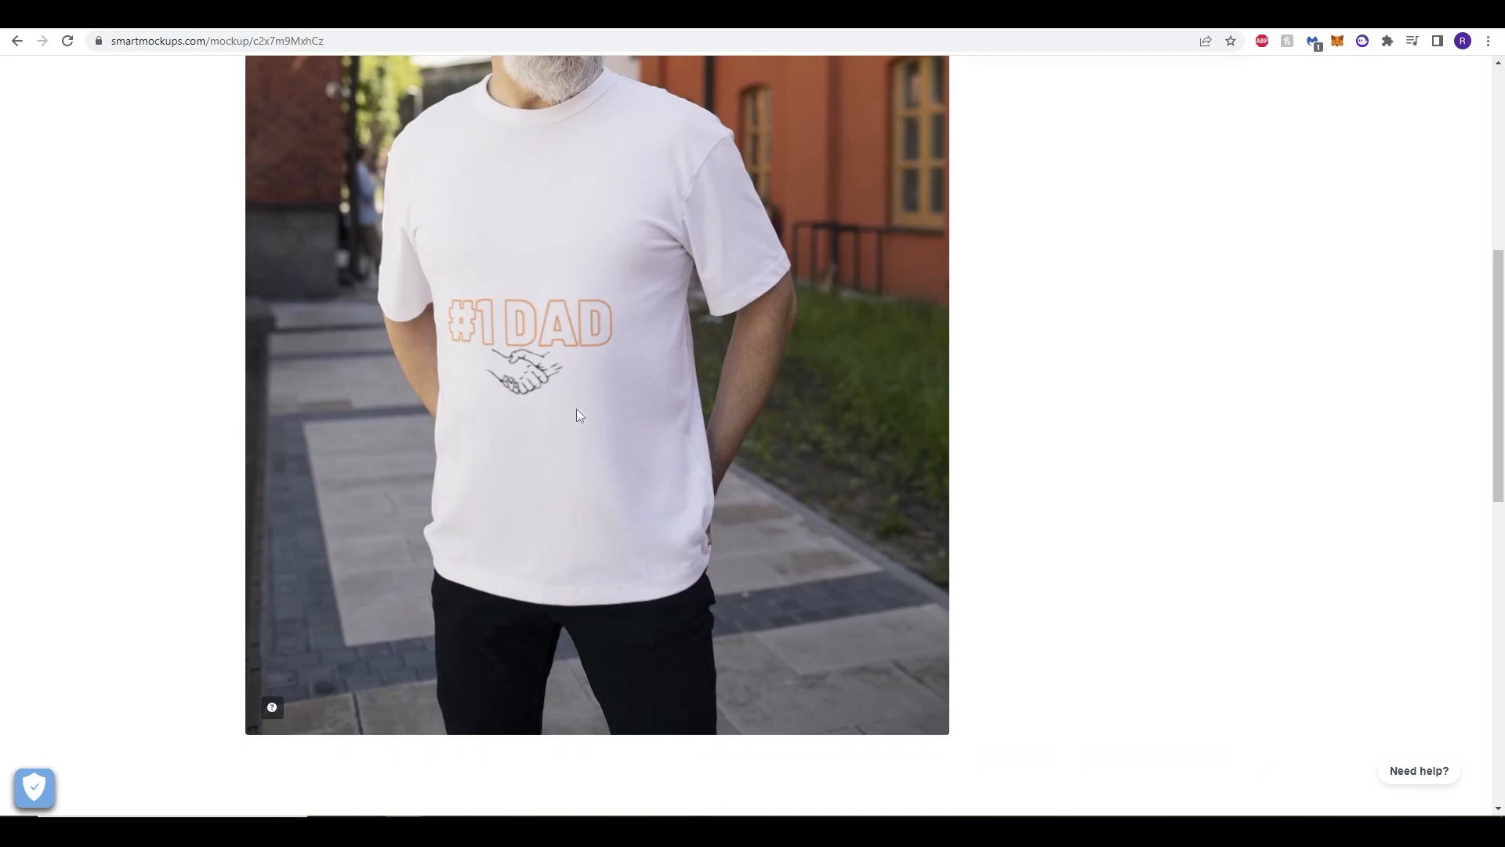
click(1170, 311)
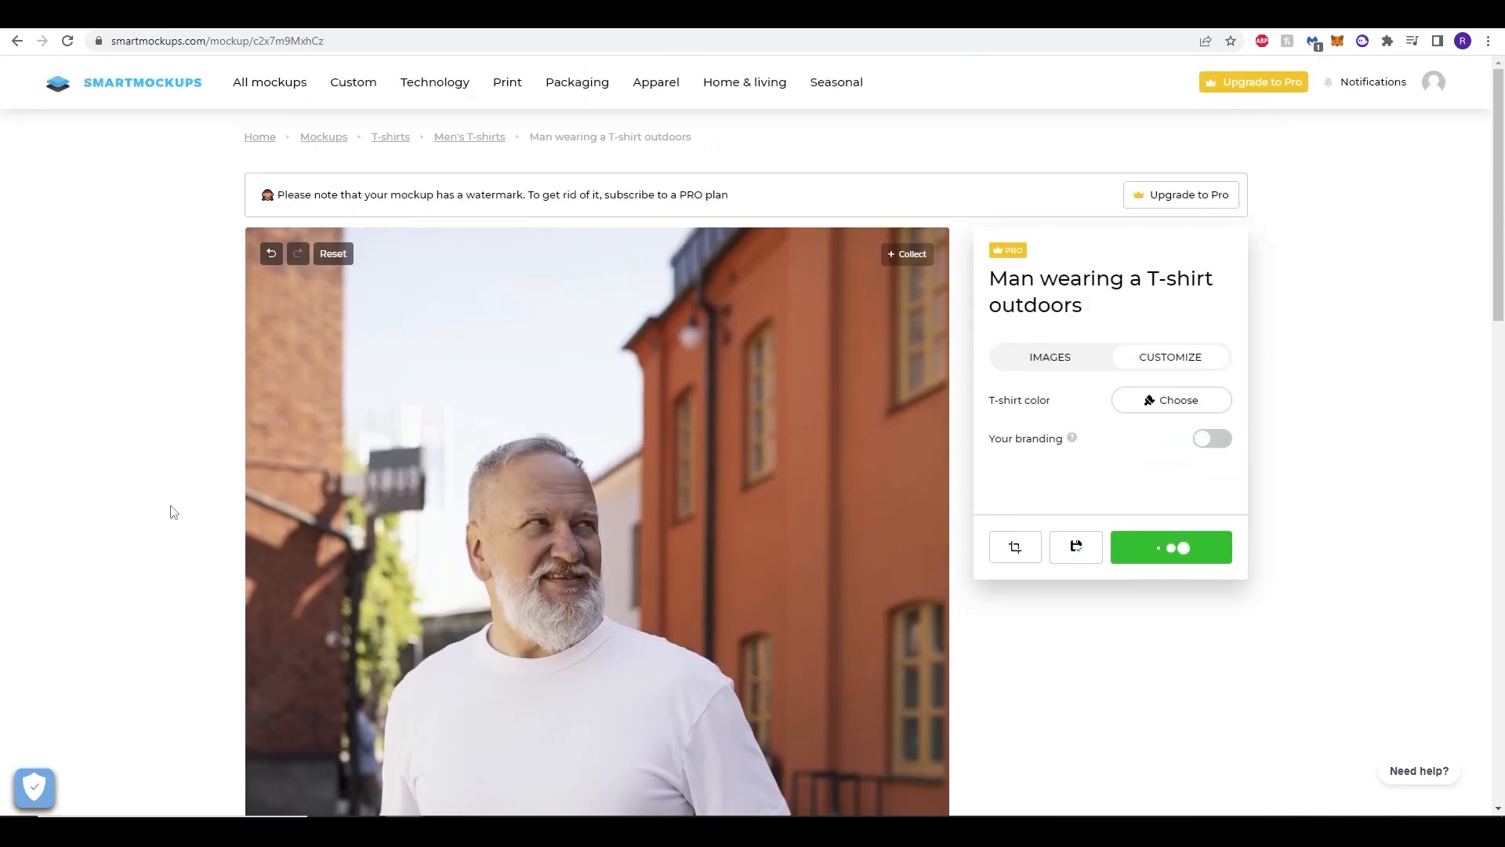
scroll(down, 3)
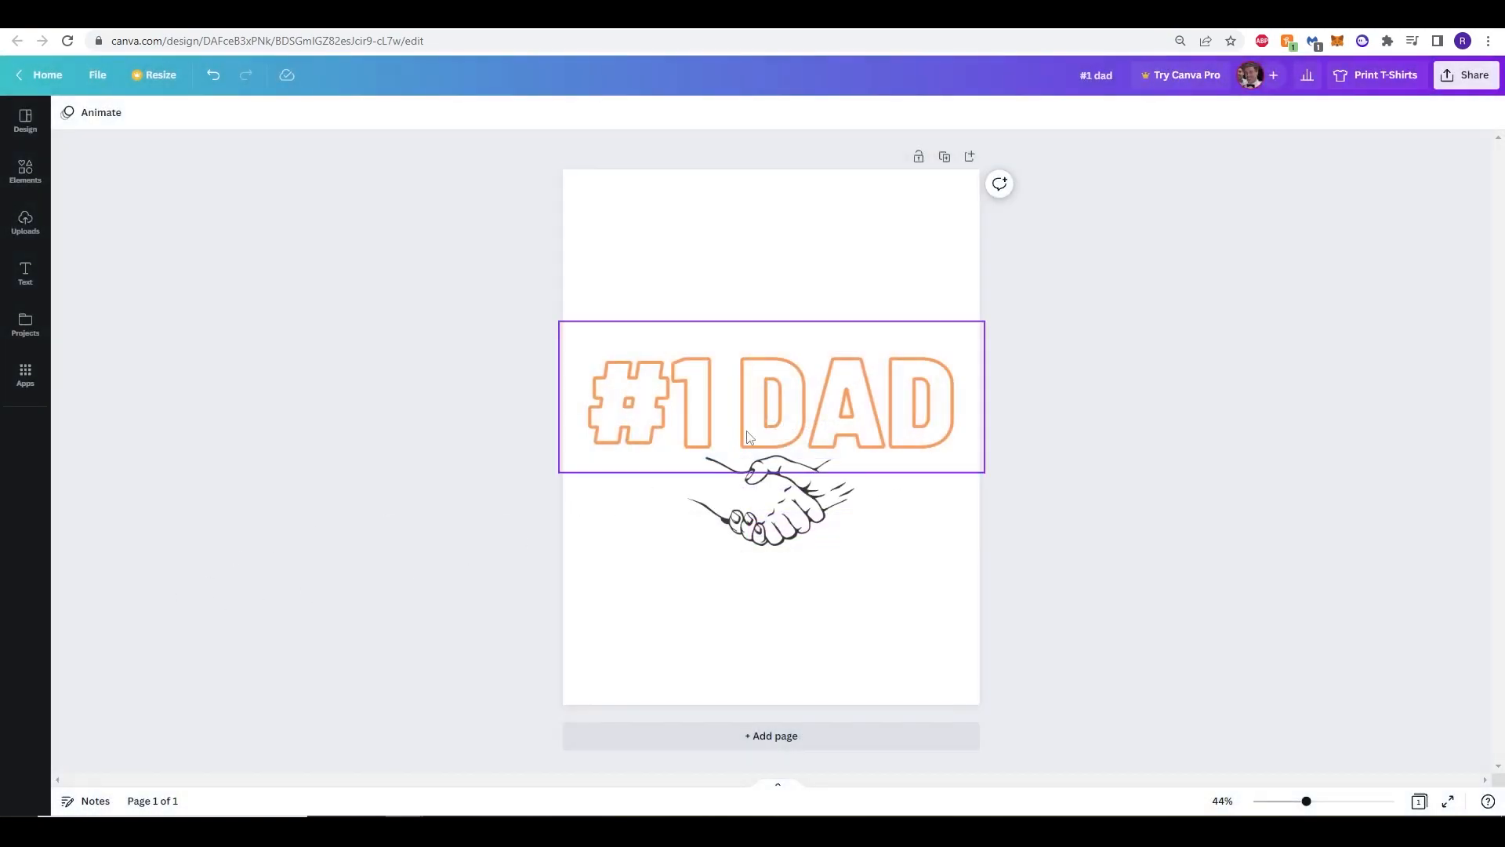
Move the #1 DAD heading and handshake graphic higher on the t-shirt design.
drag(772, 398, 771, 289)
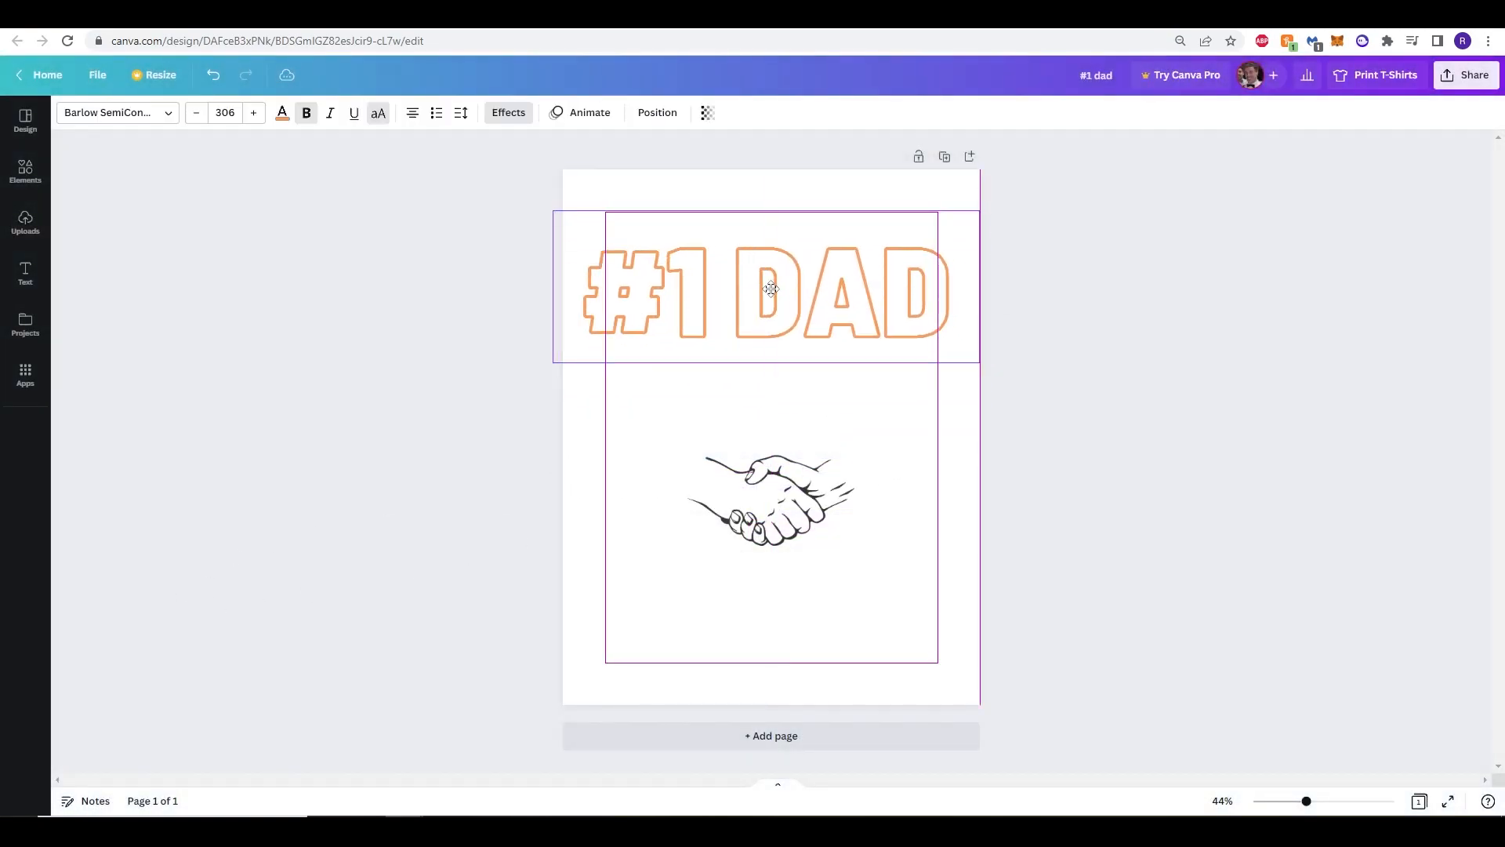
click(772, 500)
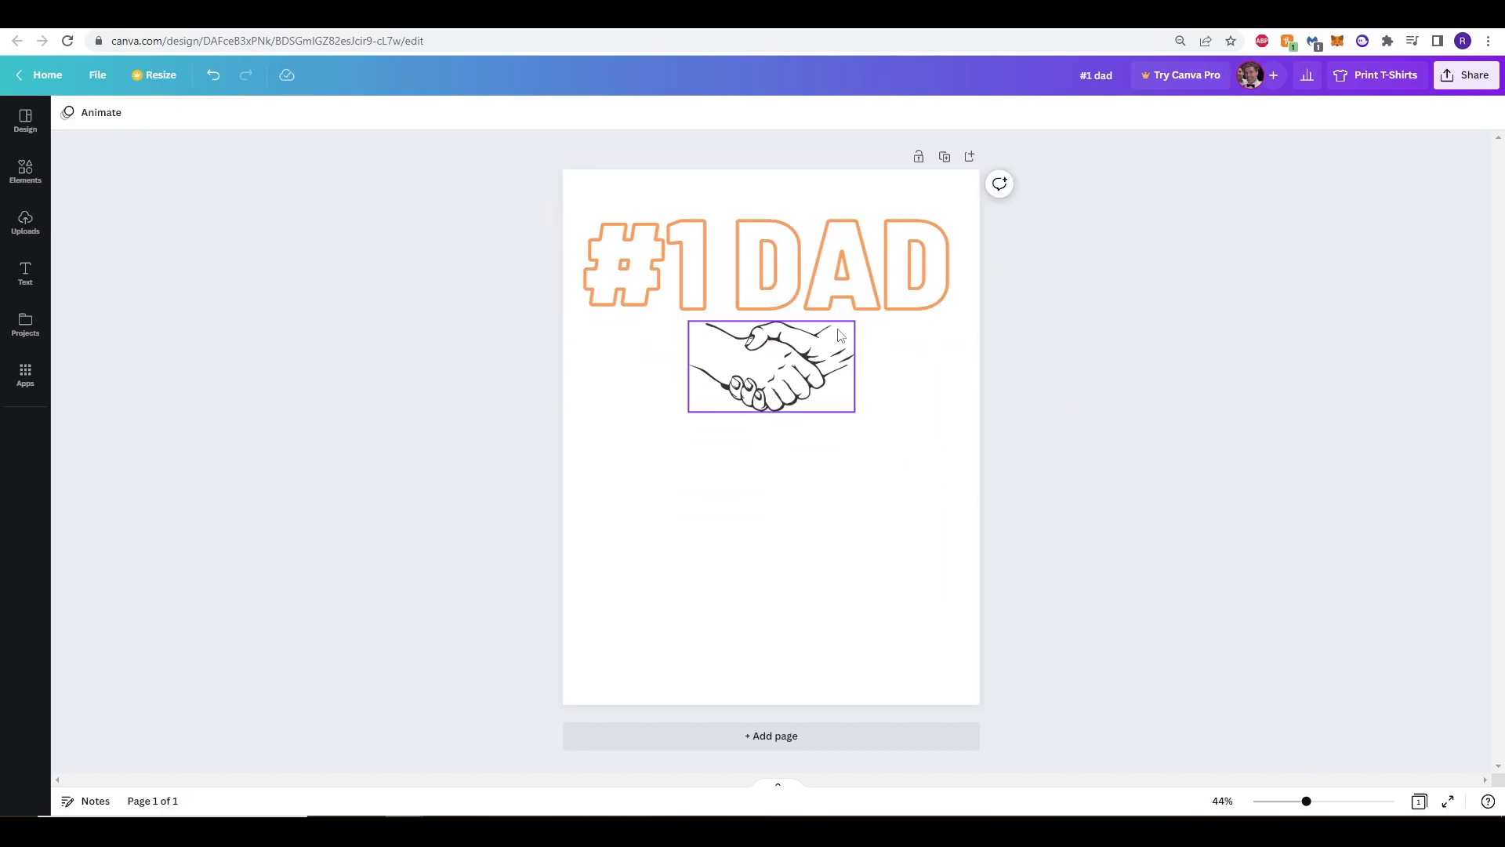
click(23, 273)
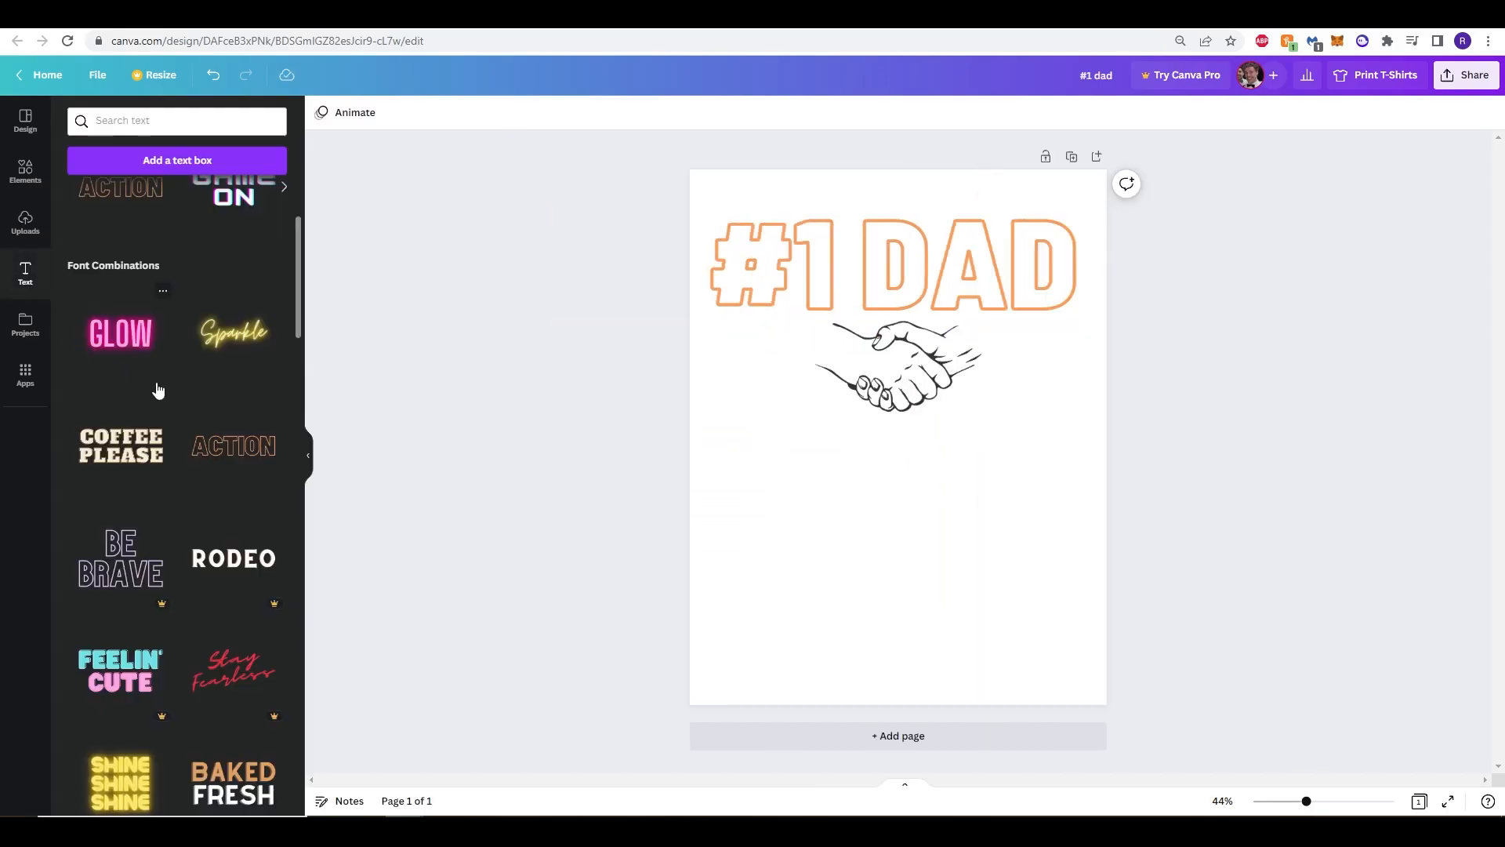
Add an outlined green text combination reading '(MOST OF THE TIME)' beneath the handshake and widen it.
scroll(down, 3)
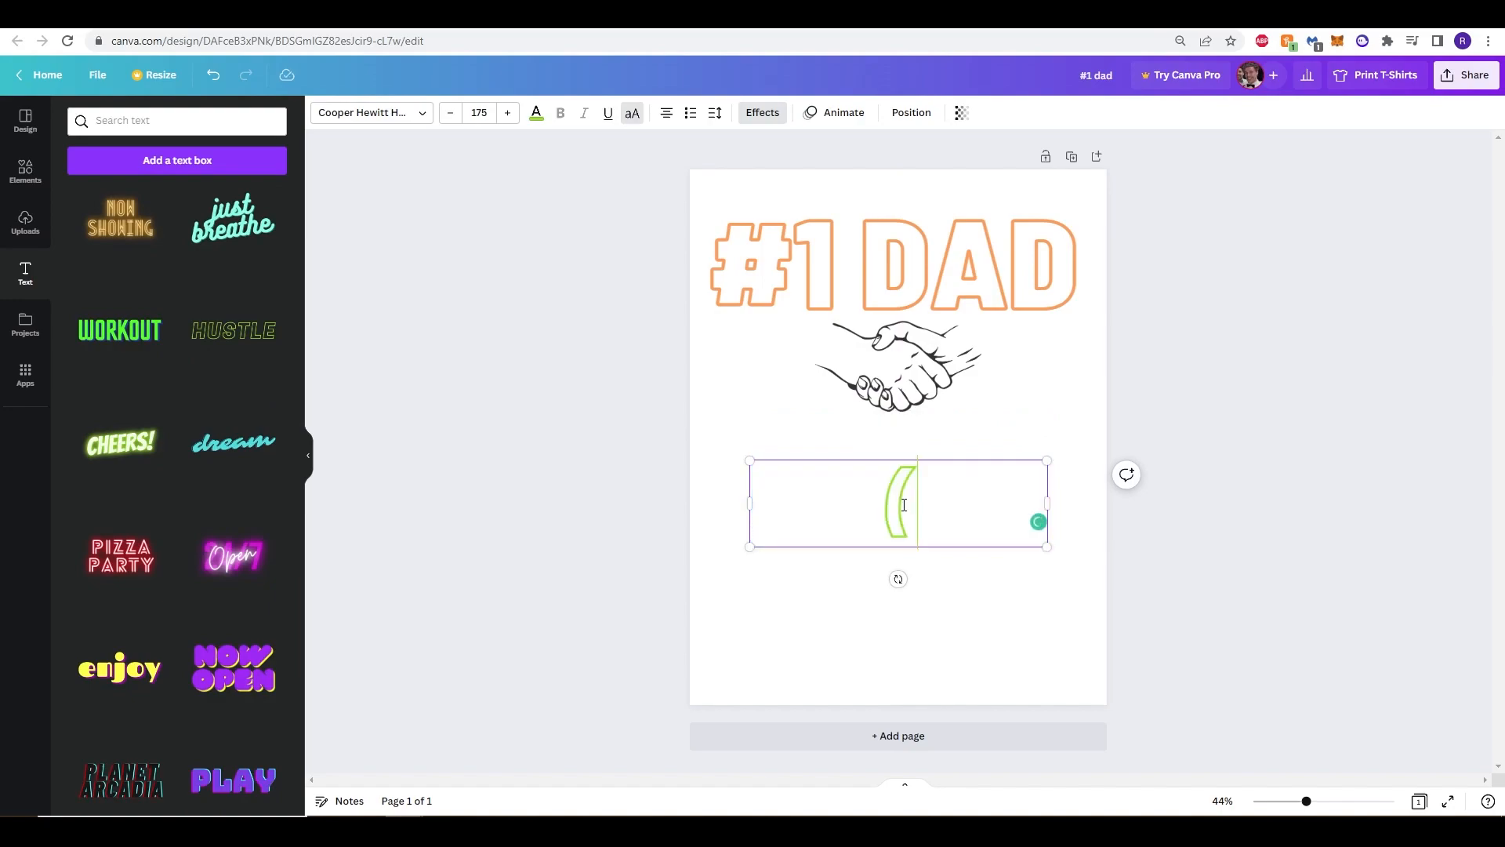
text((MOST OF THE TIME)
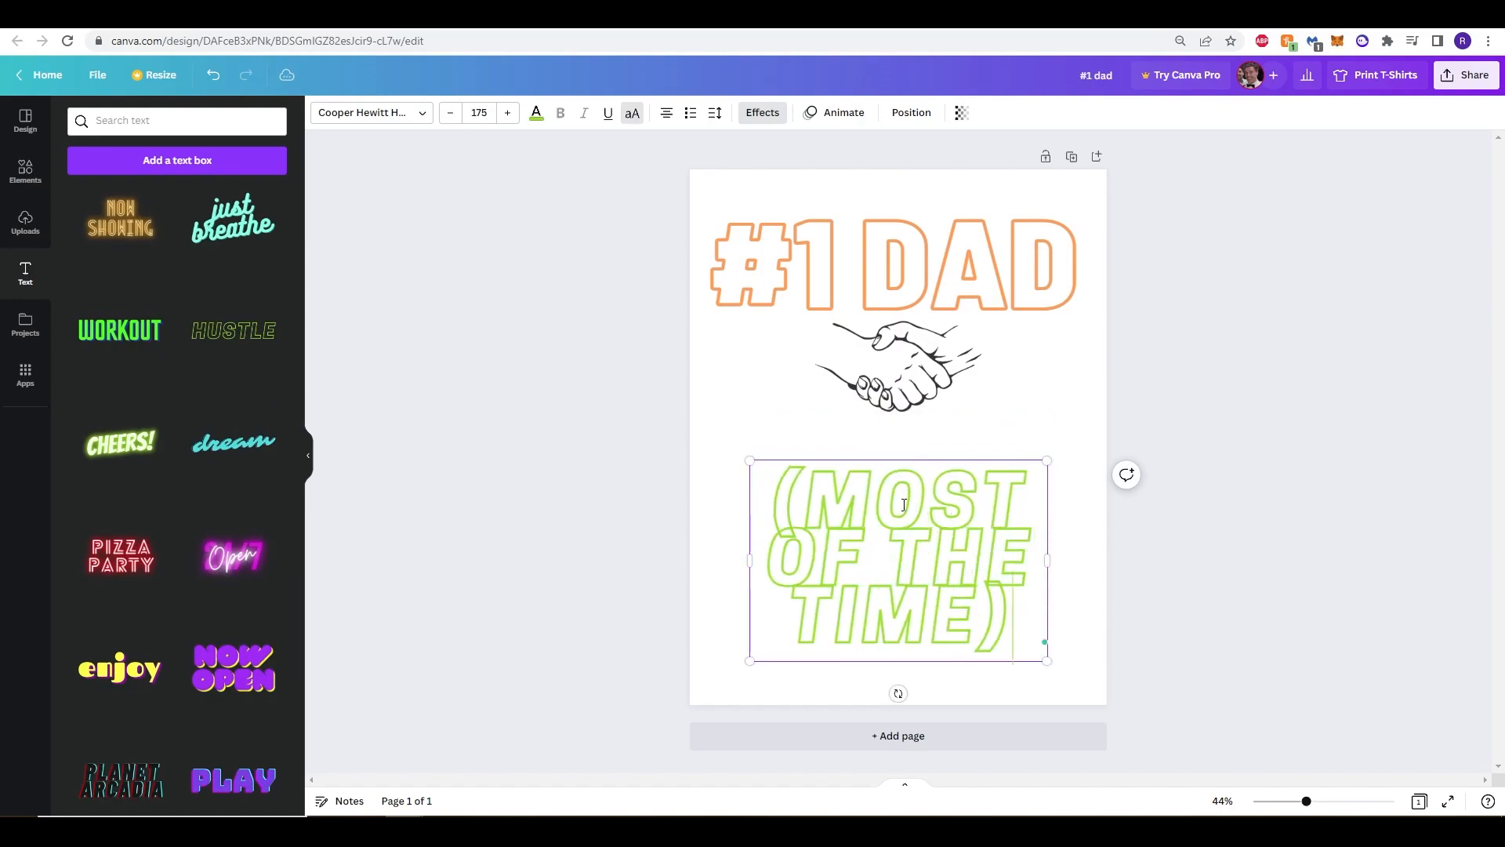
drag(1045, 660, 1060, 669)
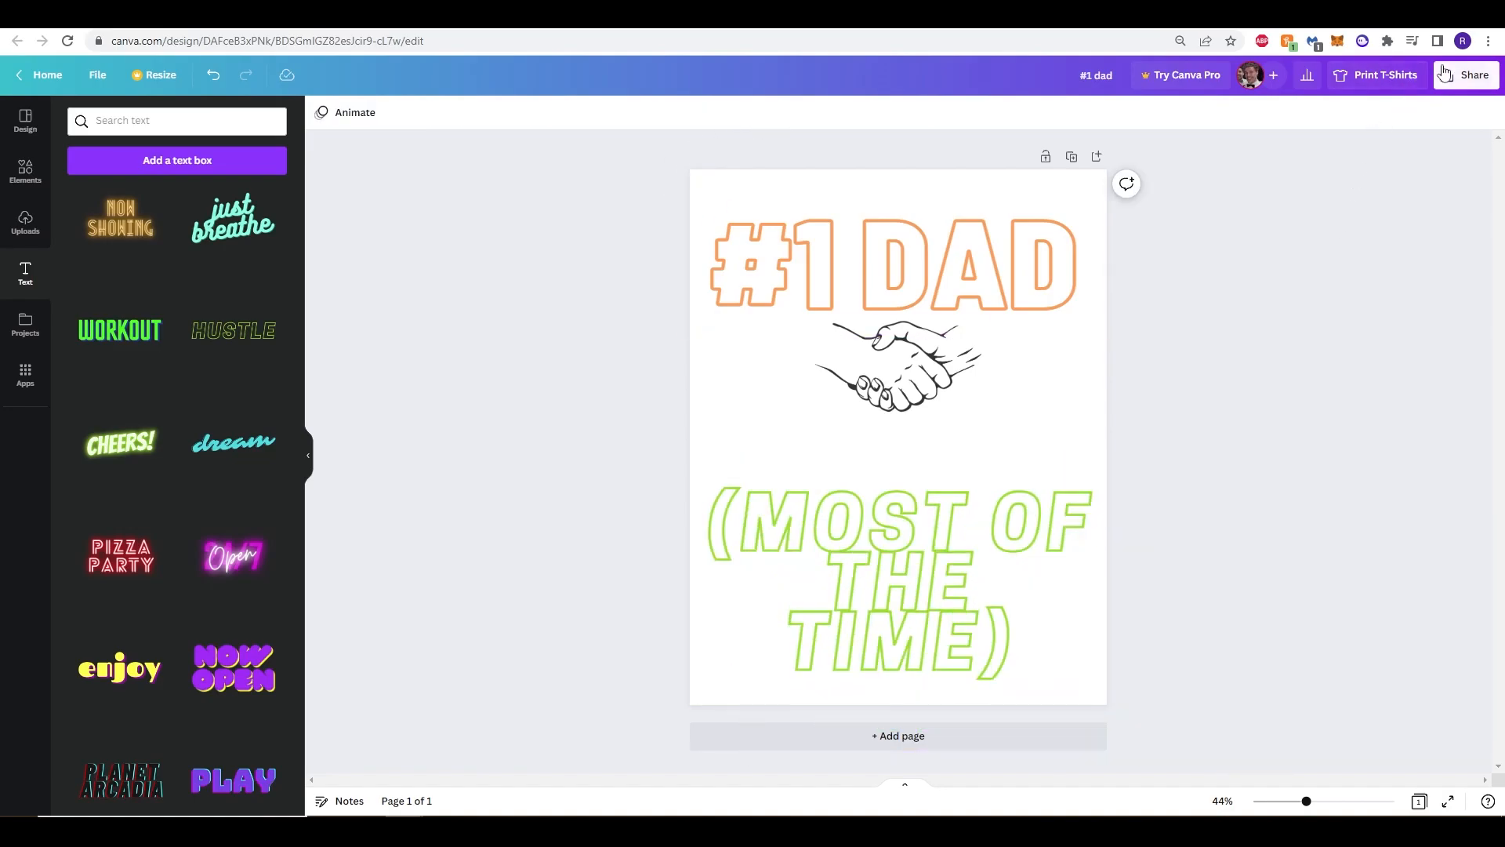
Save the updated design from Canva's Share > More options to Smartmockups.
click(1464, 75)
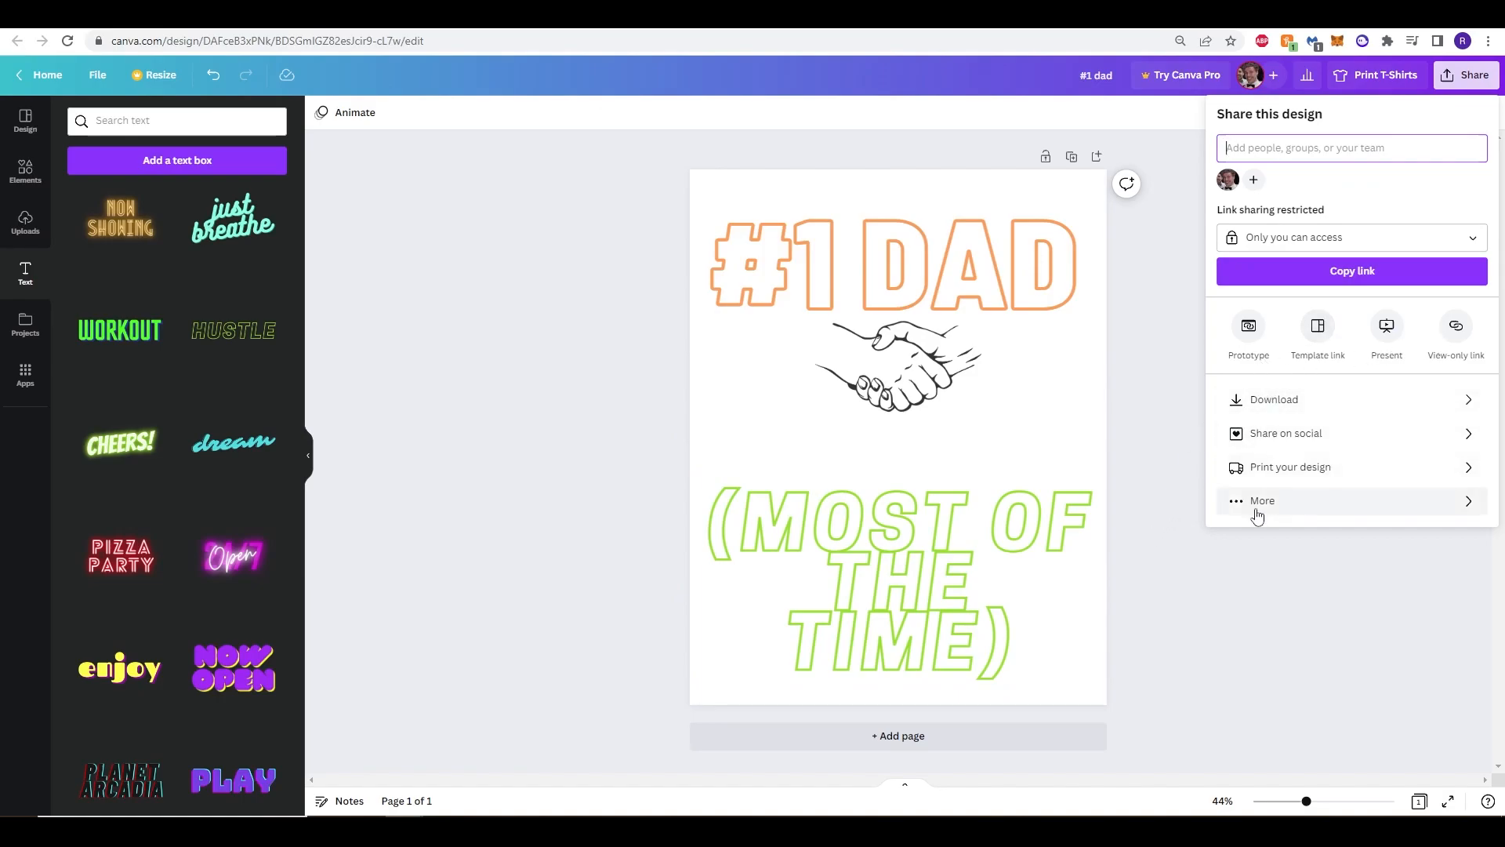
click(1261, 500)
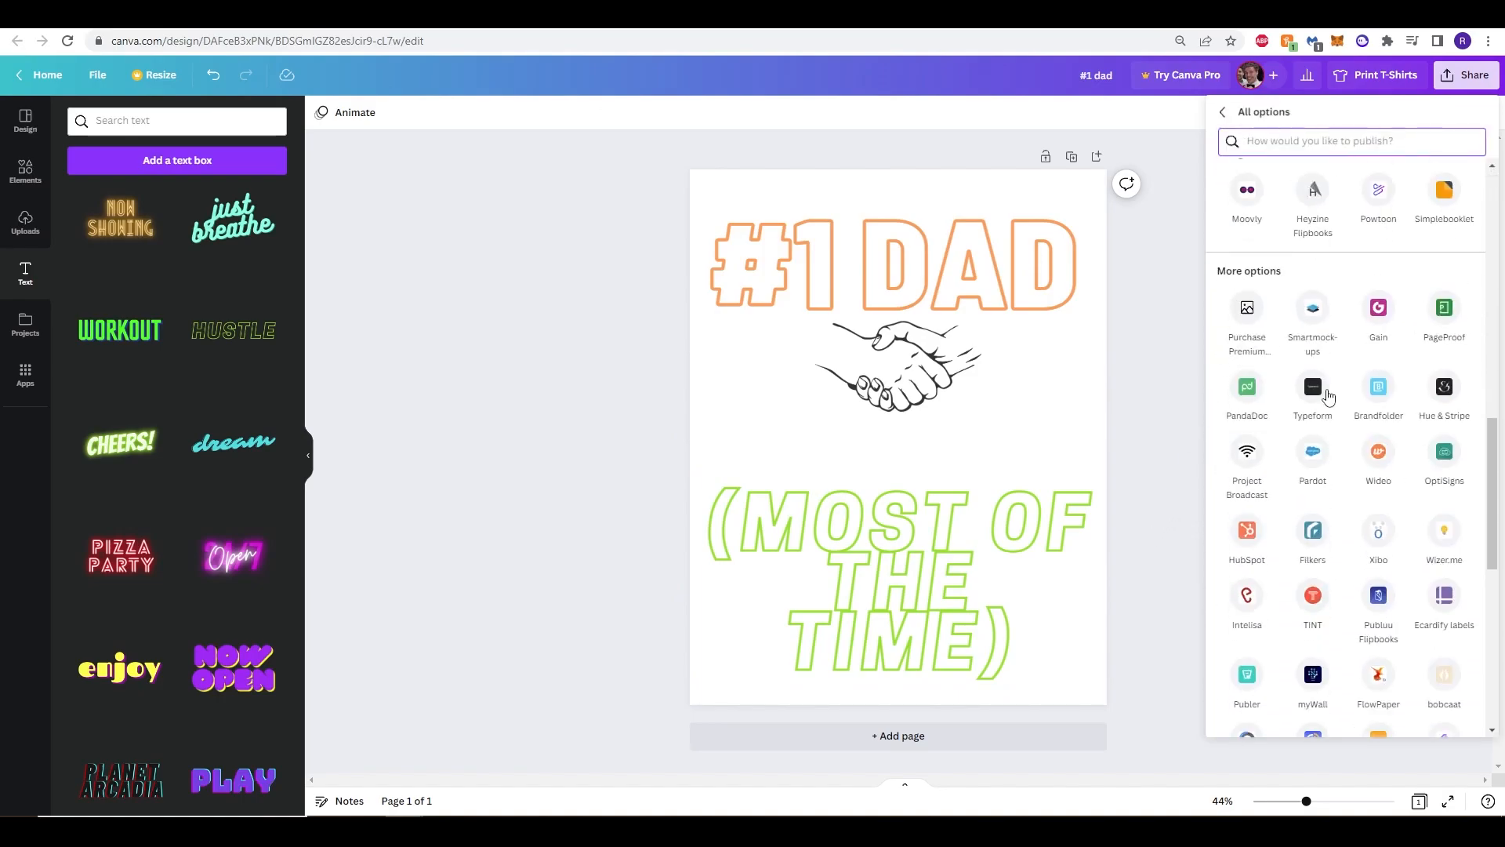
click(1312, 321)
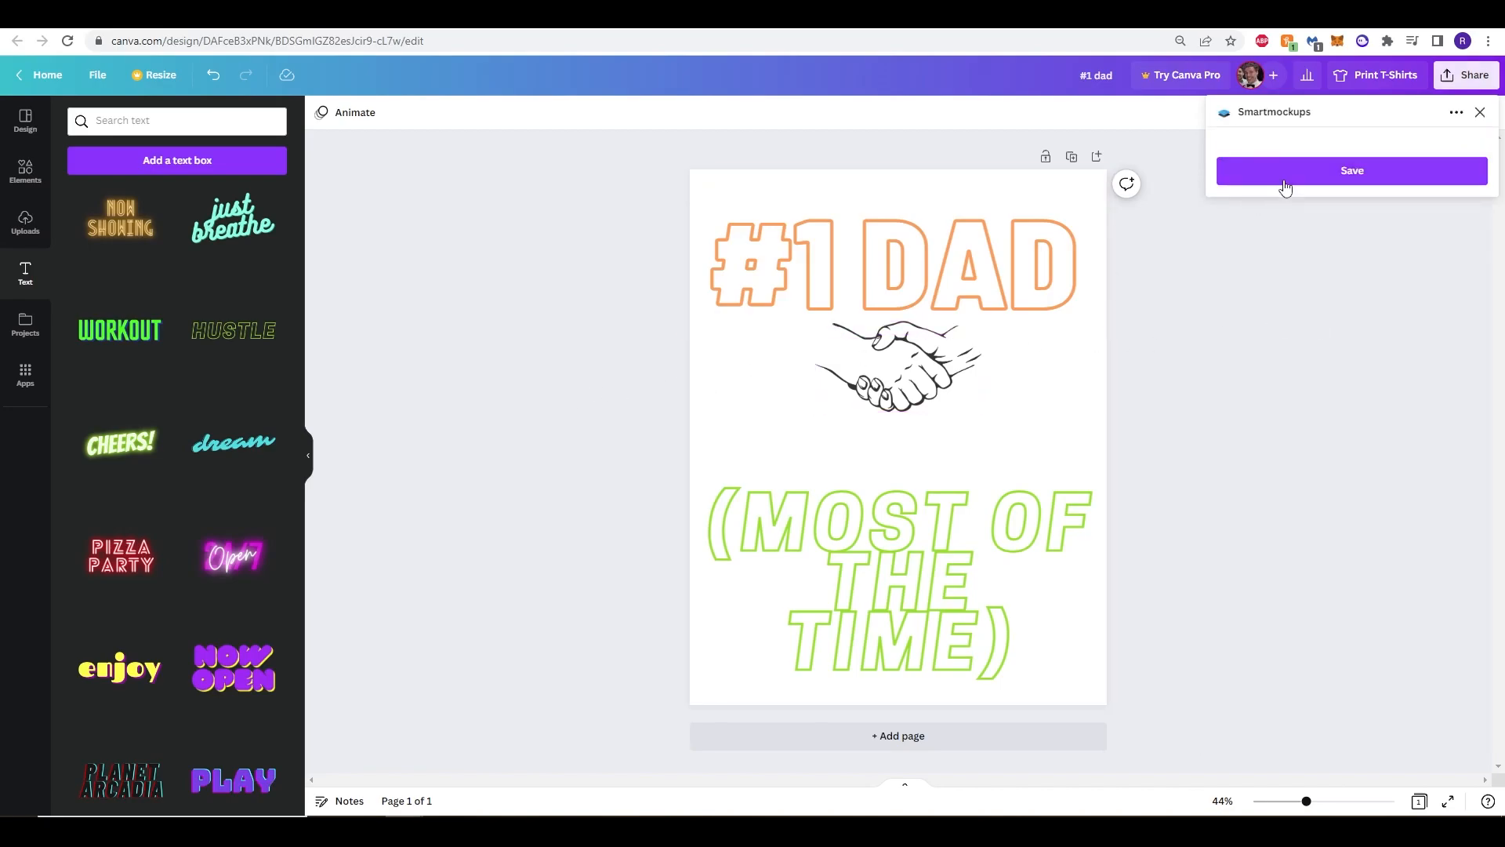
click(1349, 169)
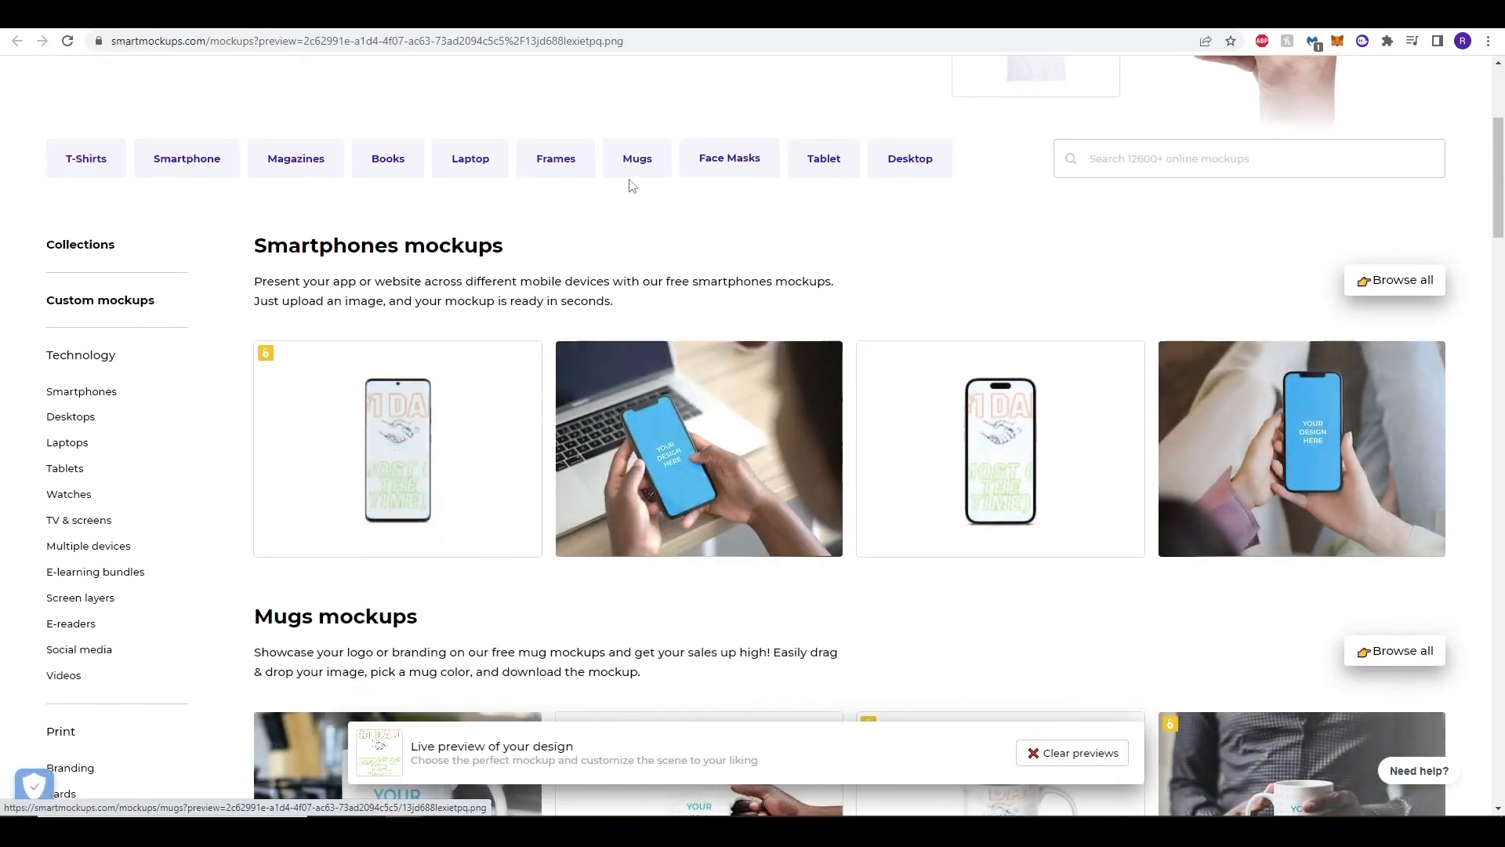
Browse T-Shirts > Men's T-shirts and find the grey-haired man by a slatted wall mockup.
click(84, 159)
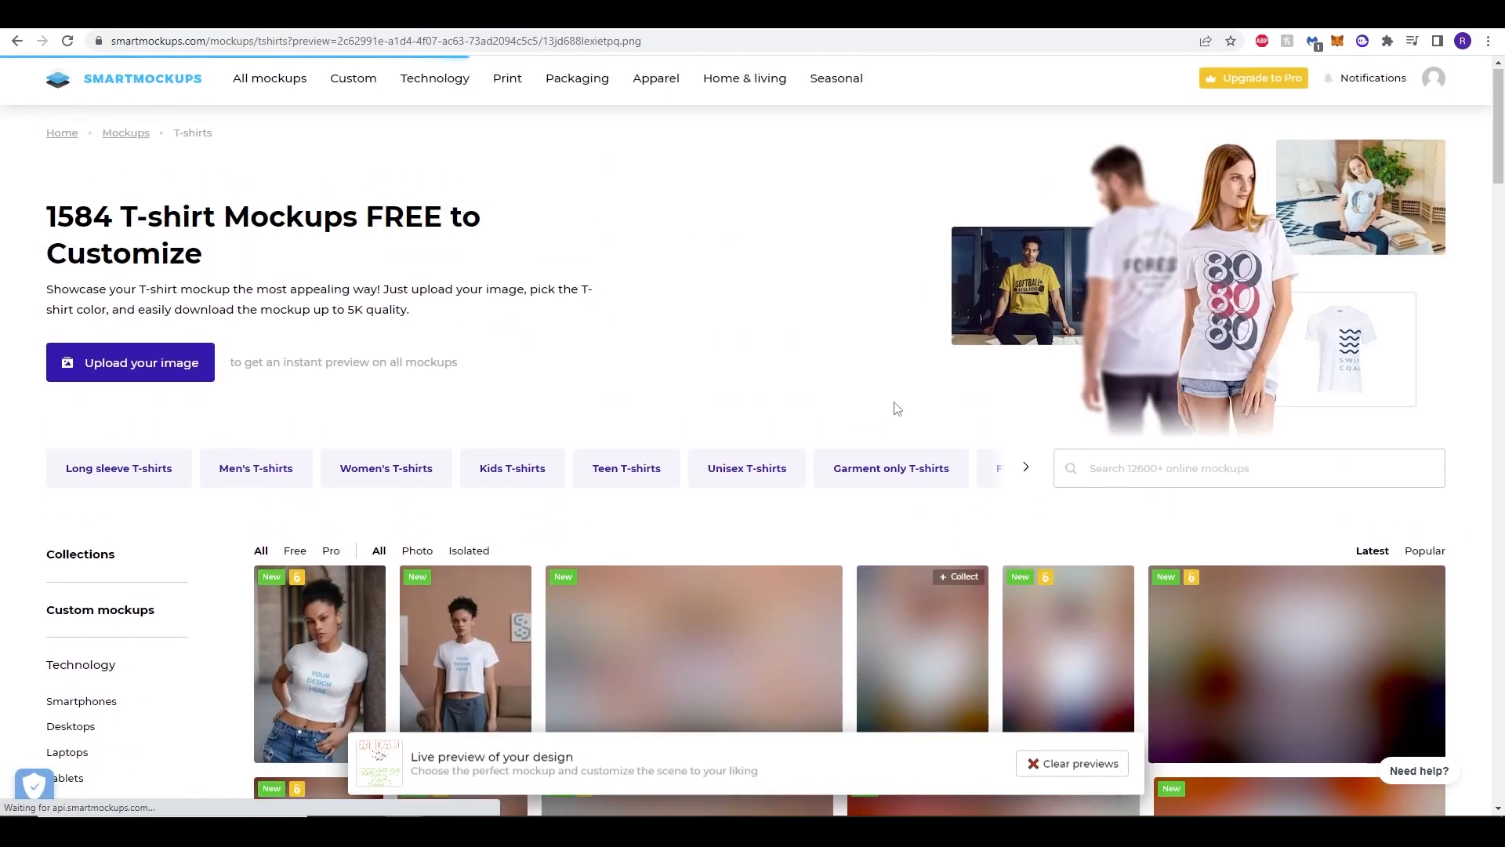
click(256, 467)
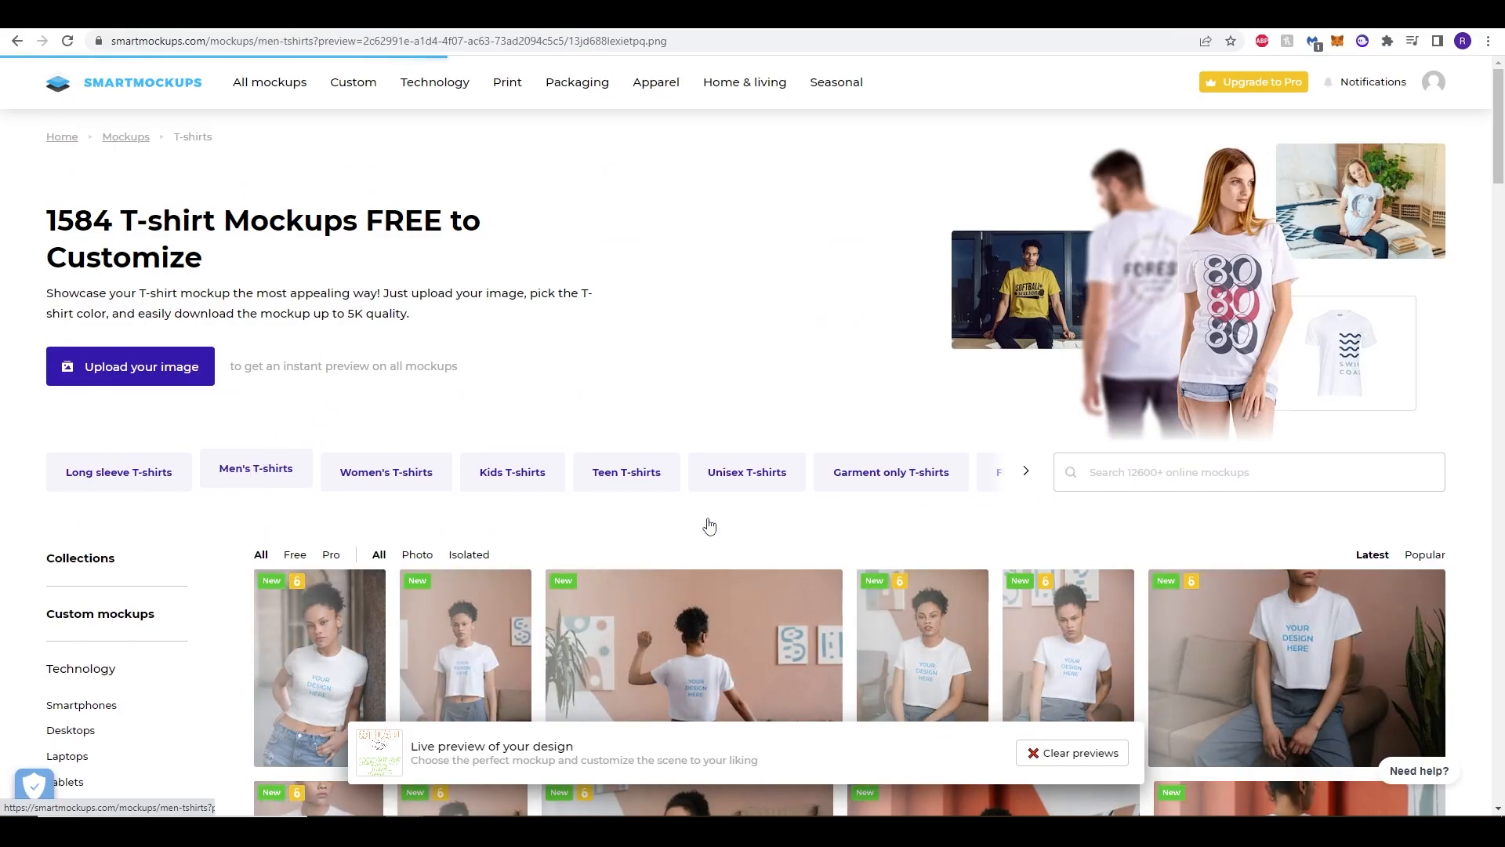
click(256, 472)
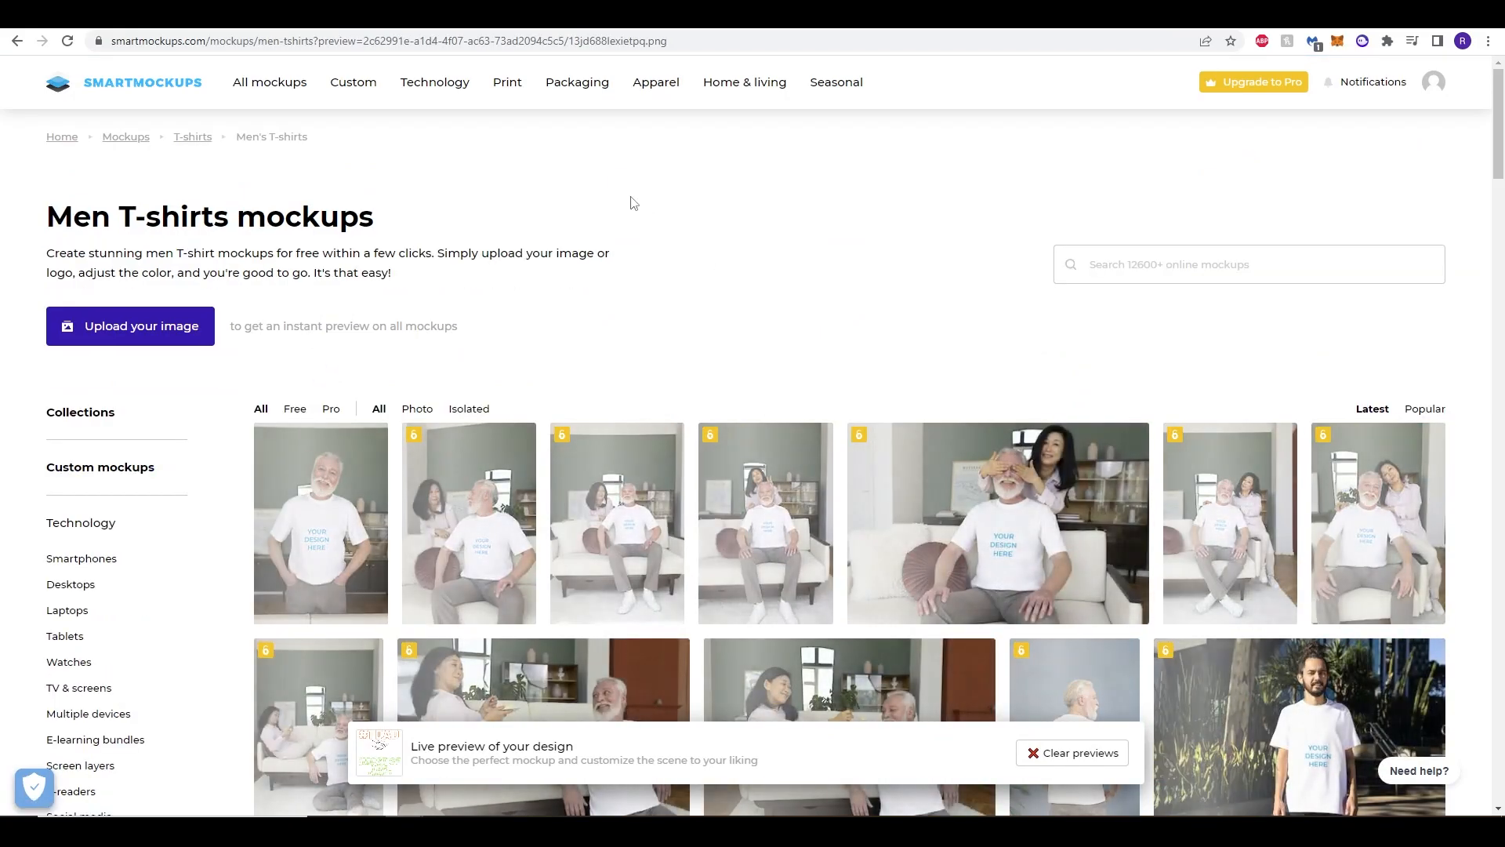
scroll(down, 3)
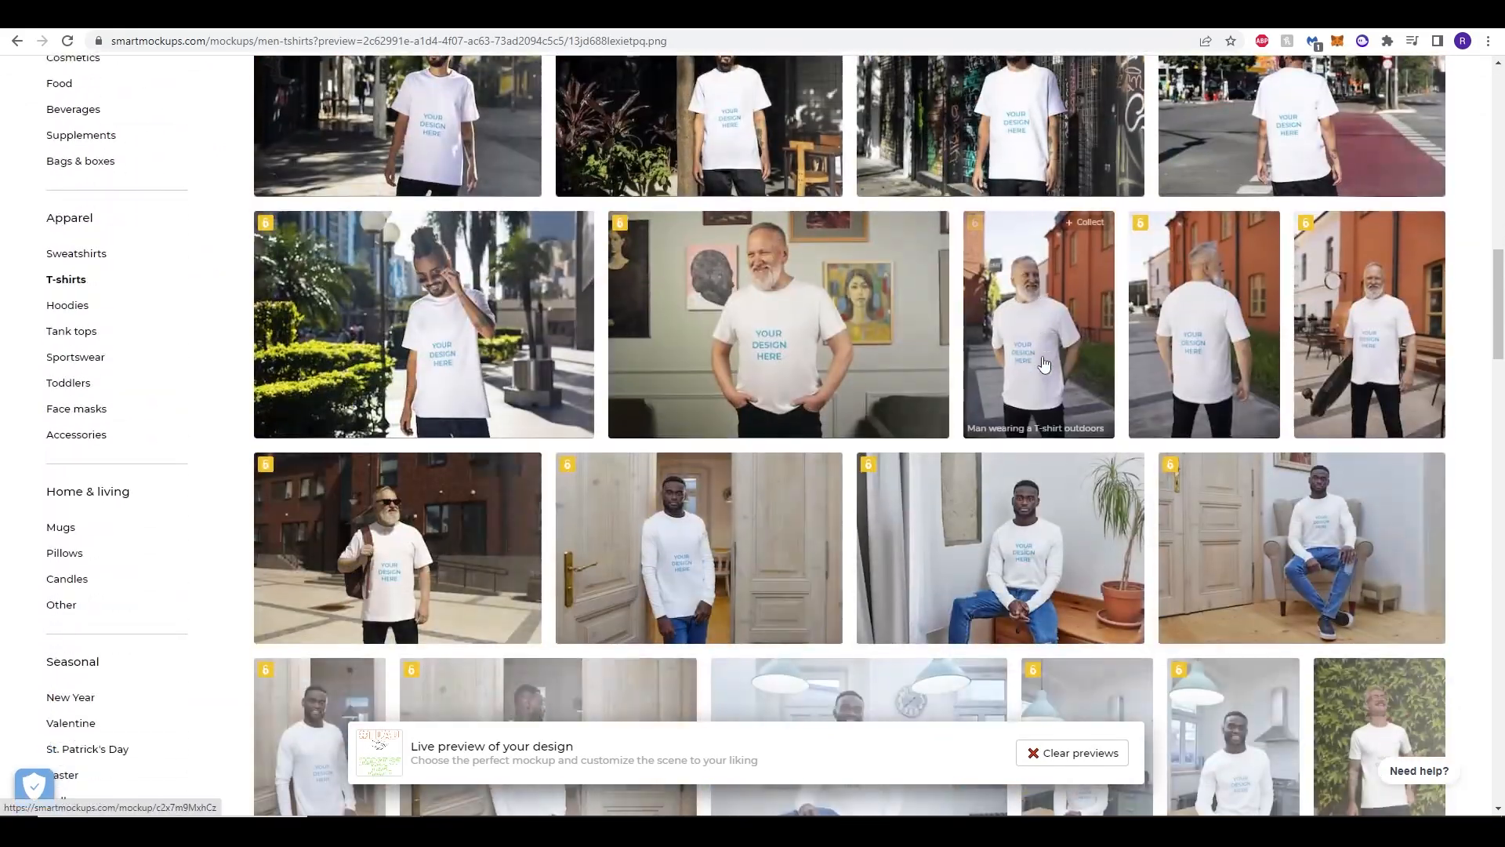
scroll(down, 3)
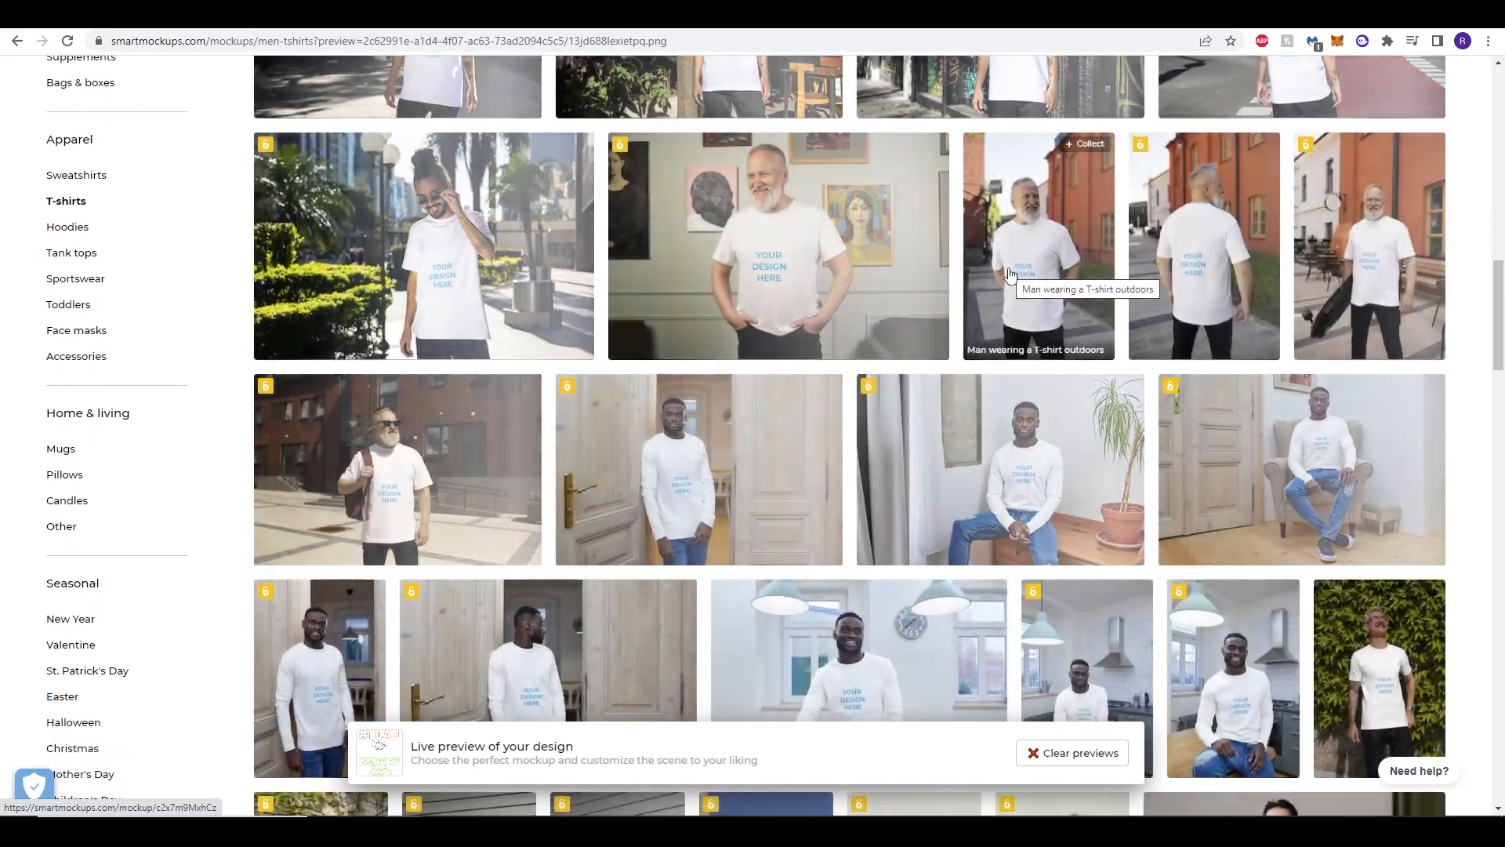
scroll(down, 3)
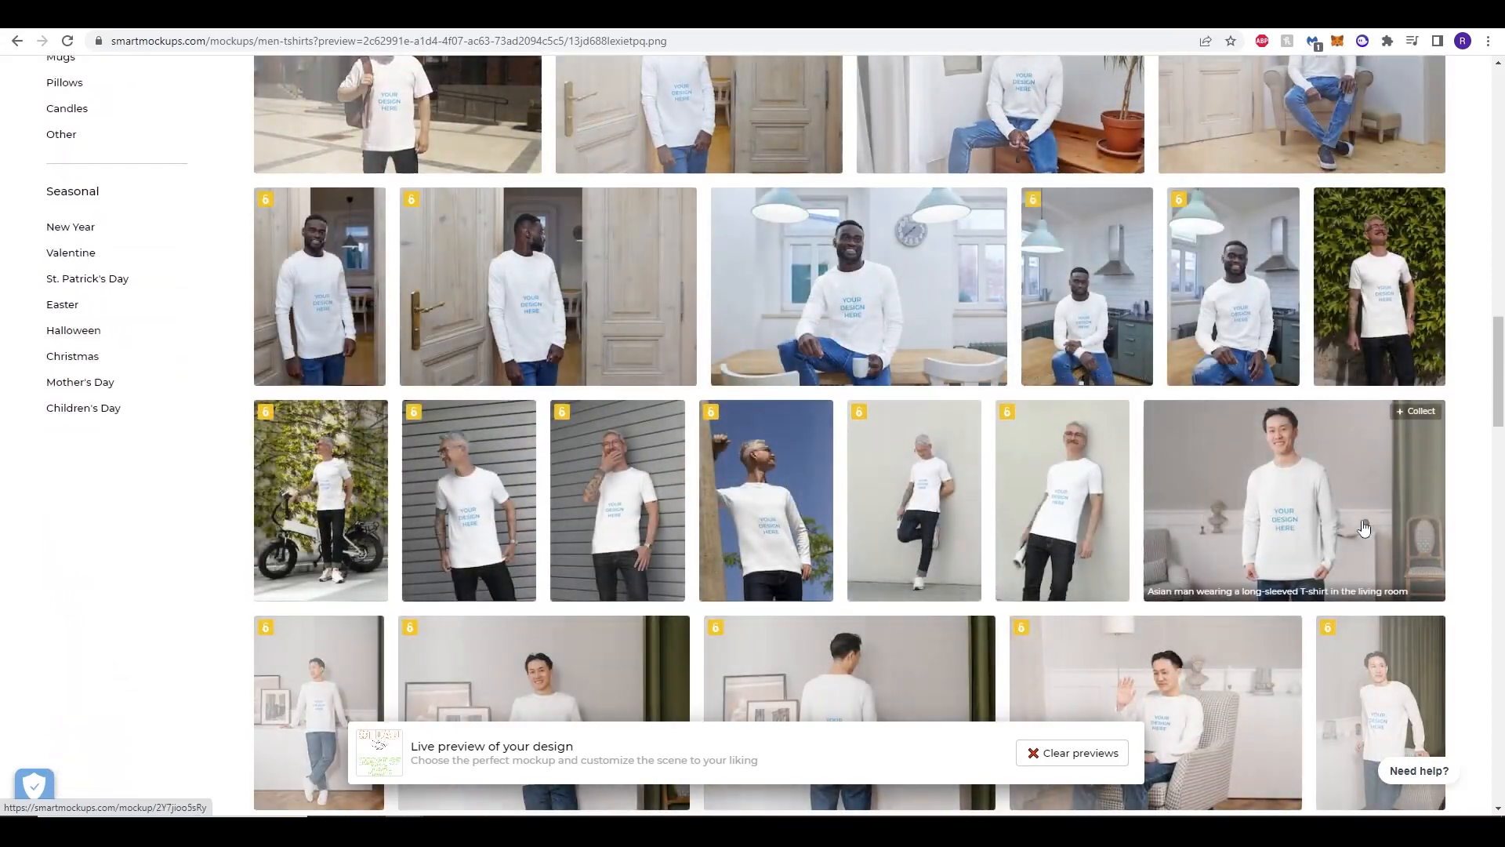
scroll(down, 3)
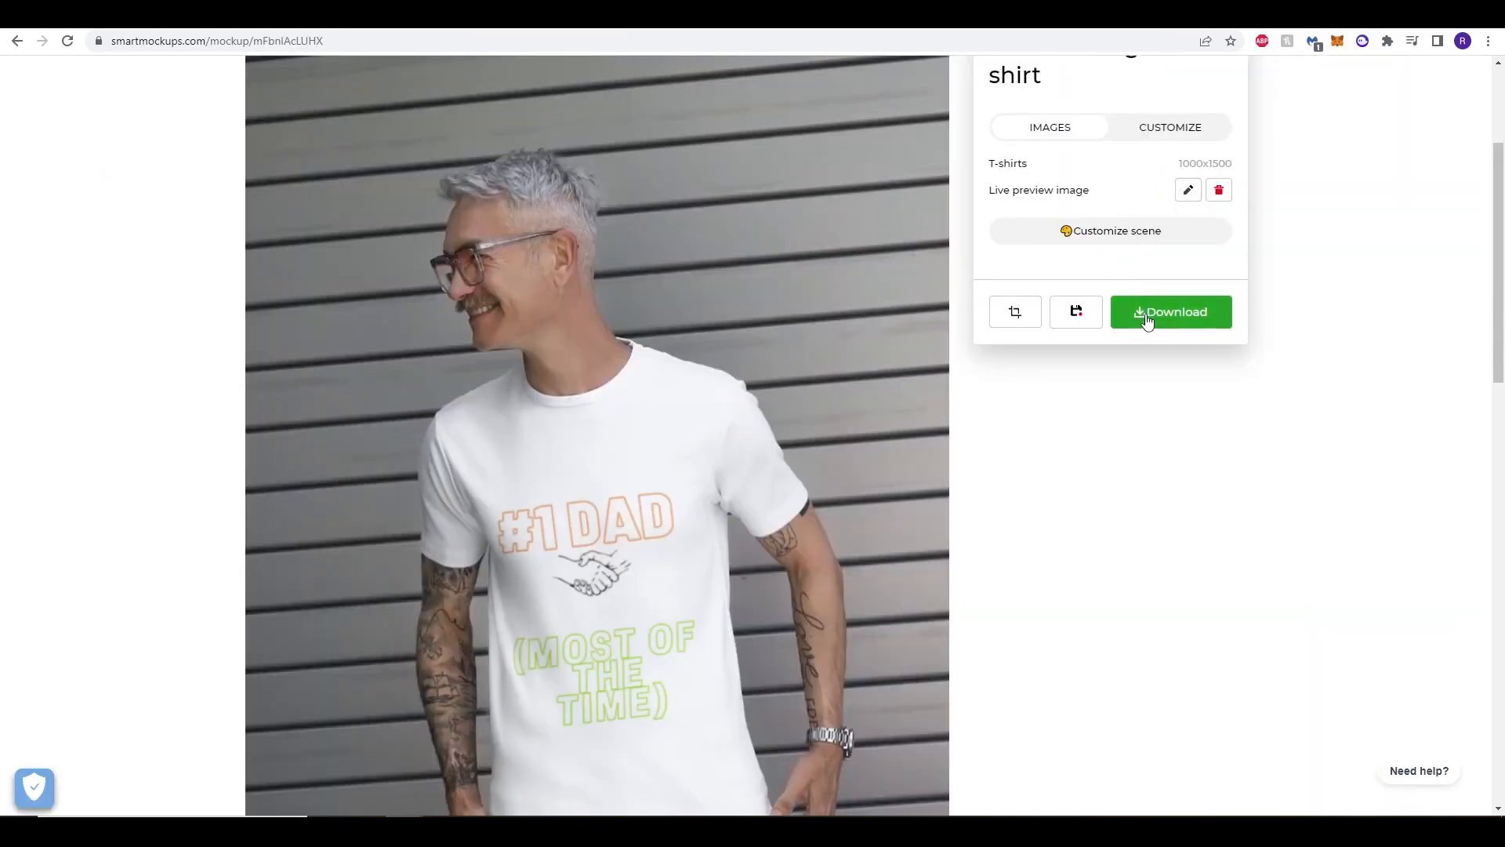
Download the slatted-wall mockup with the updated #1 DAD design at a chosen image quality.
click(1169, 311)
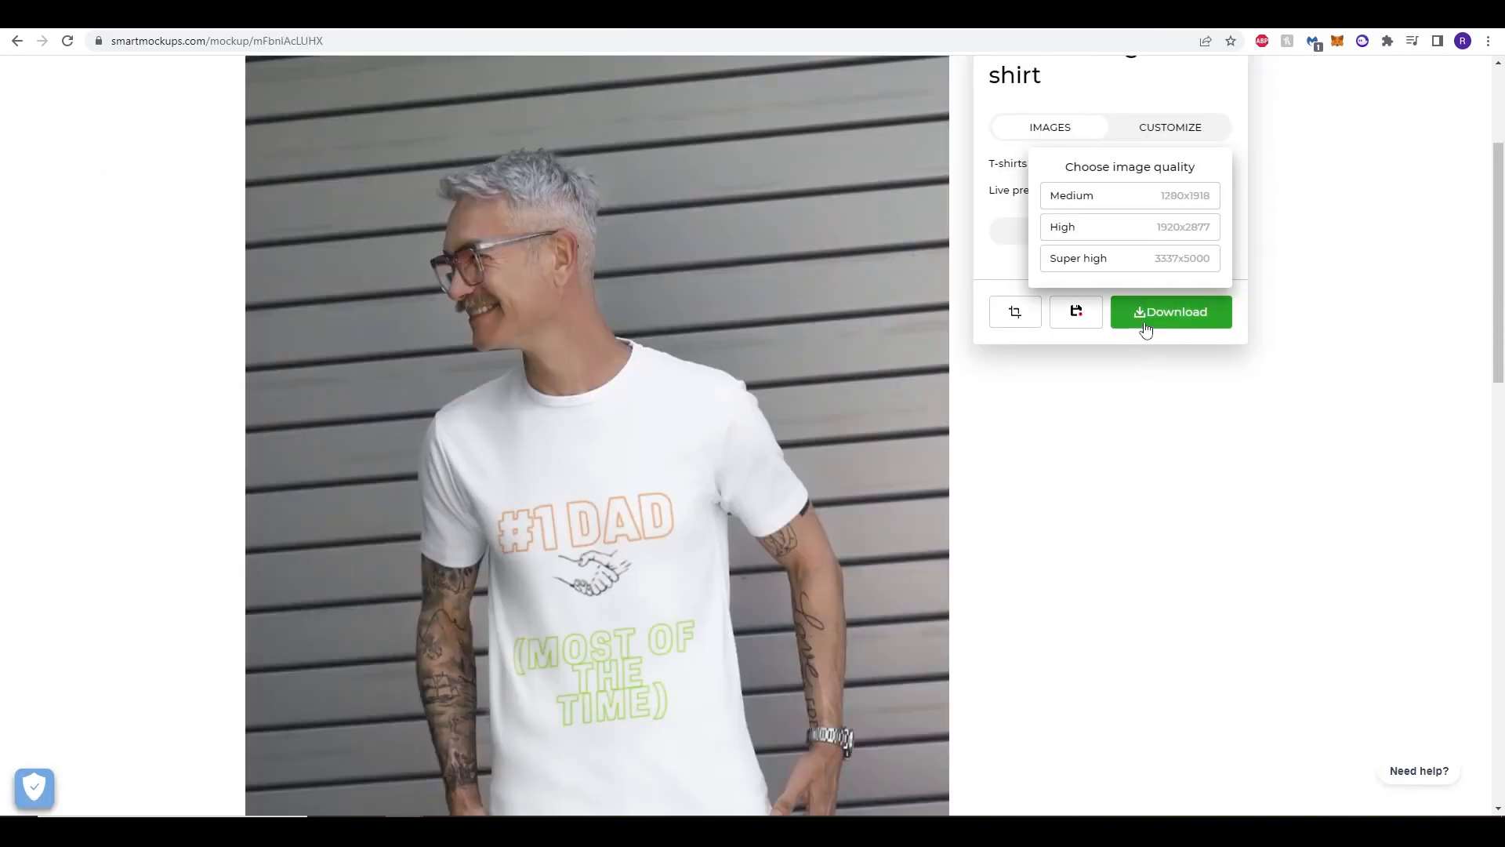
scroll(down, 3)
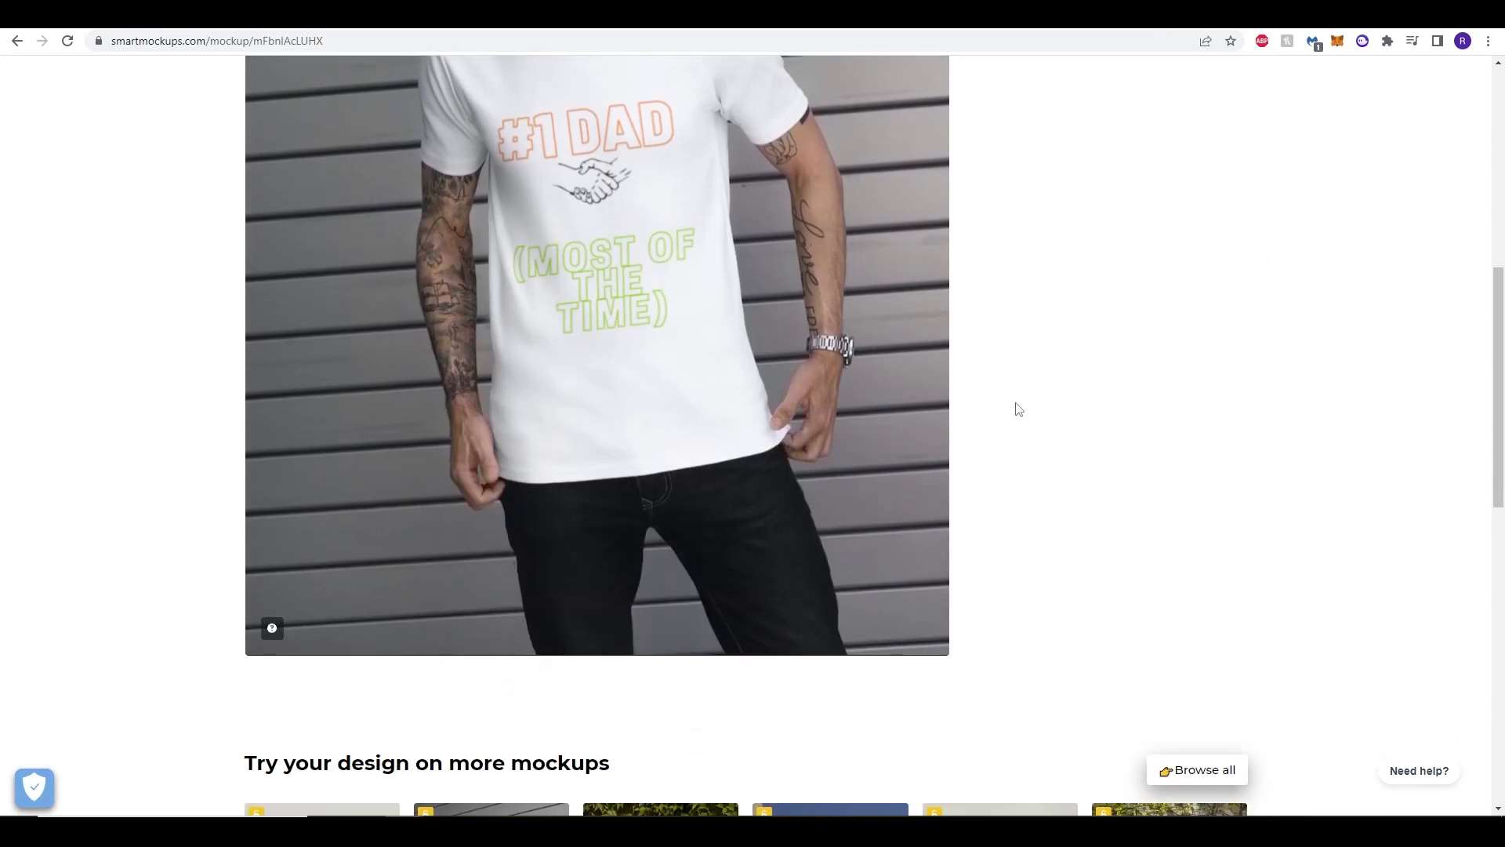
scroll(down, 3)
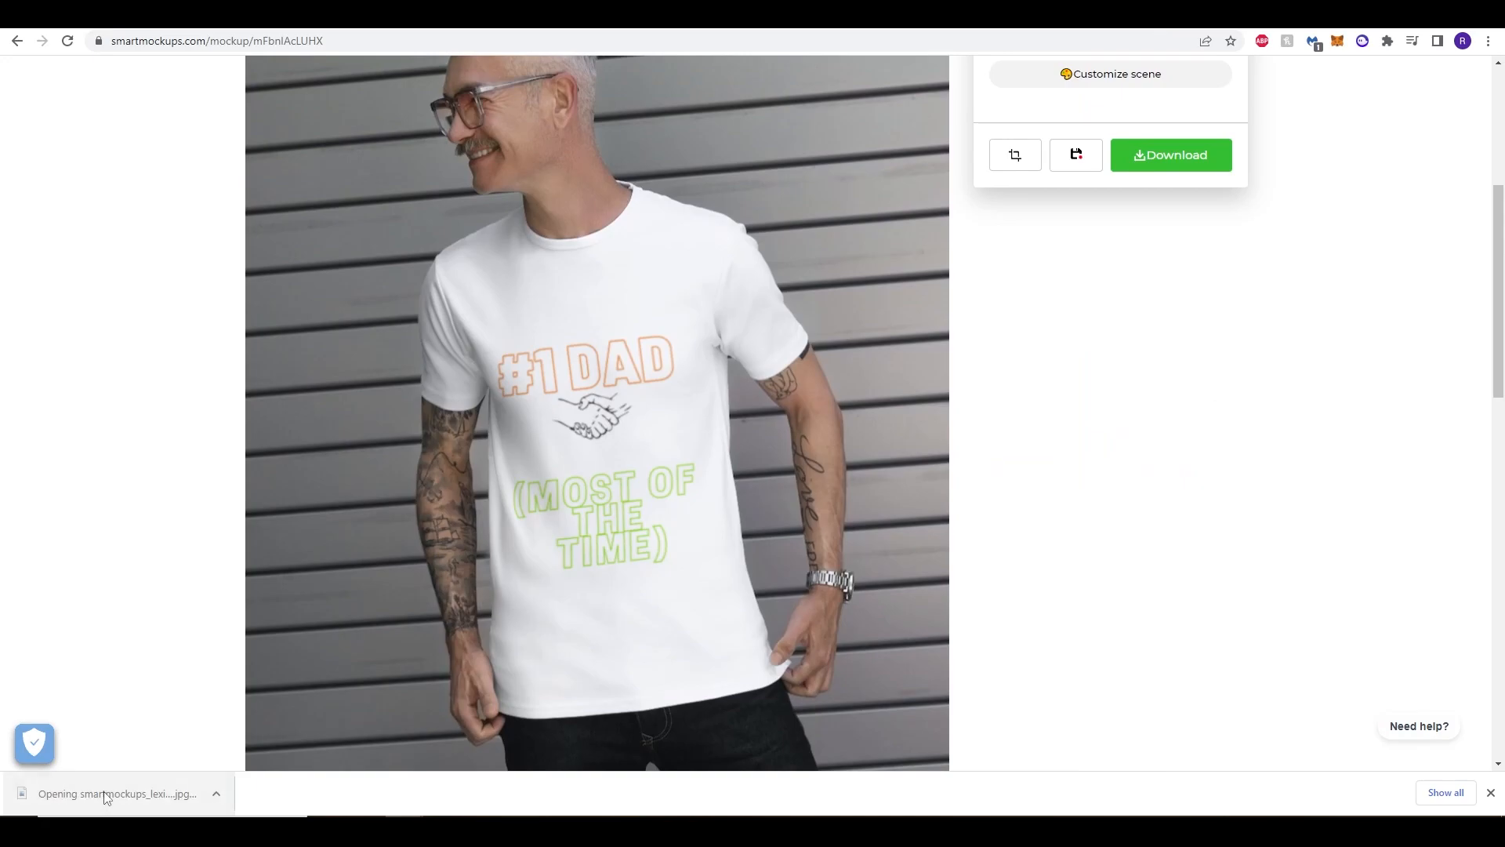
View the new mockup in Photos and bring up the earlier elderly-man mockup beside it.
click(115, 793)
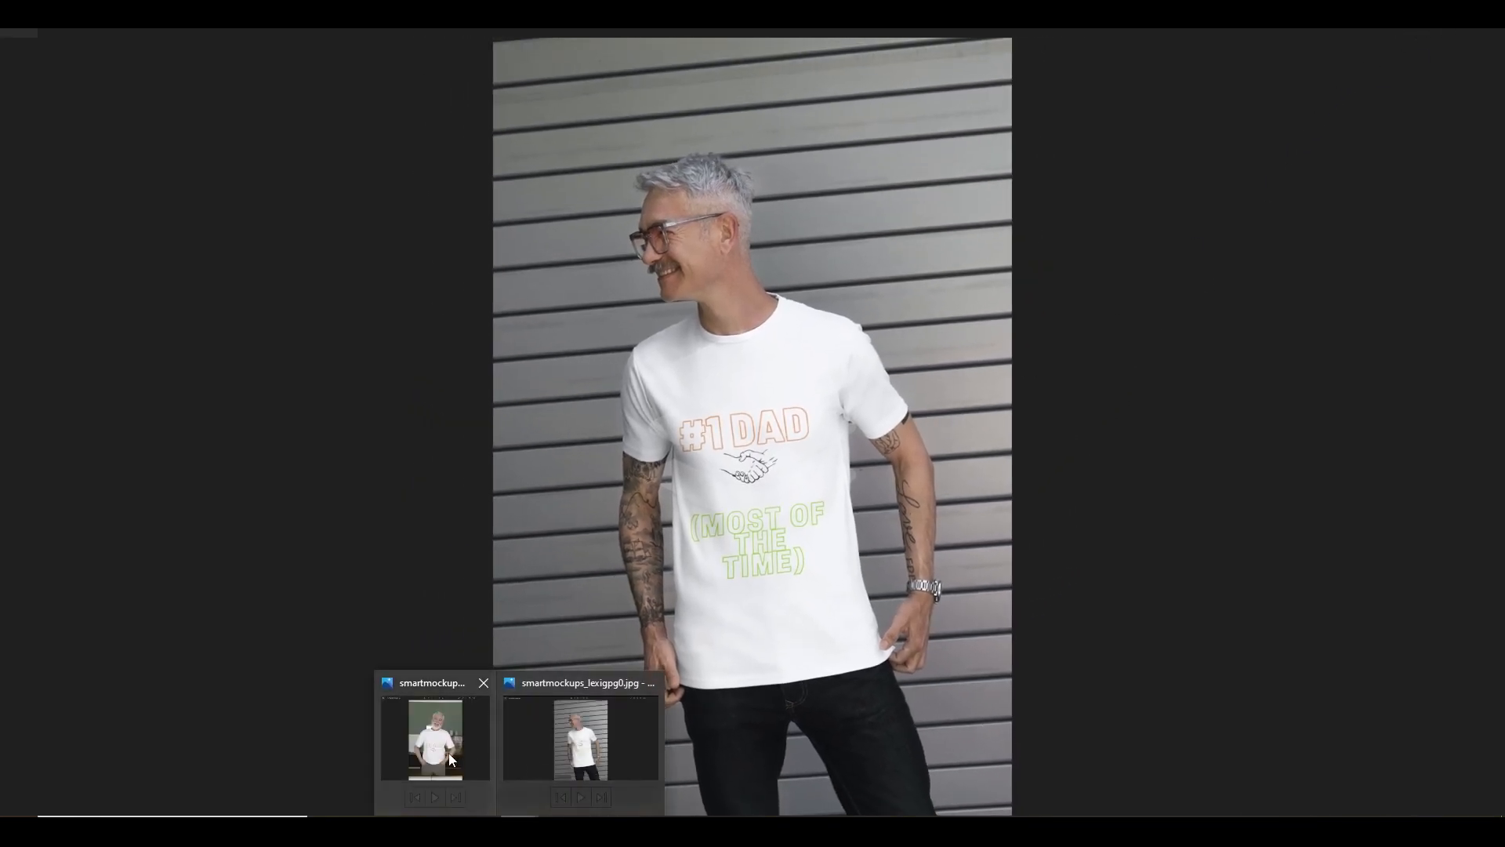
click(434, 739)
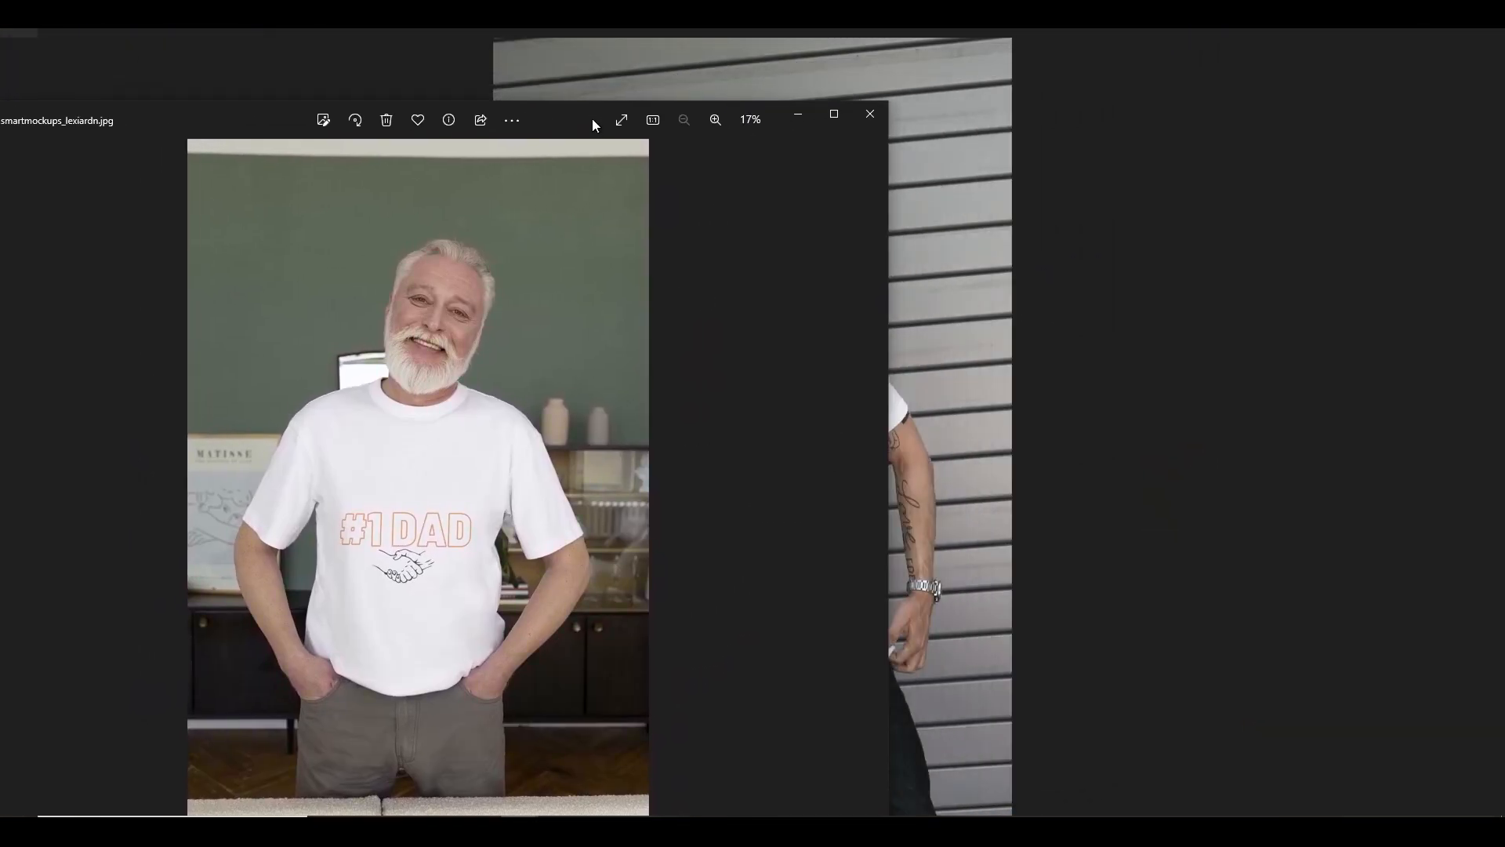